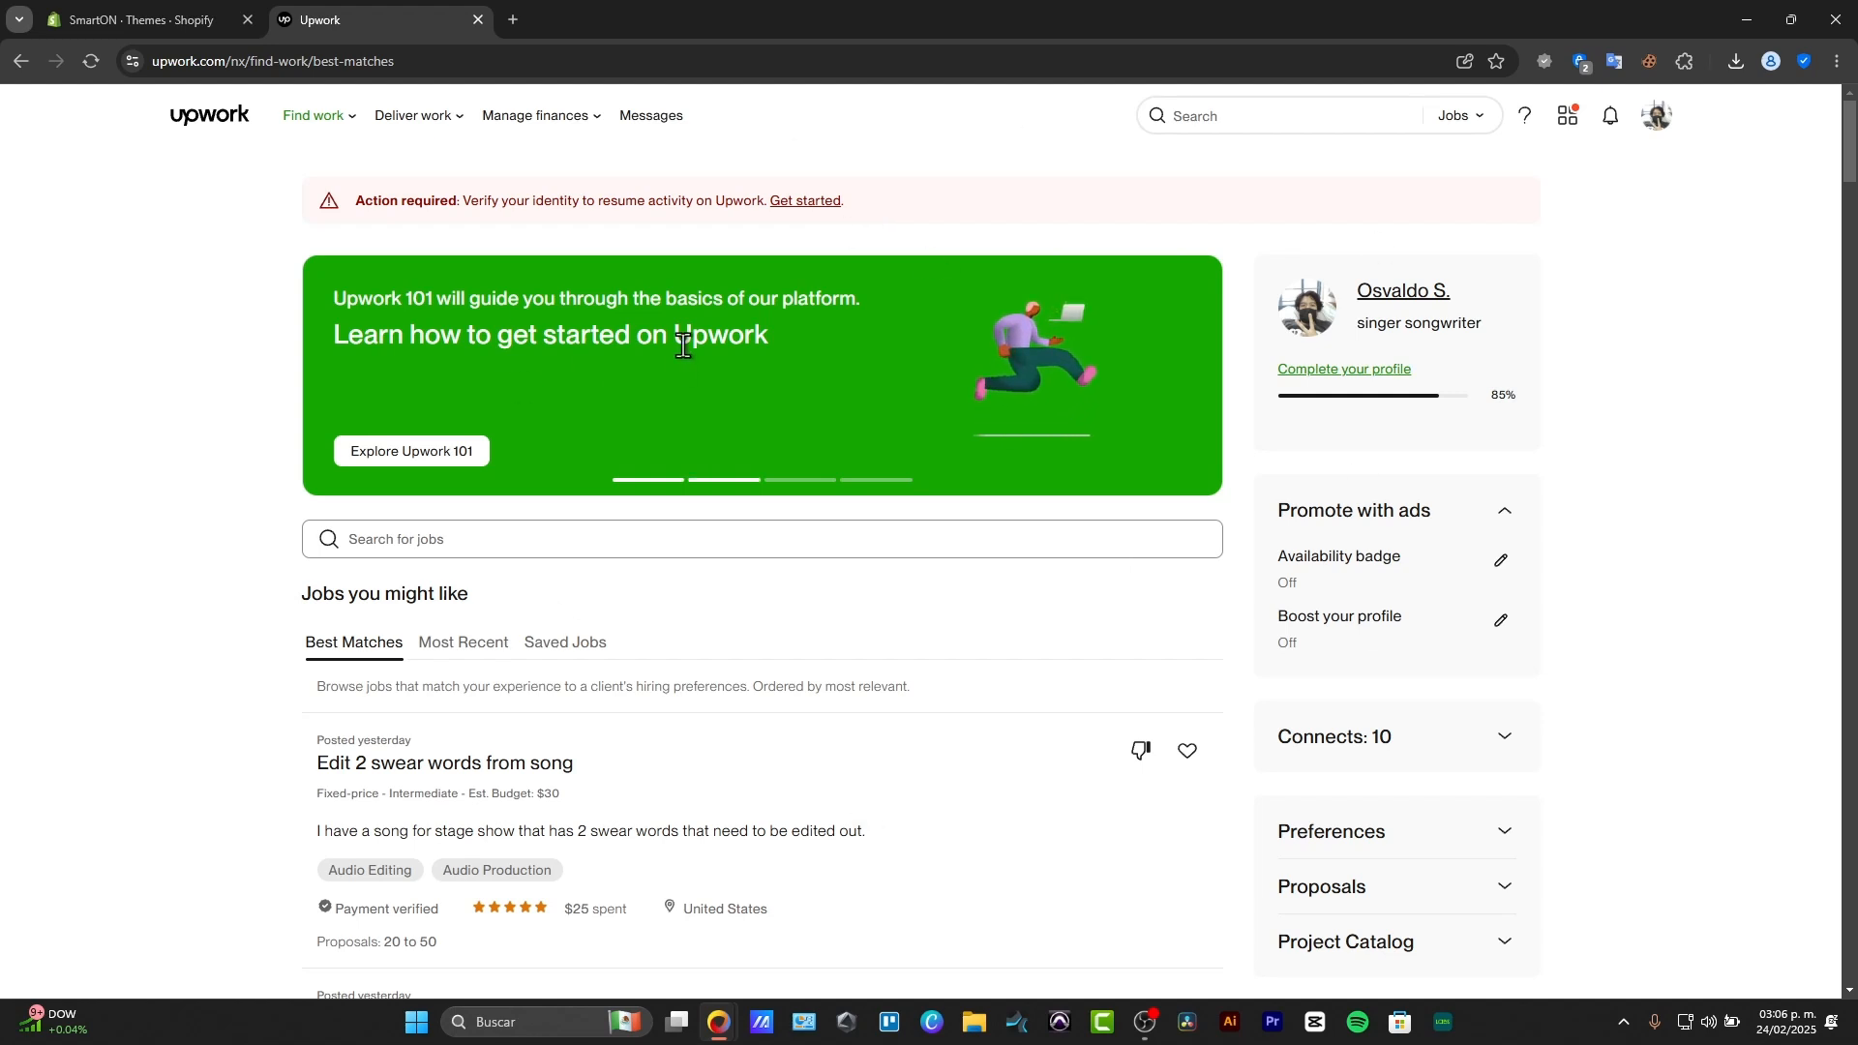
mouse_move(1548, 531)
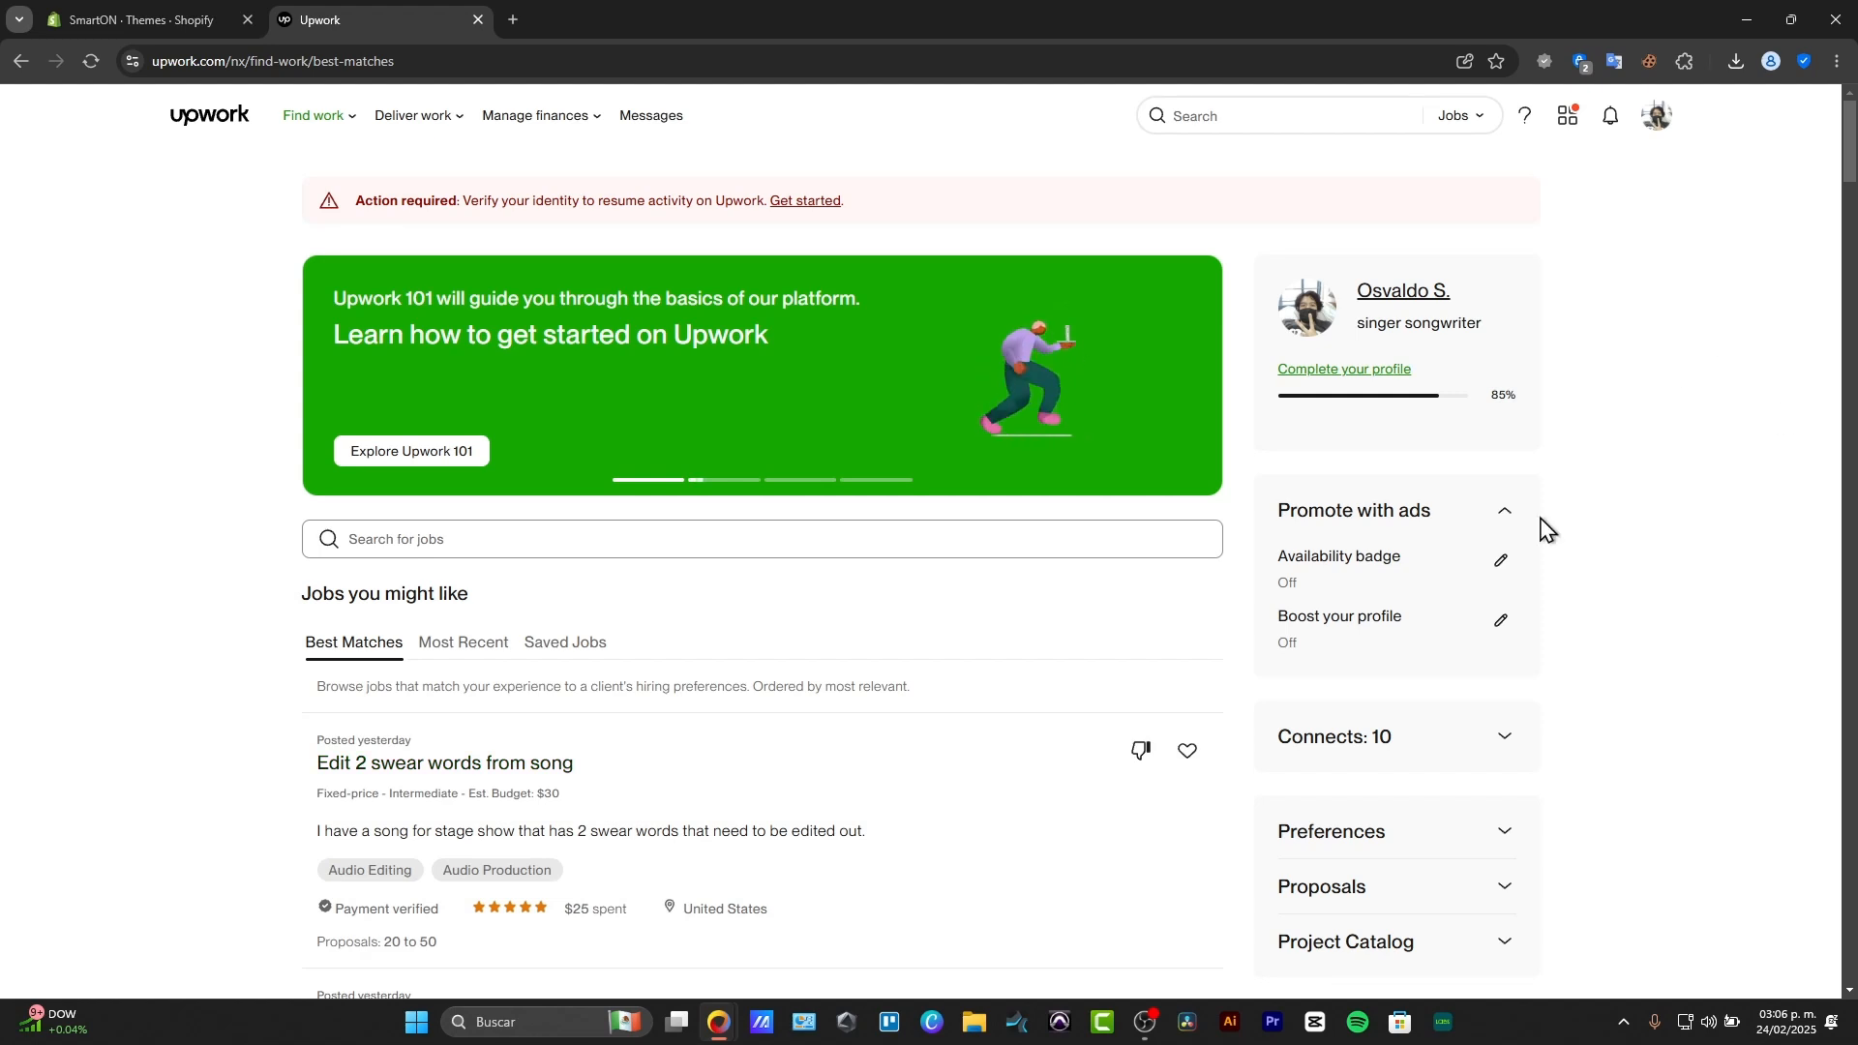
mouse_move(540, 225)
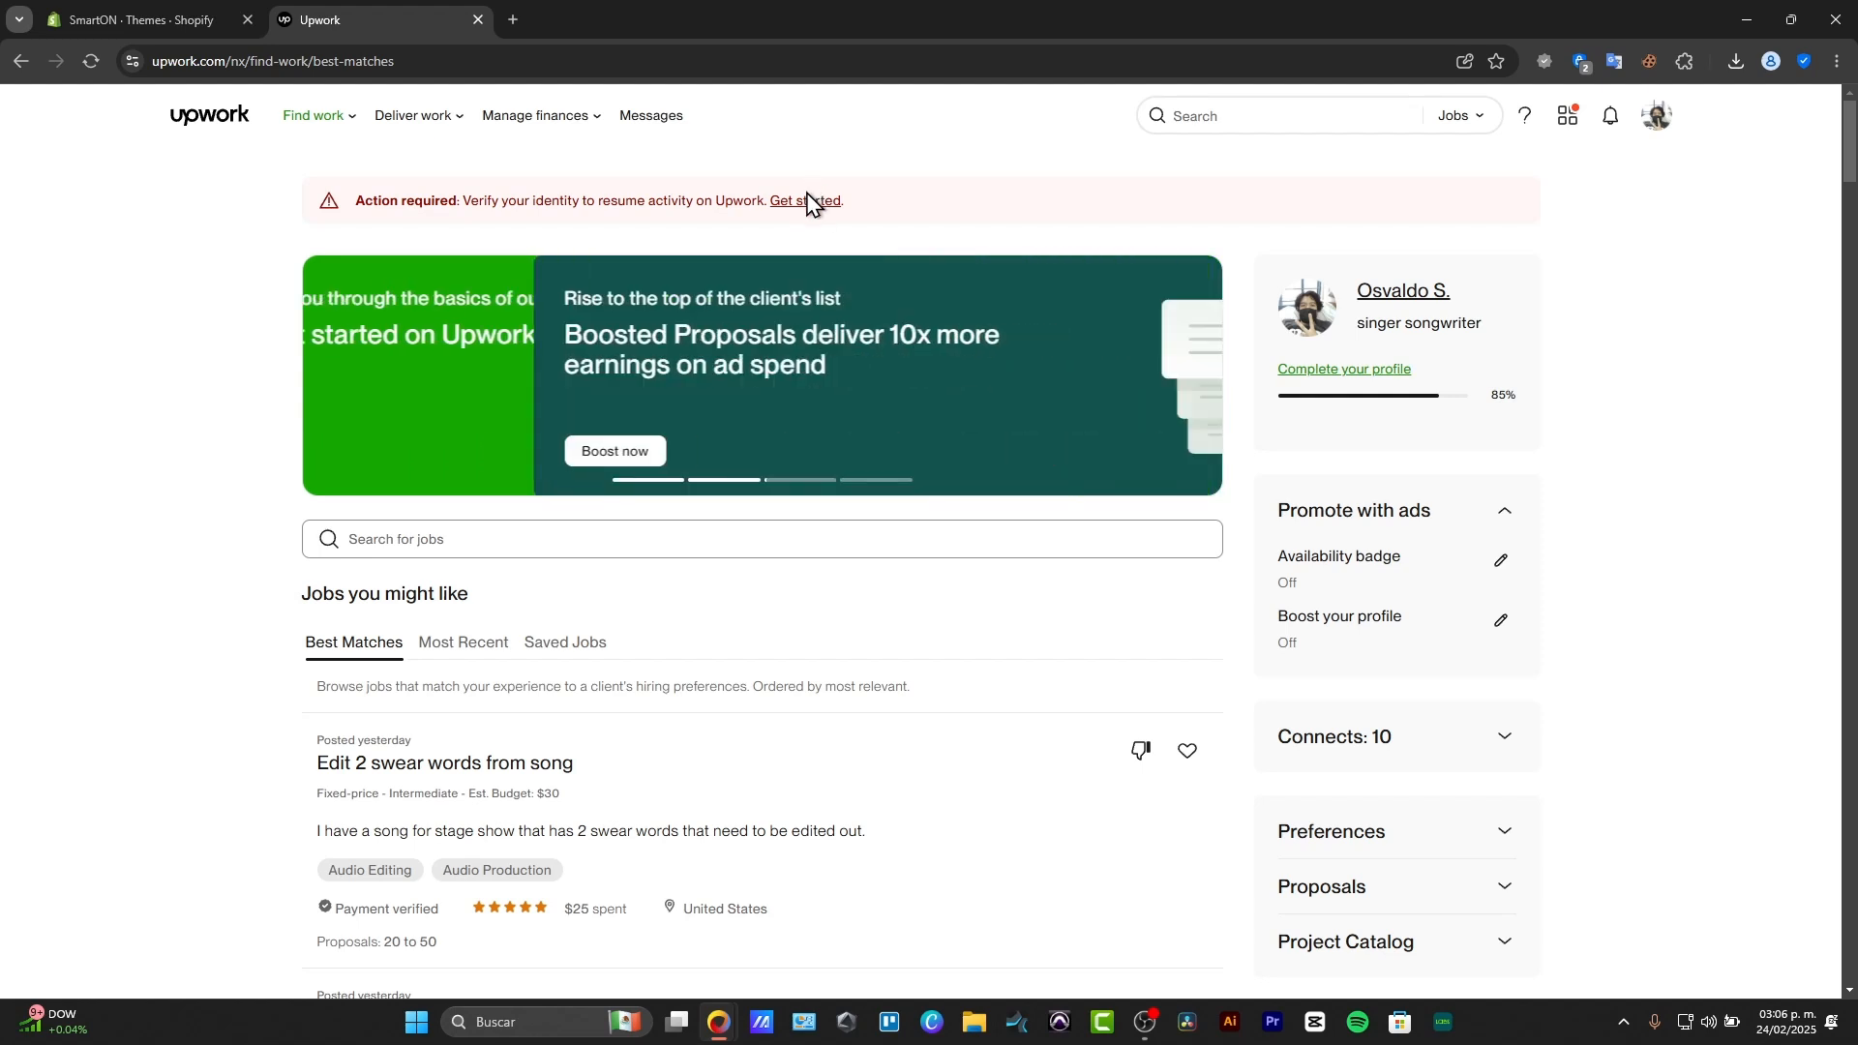
Step: Start identity verification from the 'Action required' notice on the Find Work page
click(805, 203)
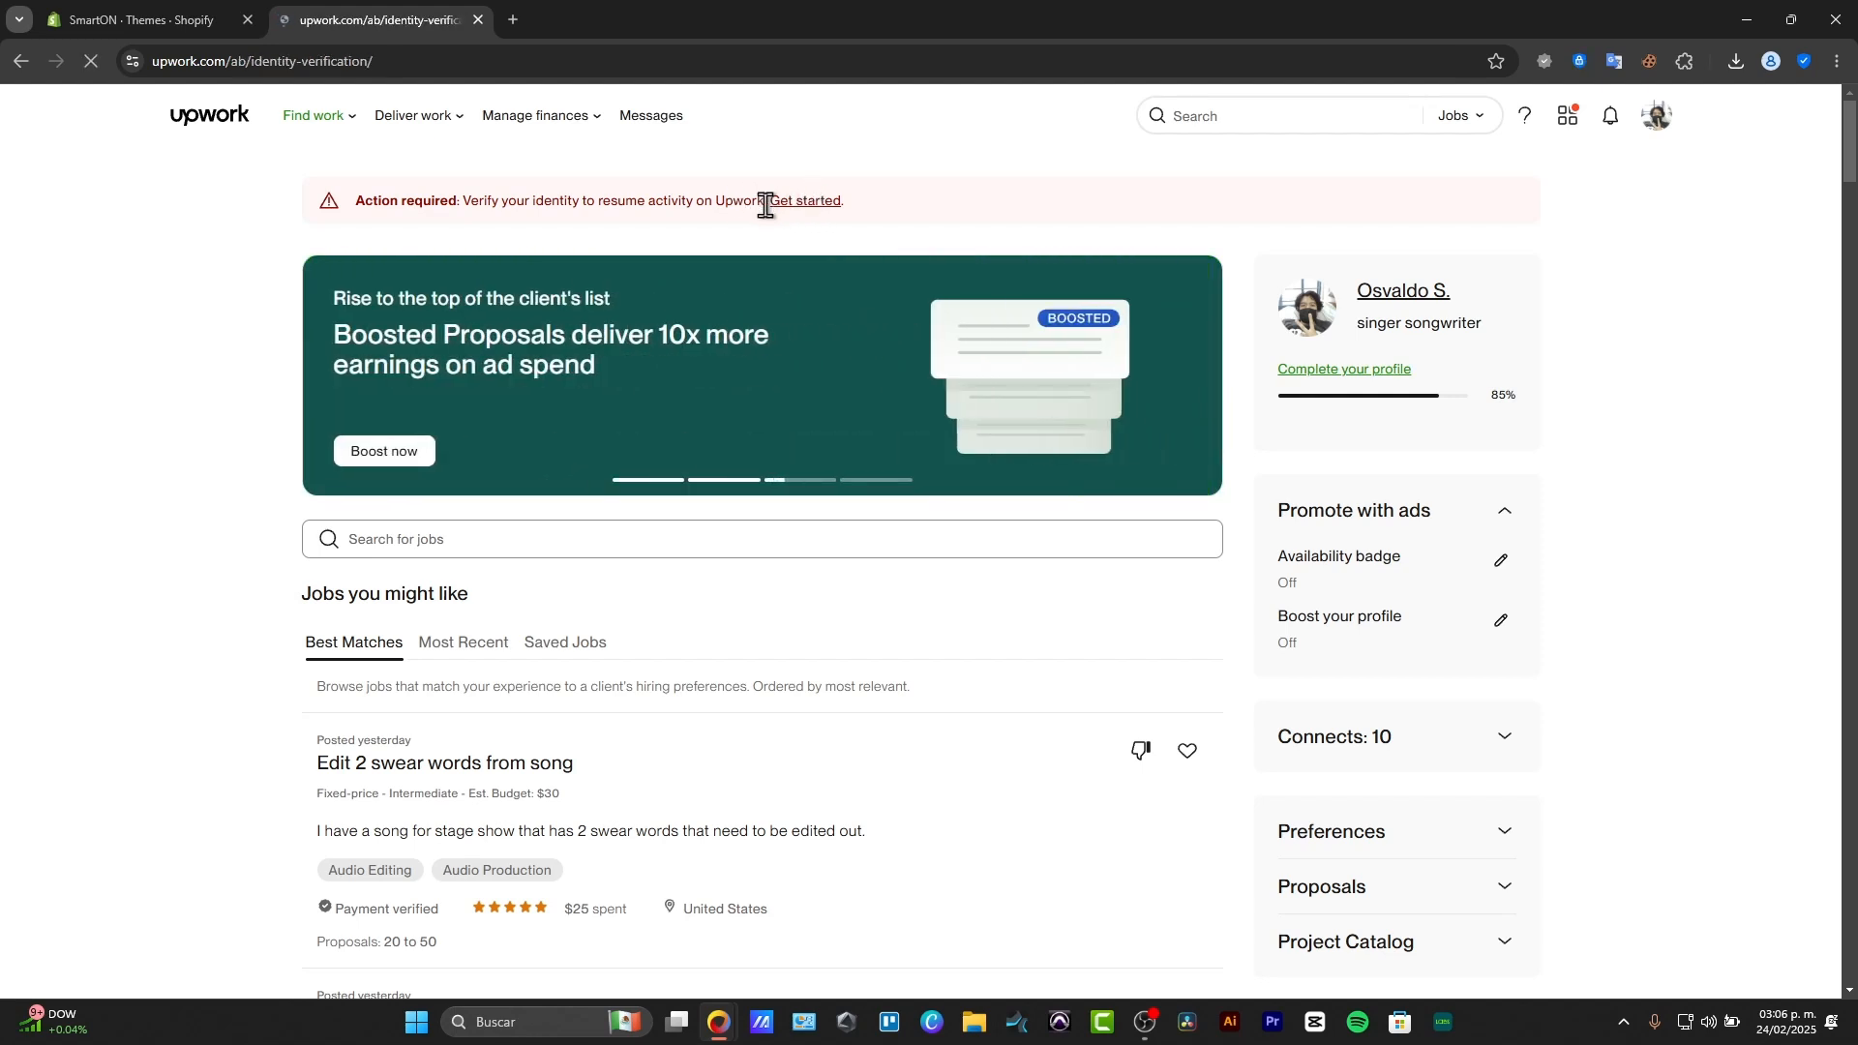
Step: Reach Settings > Identity Verification and begin the step-up verification flow
click(806, 201)
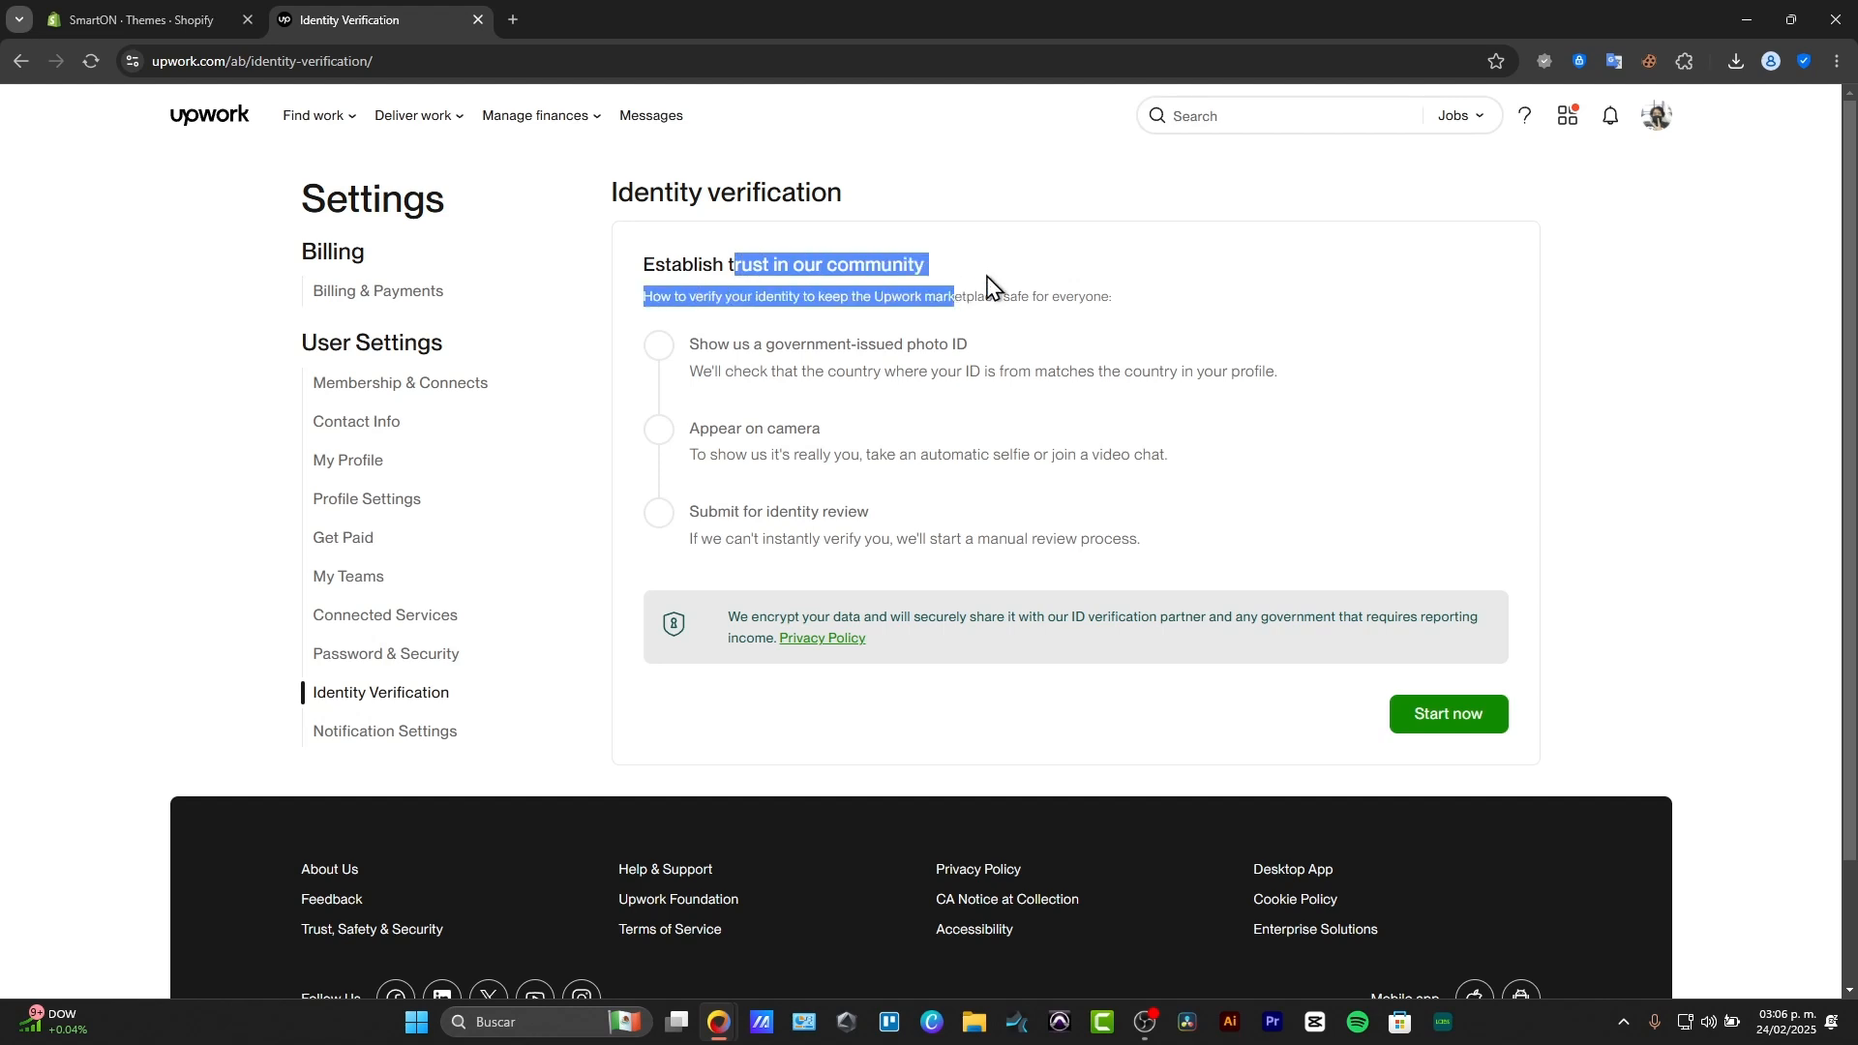
click(795, 345)
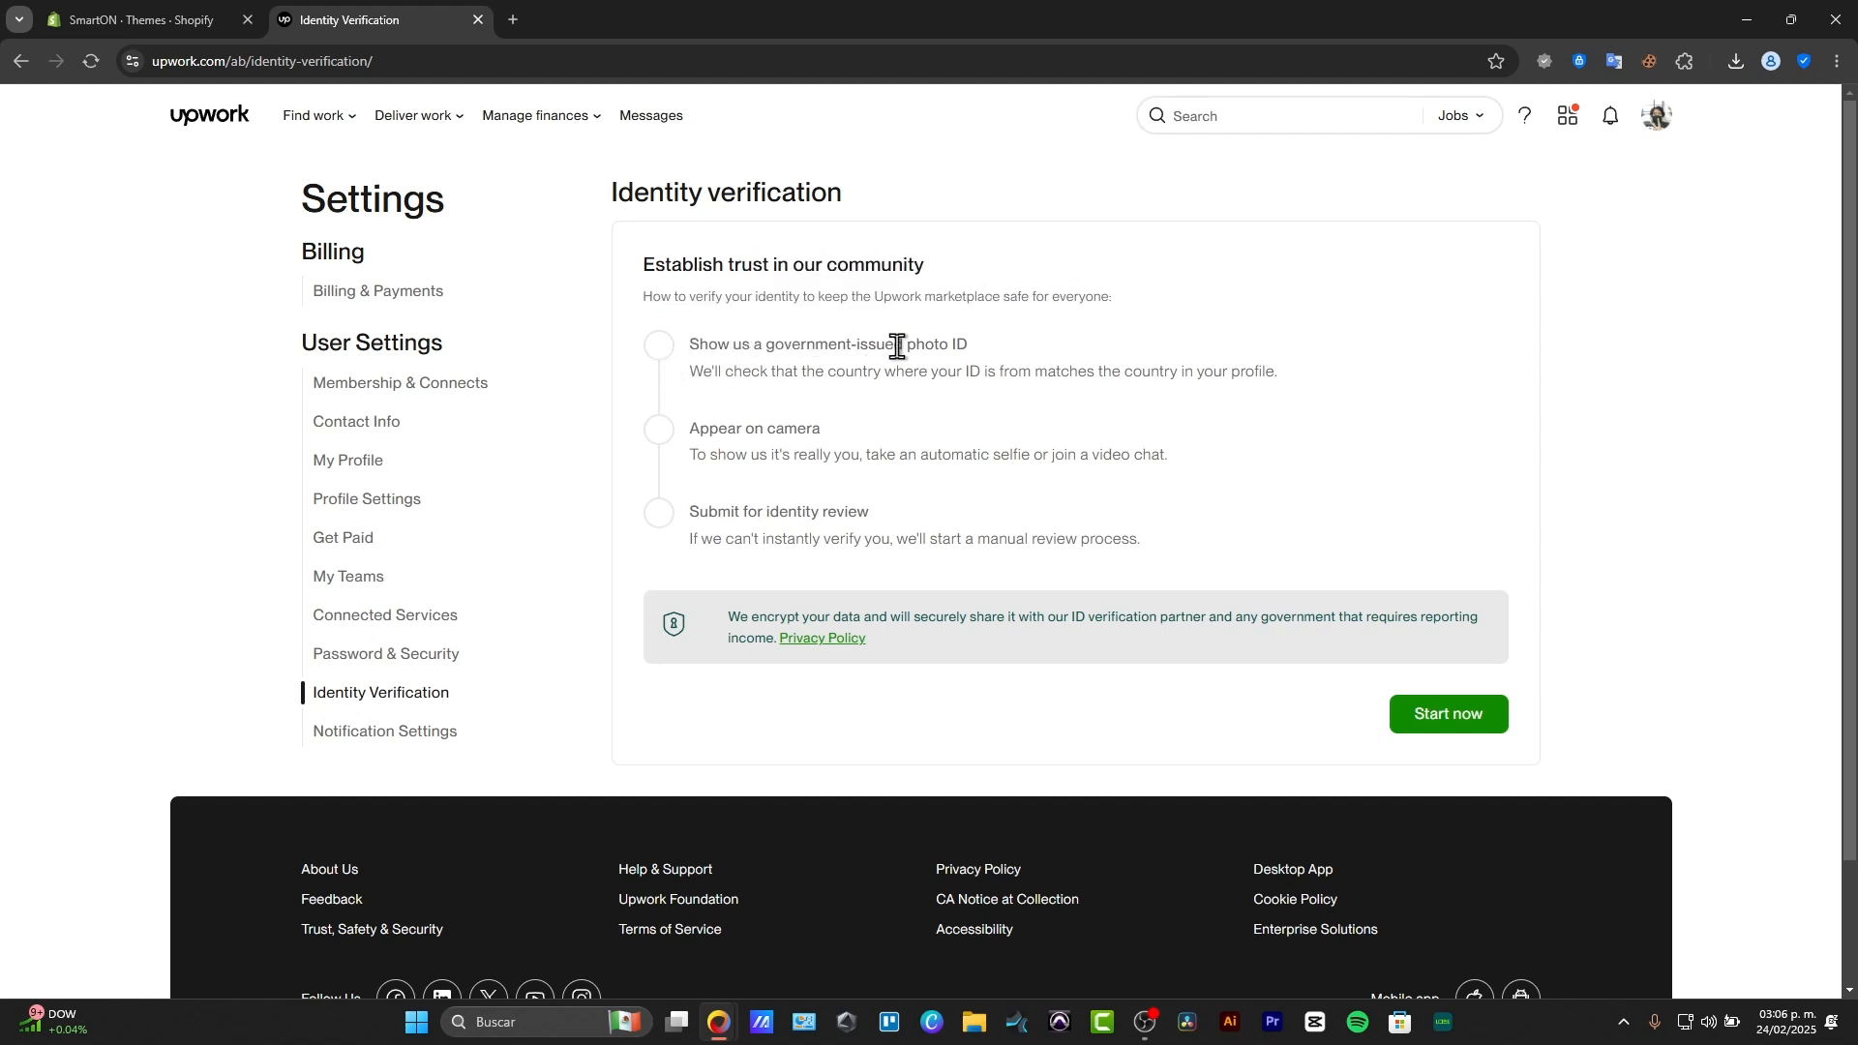
double_click(937, 344)
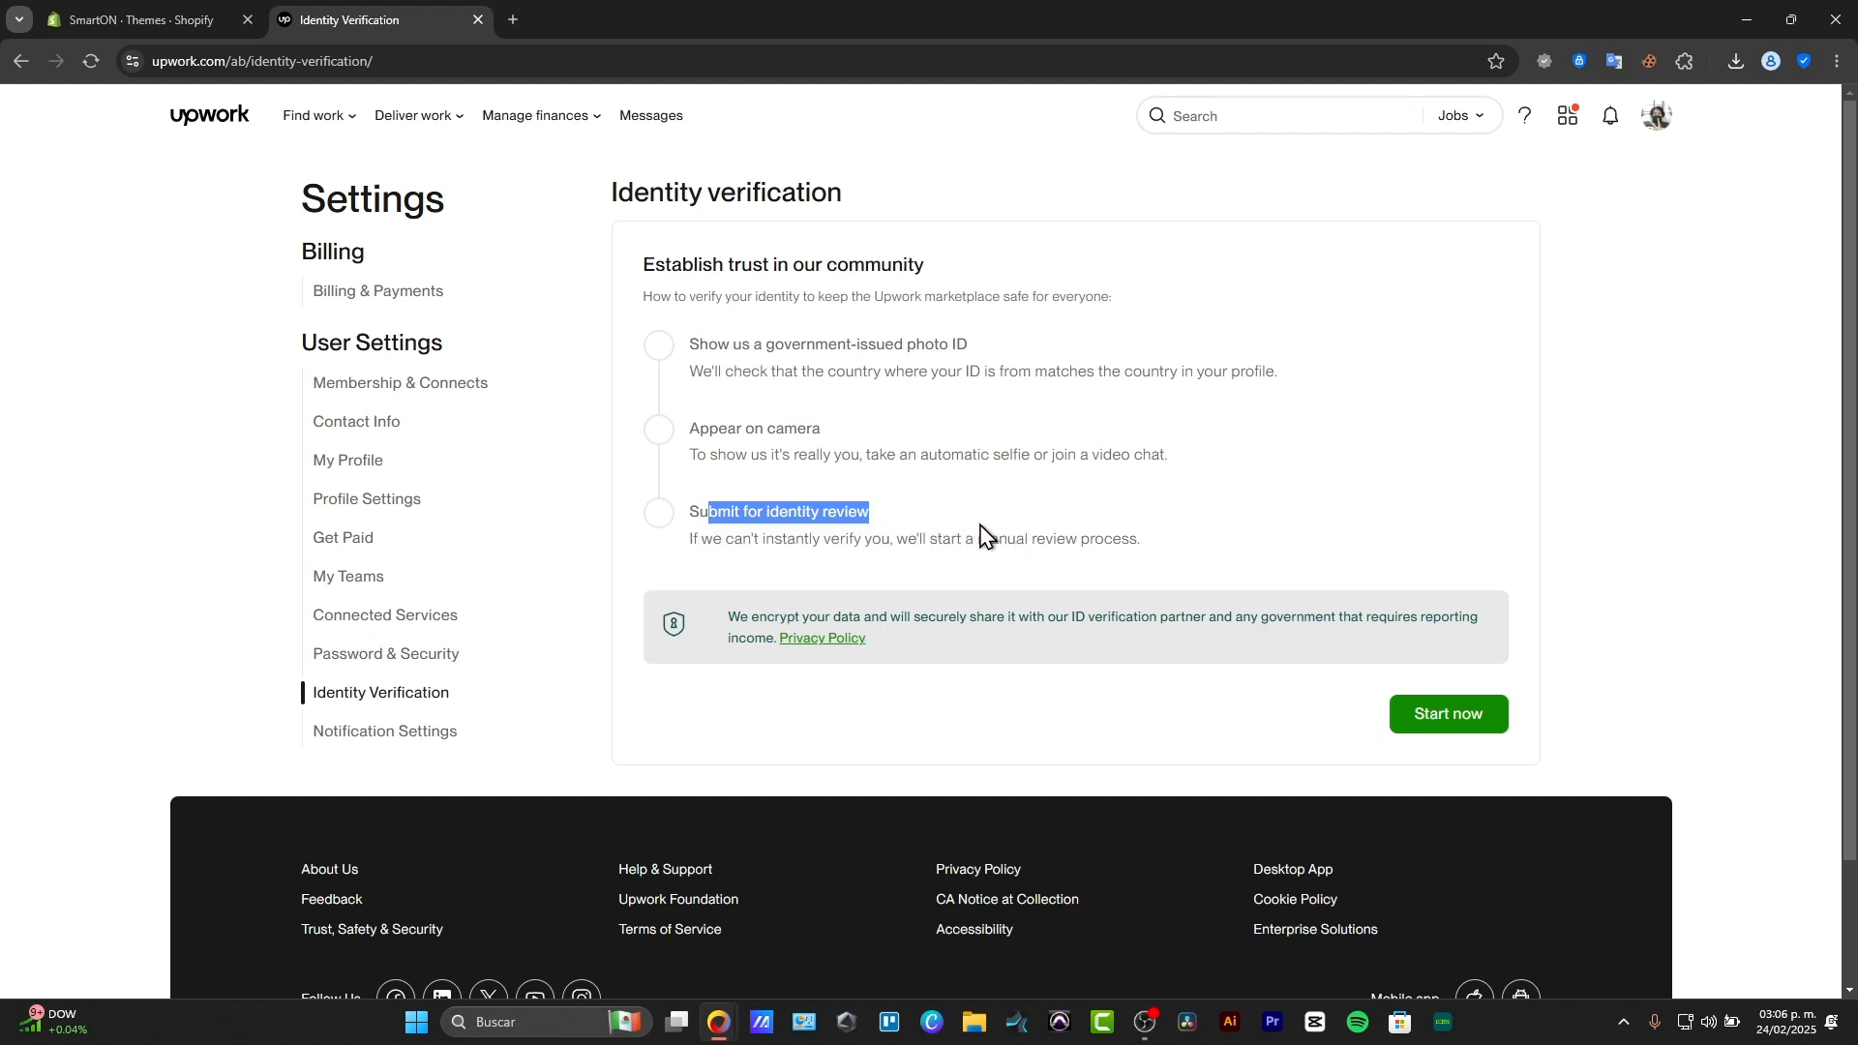
mouse_move(1167, 542)
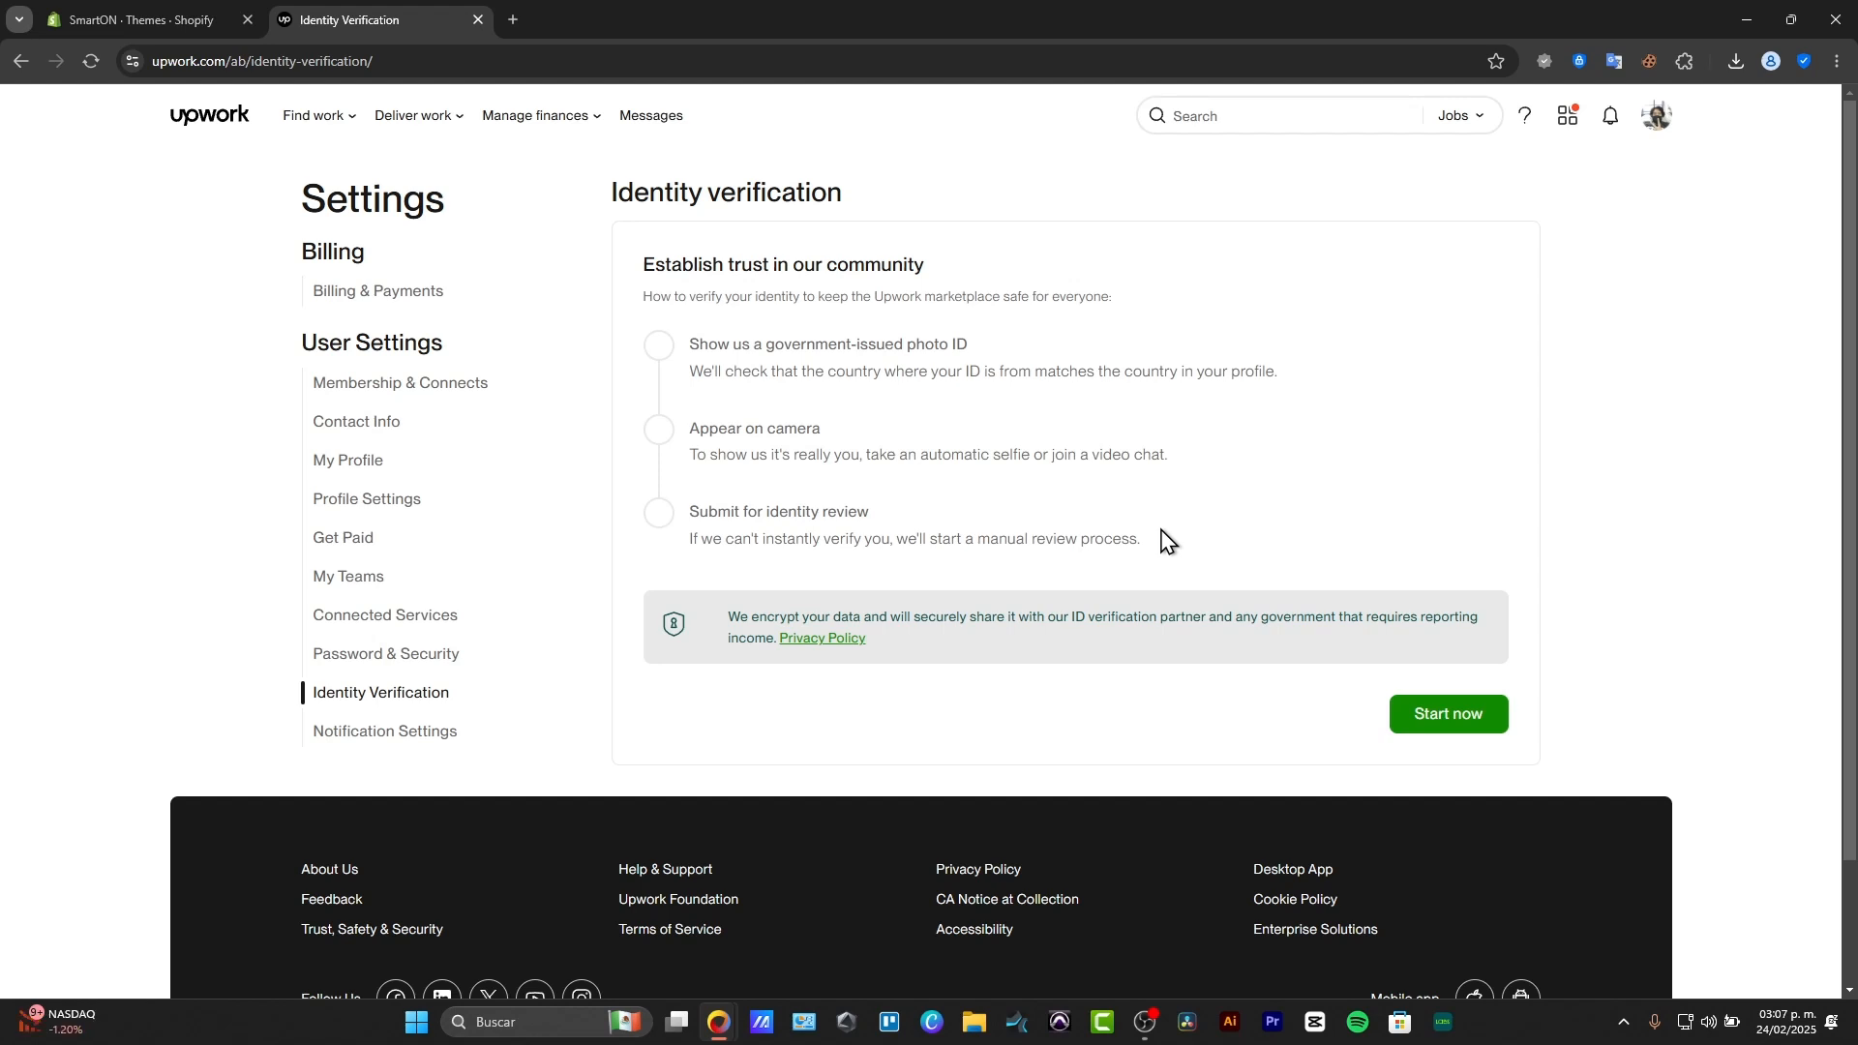
click(1448, 714)
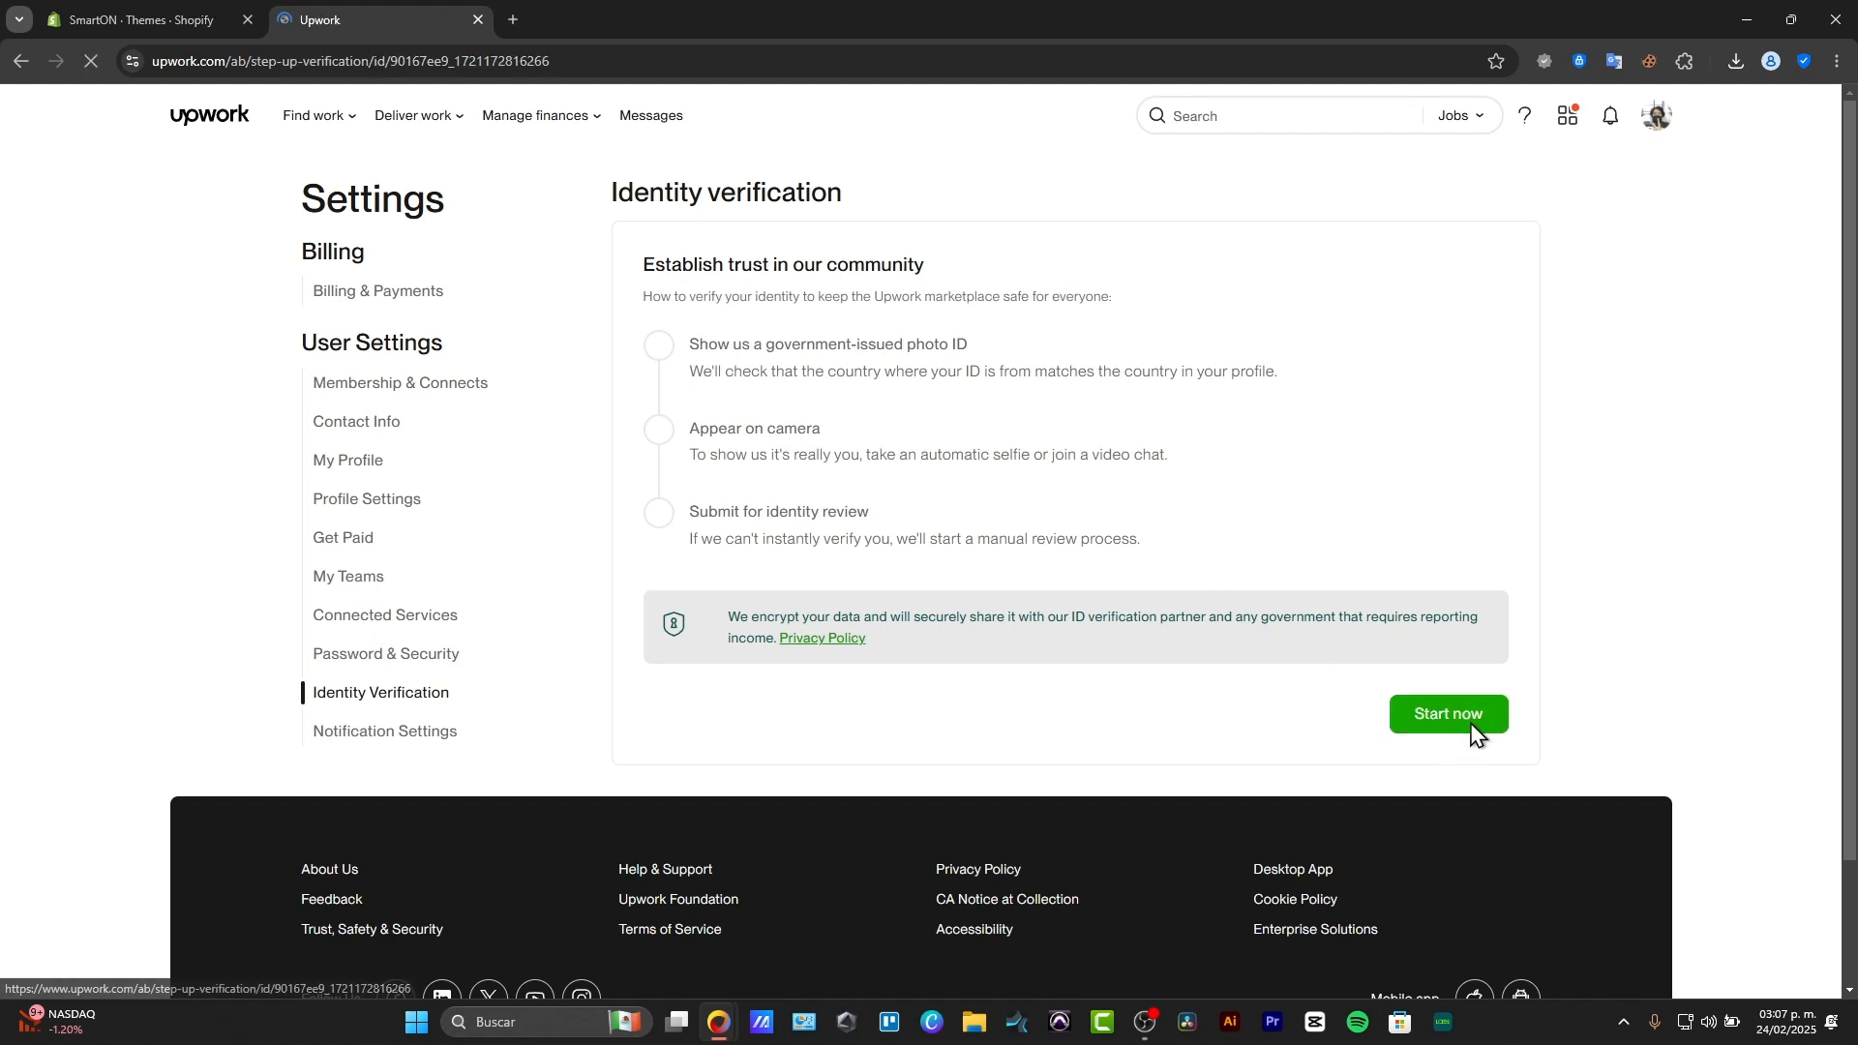
Step: Choose the mobile-device continuation so the ID check proceeds by phone
click(1444, 714)
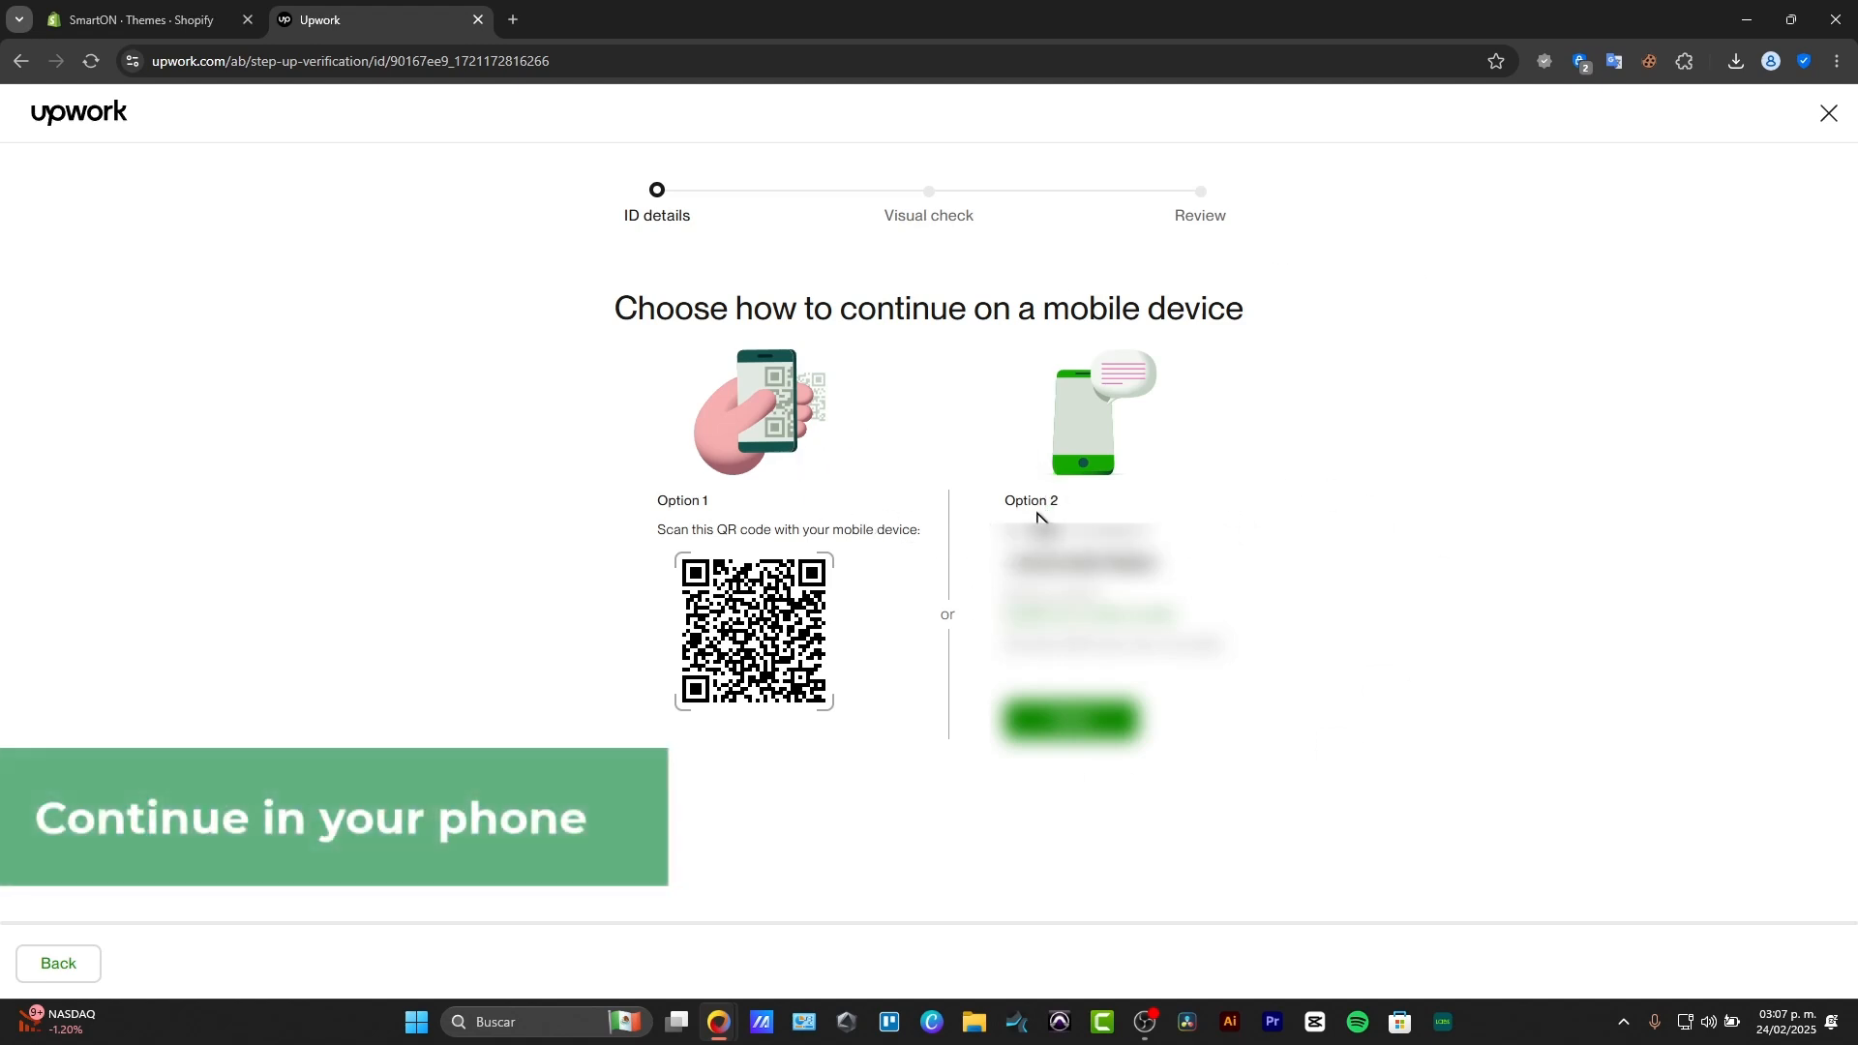
mouse_move(776, 463)
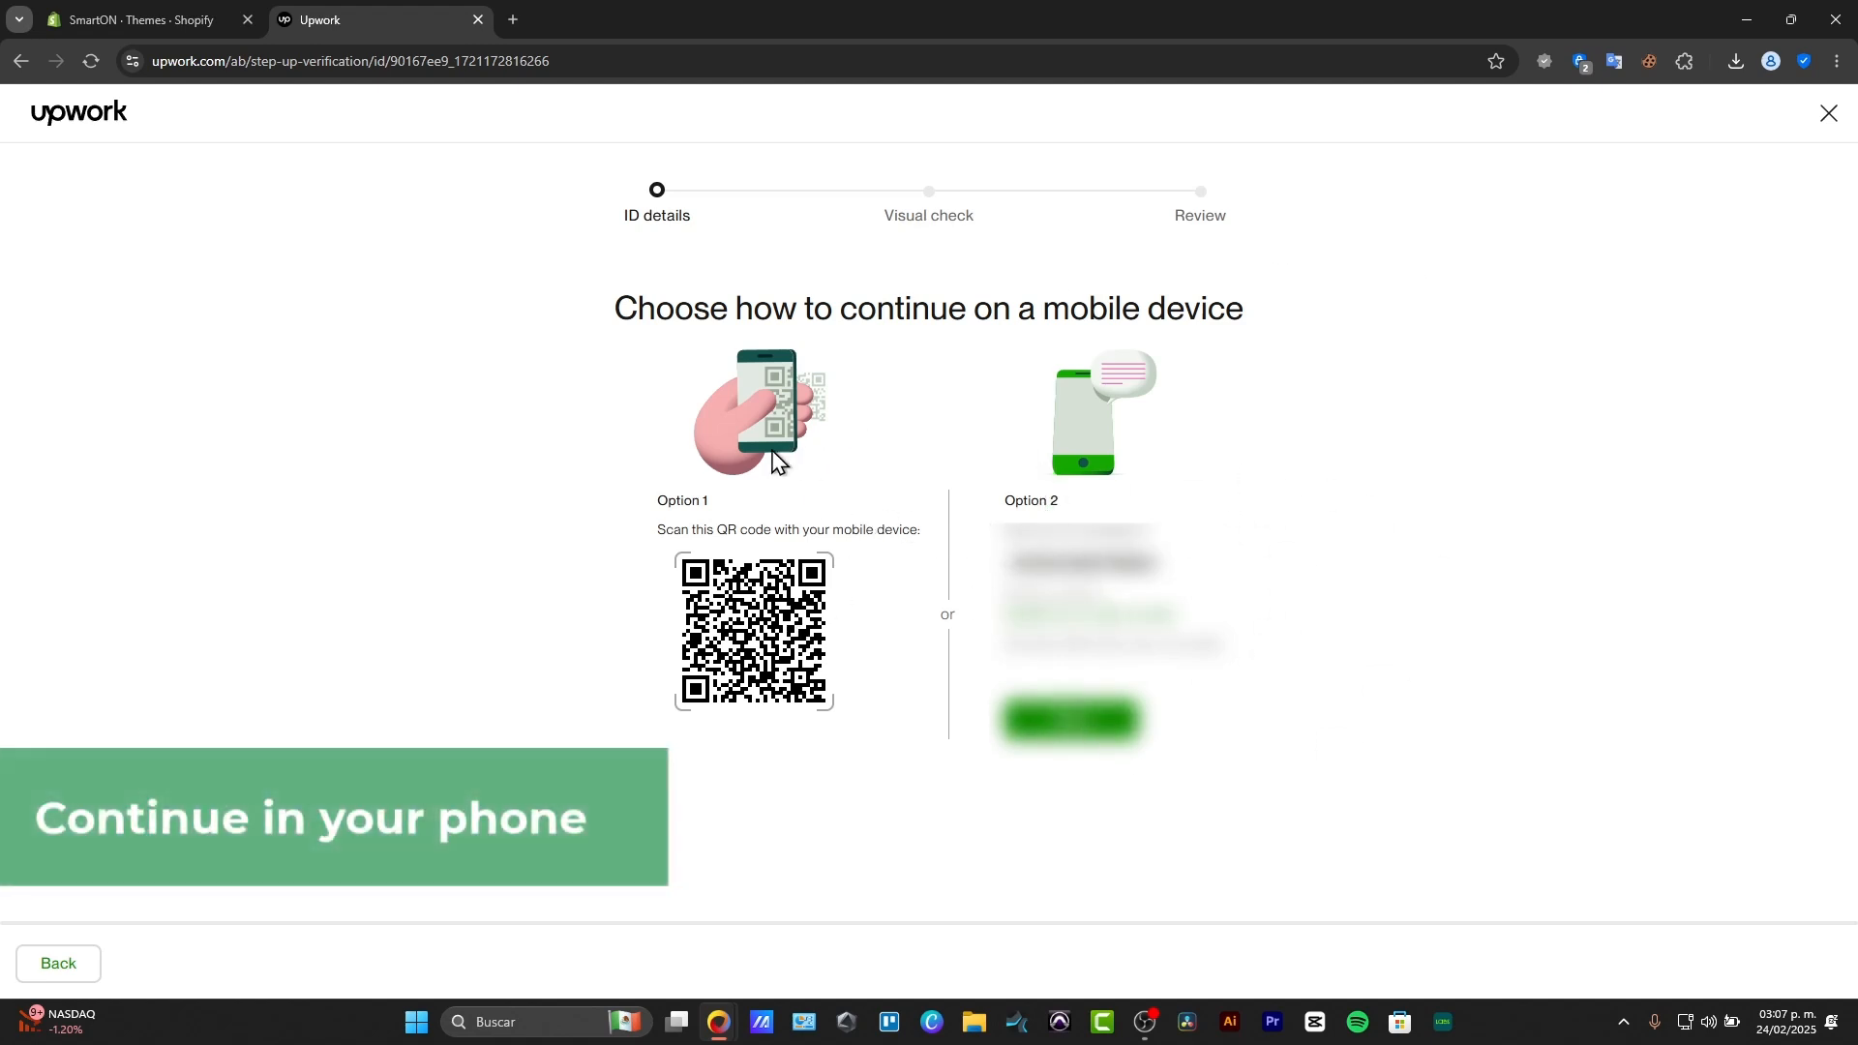
mouse_move(1233, 575)
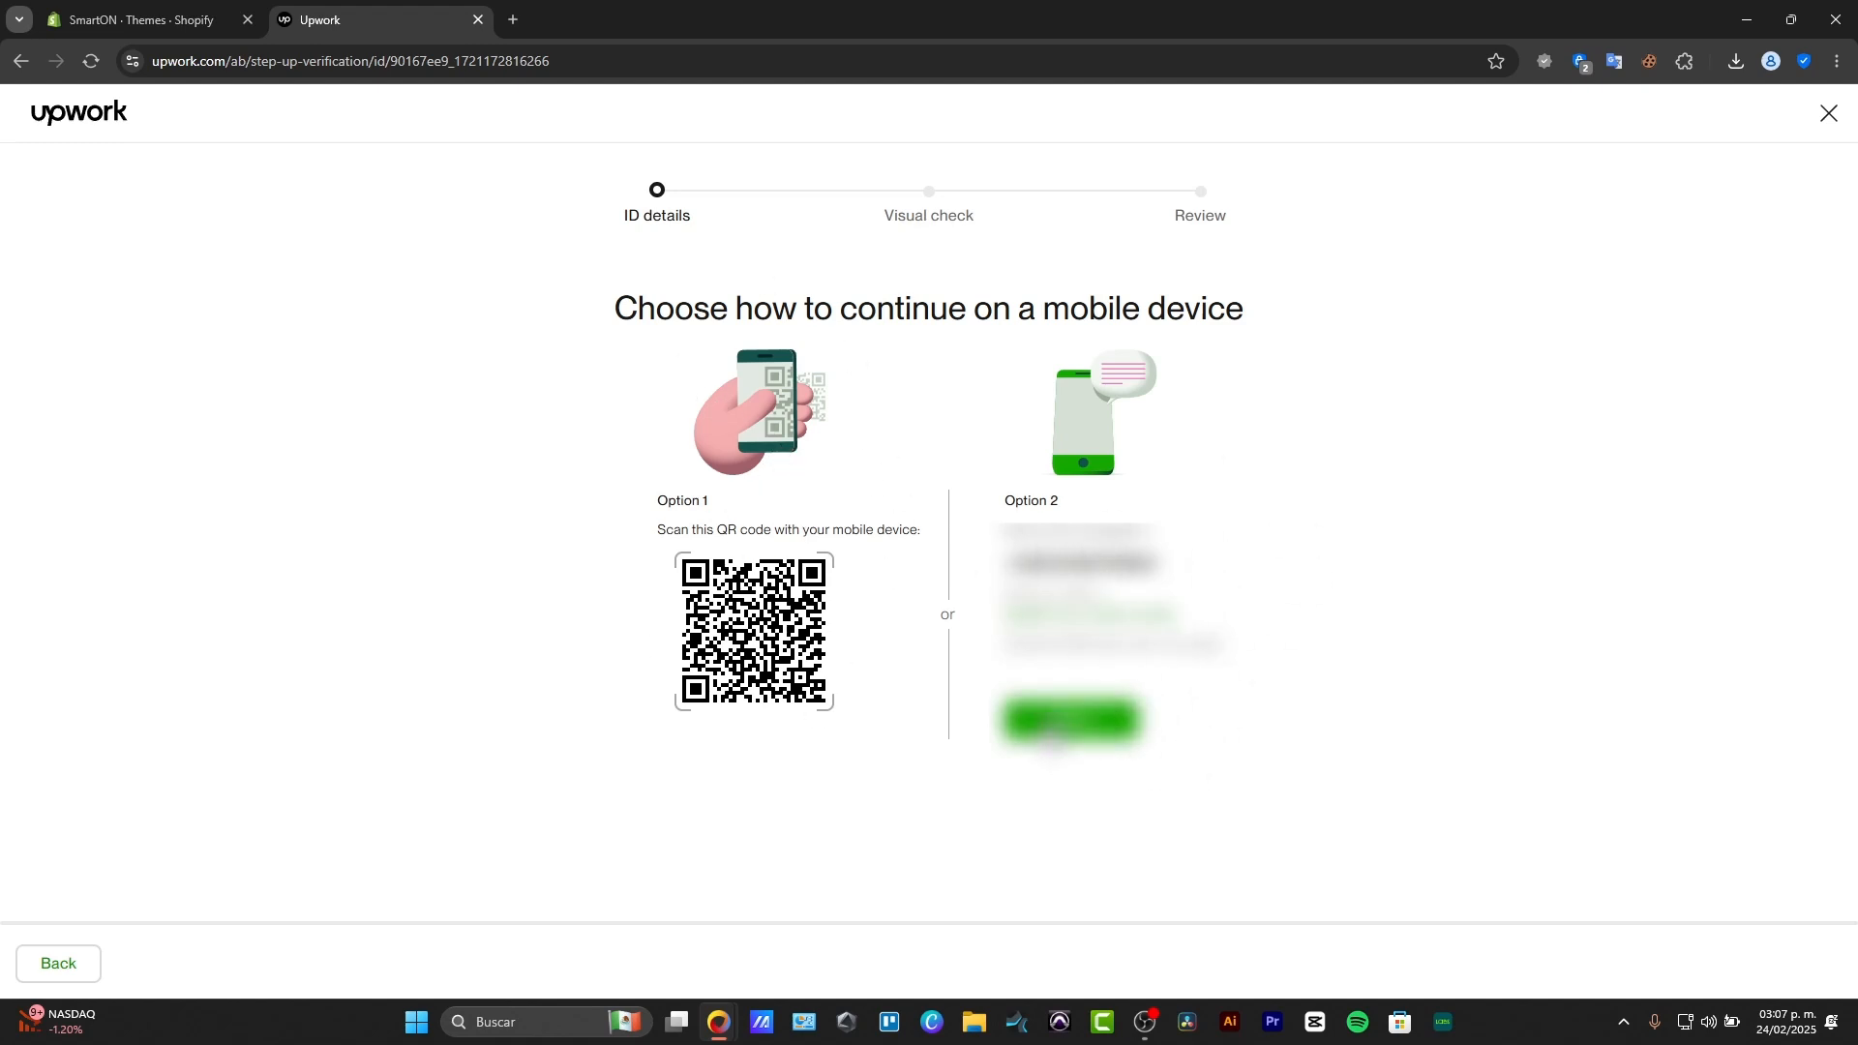
click(1068, 718)
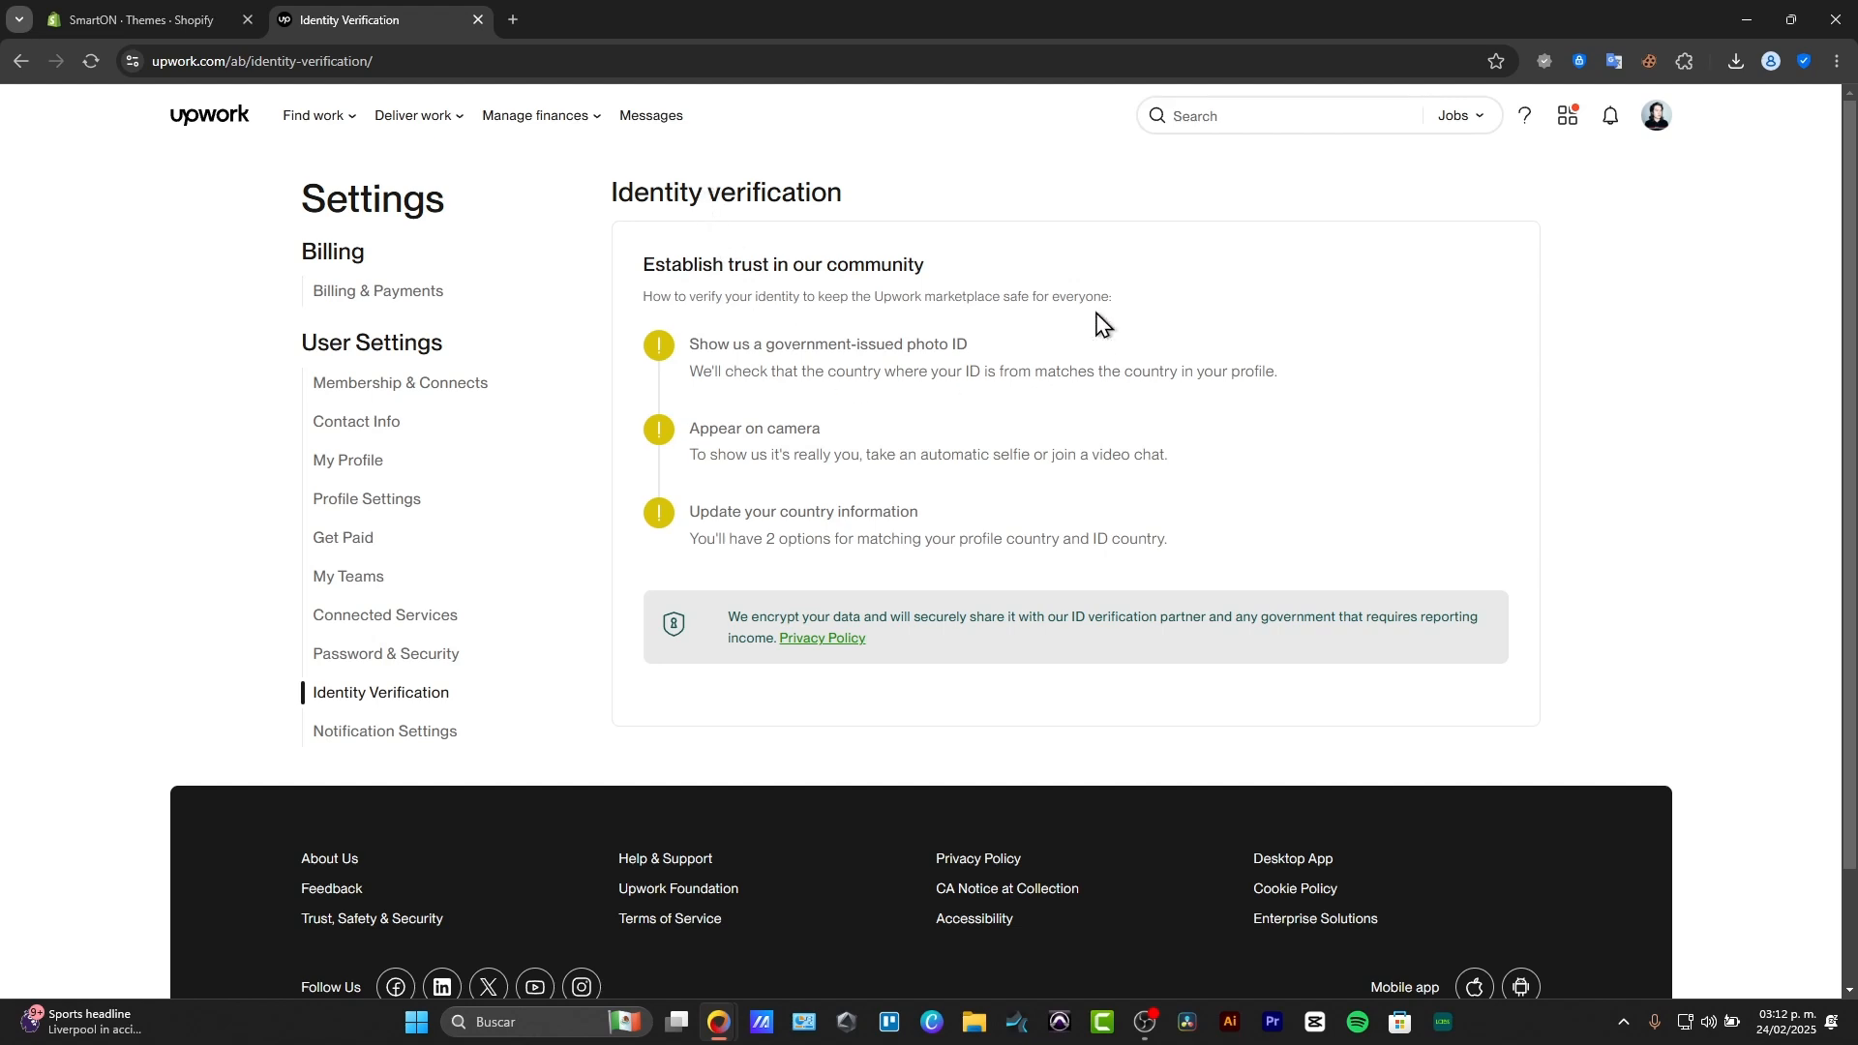
mouse_move(780, 424)
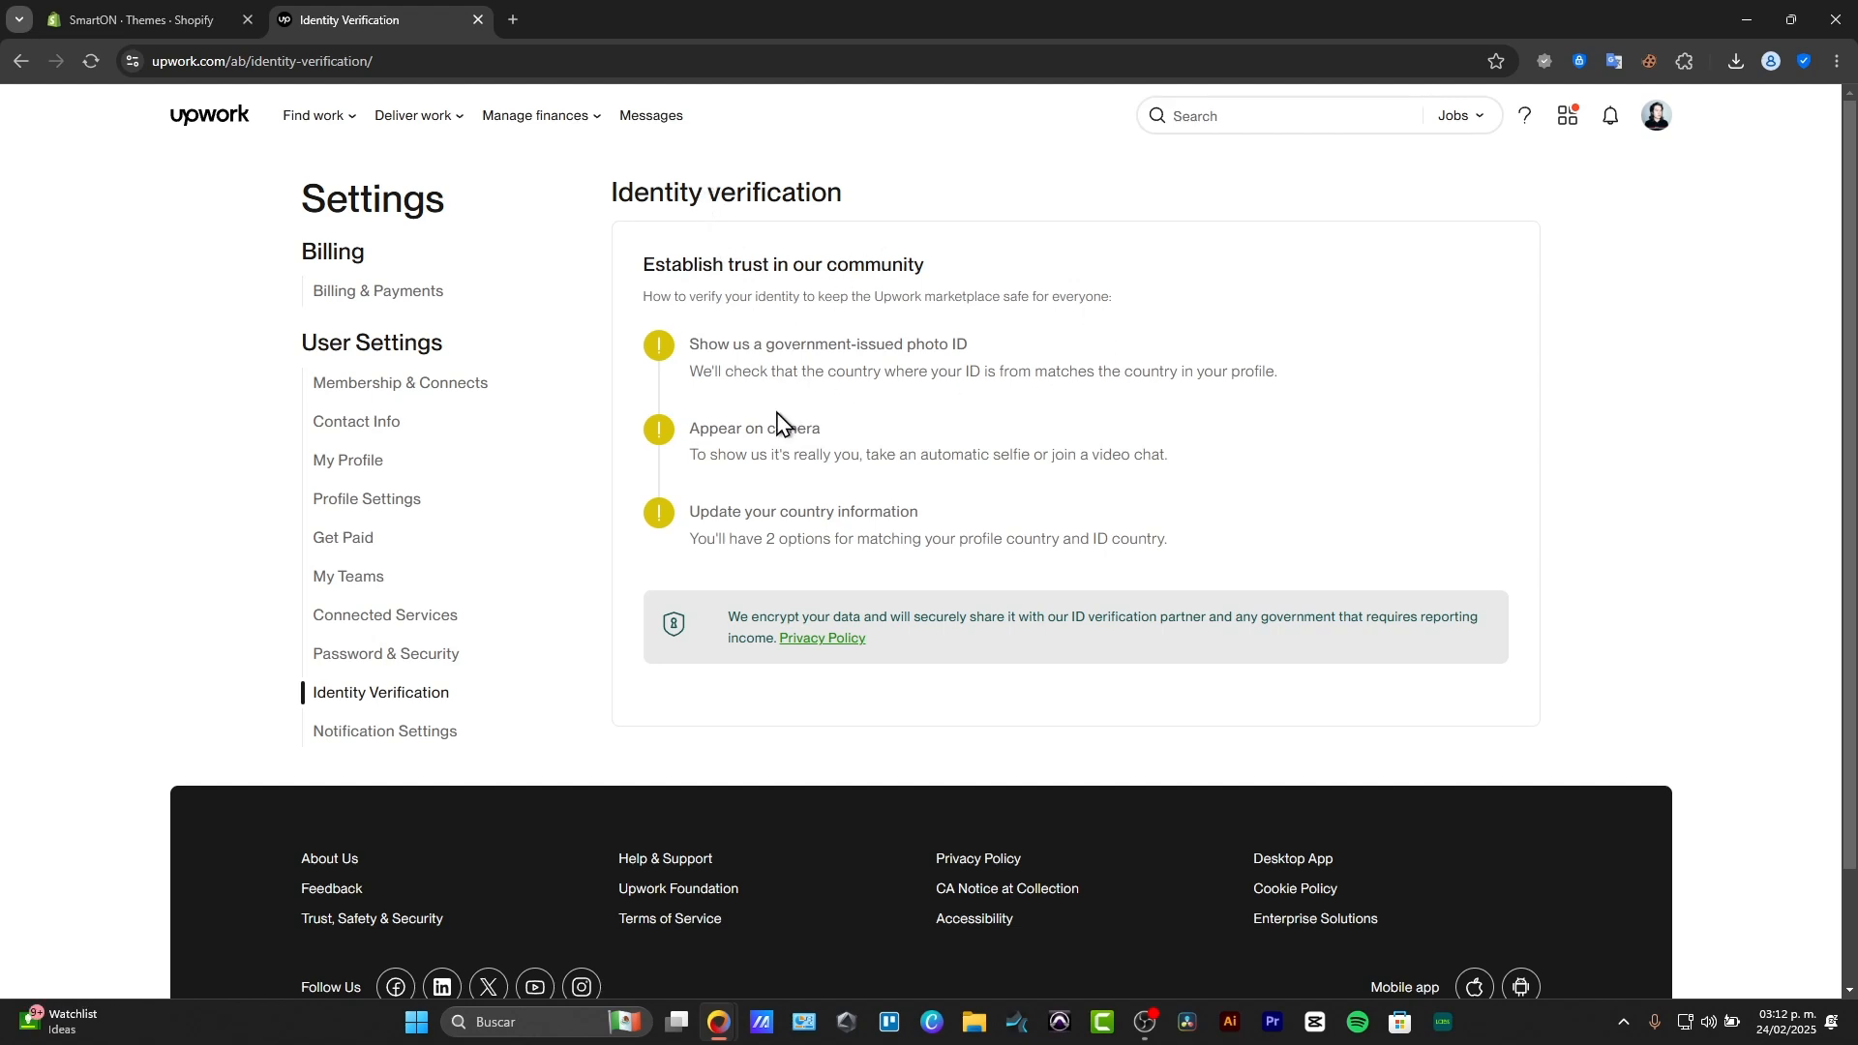
mouse_move(685, 325)
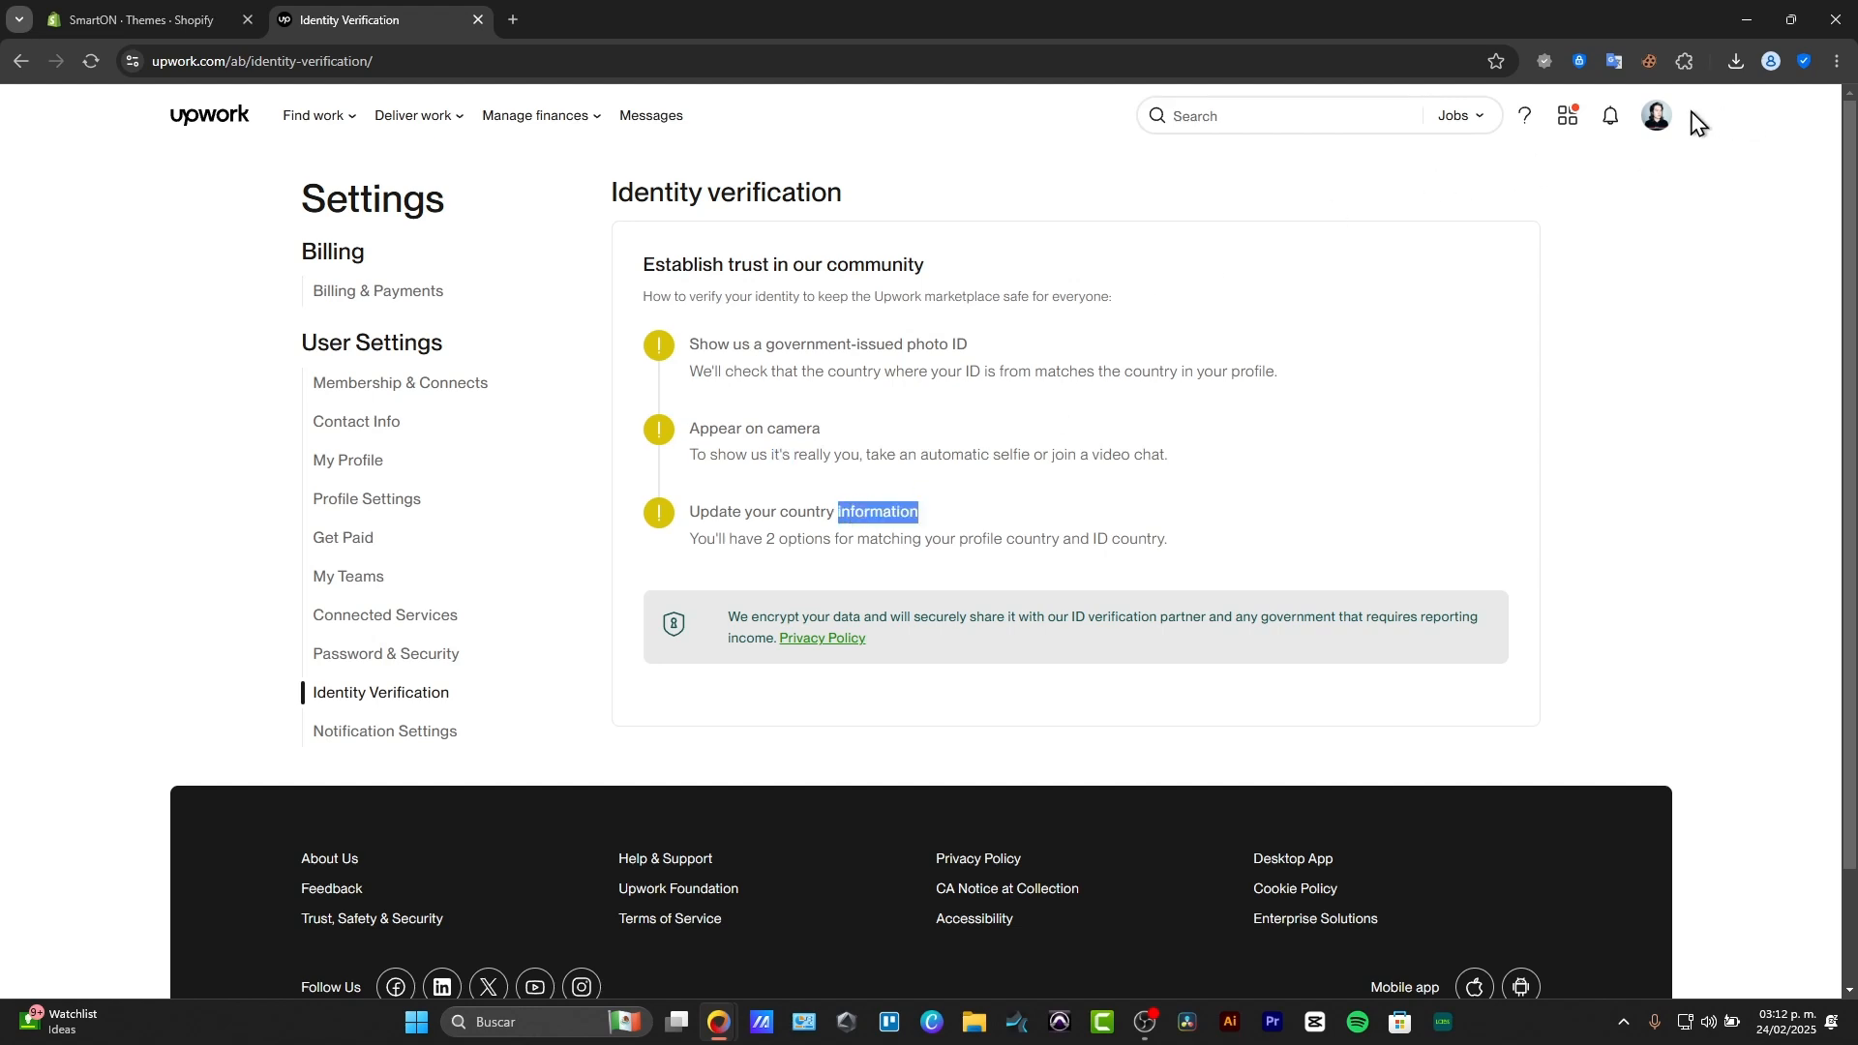
Step: Check the account menu, then expand the Find Work navigation dropdown
click(1654, 114)
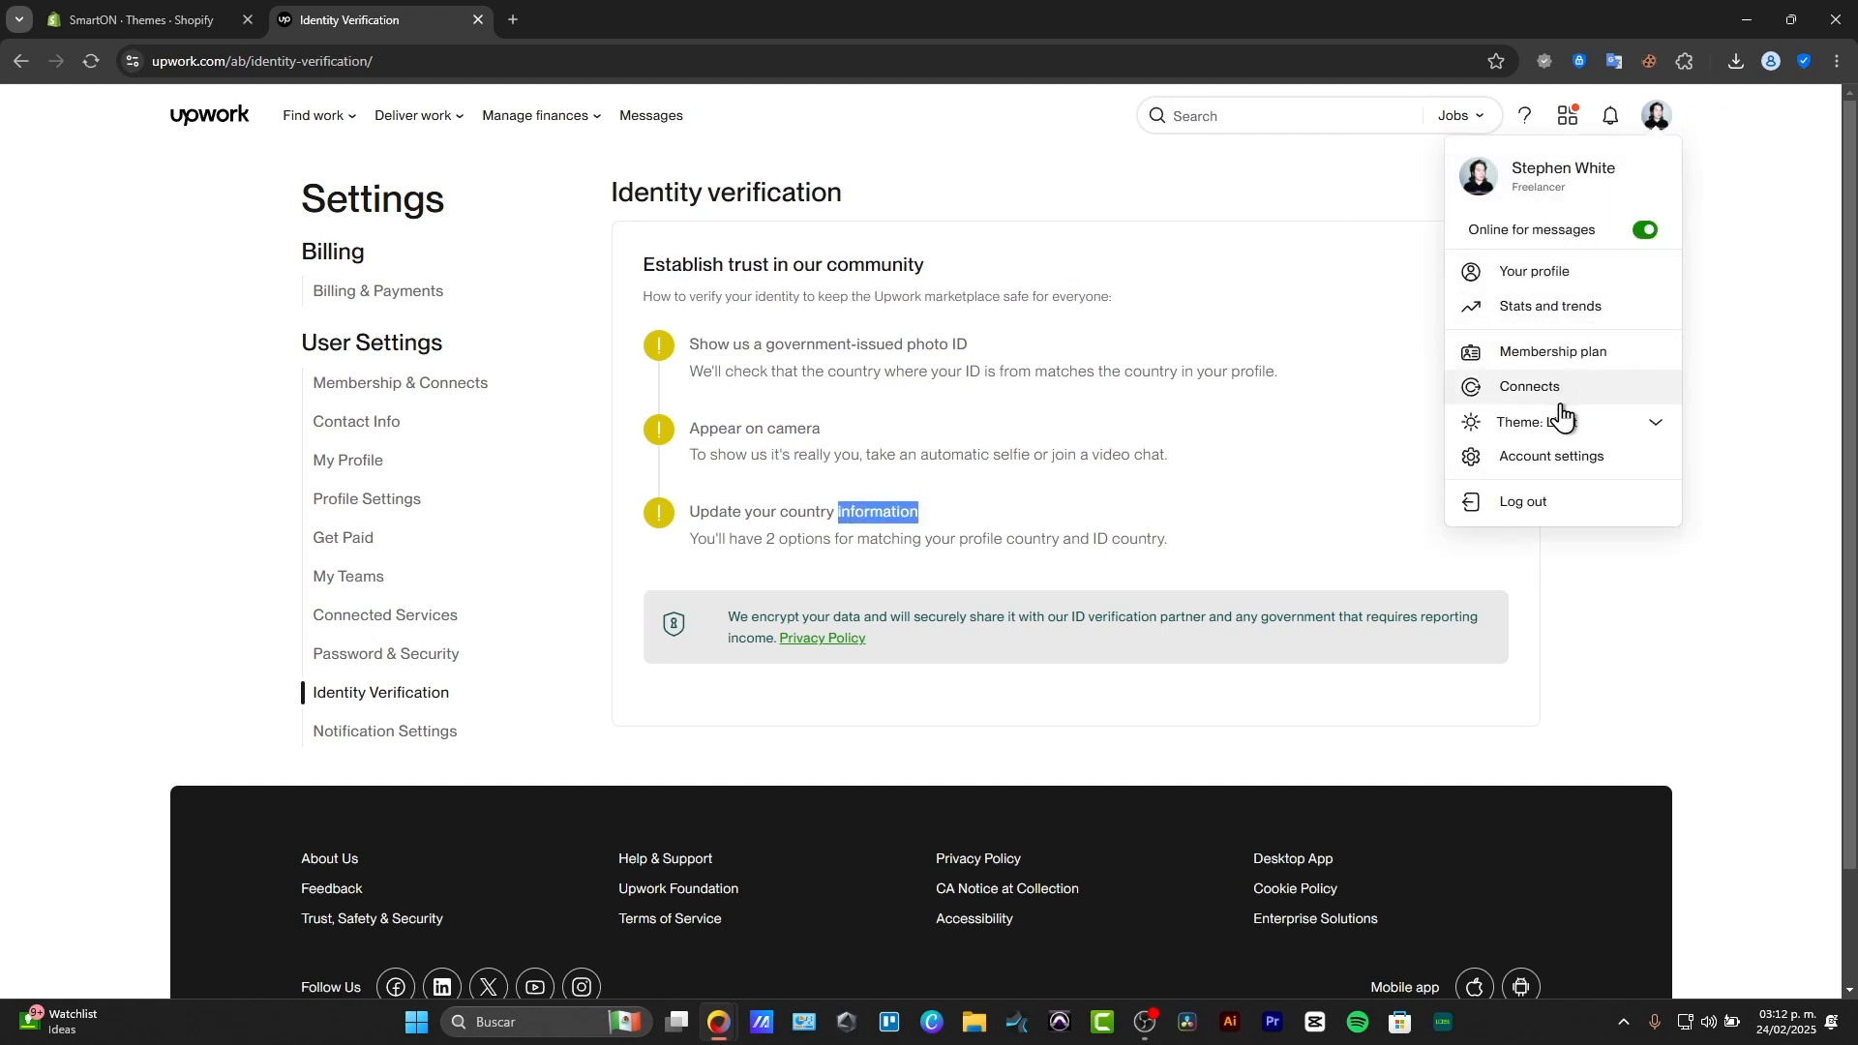
click(313, 114)
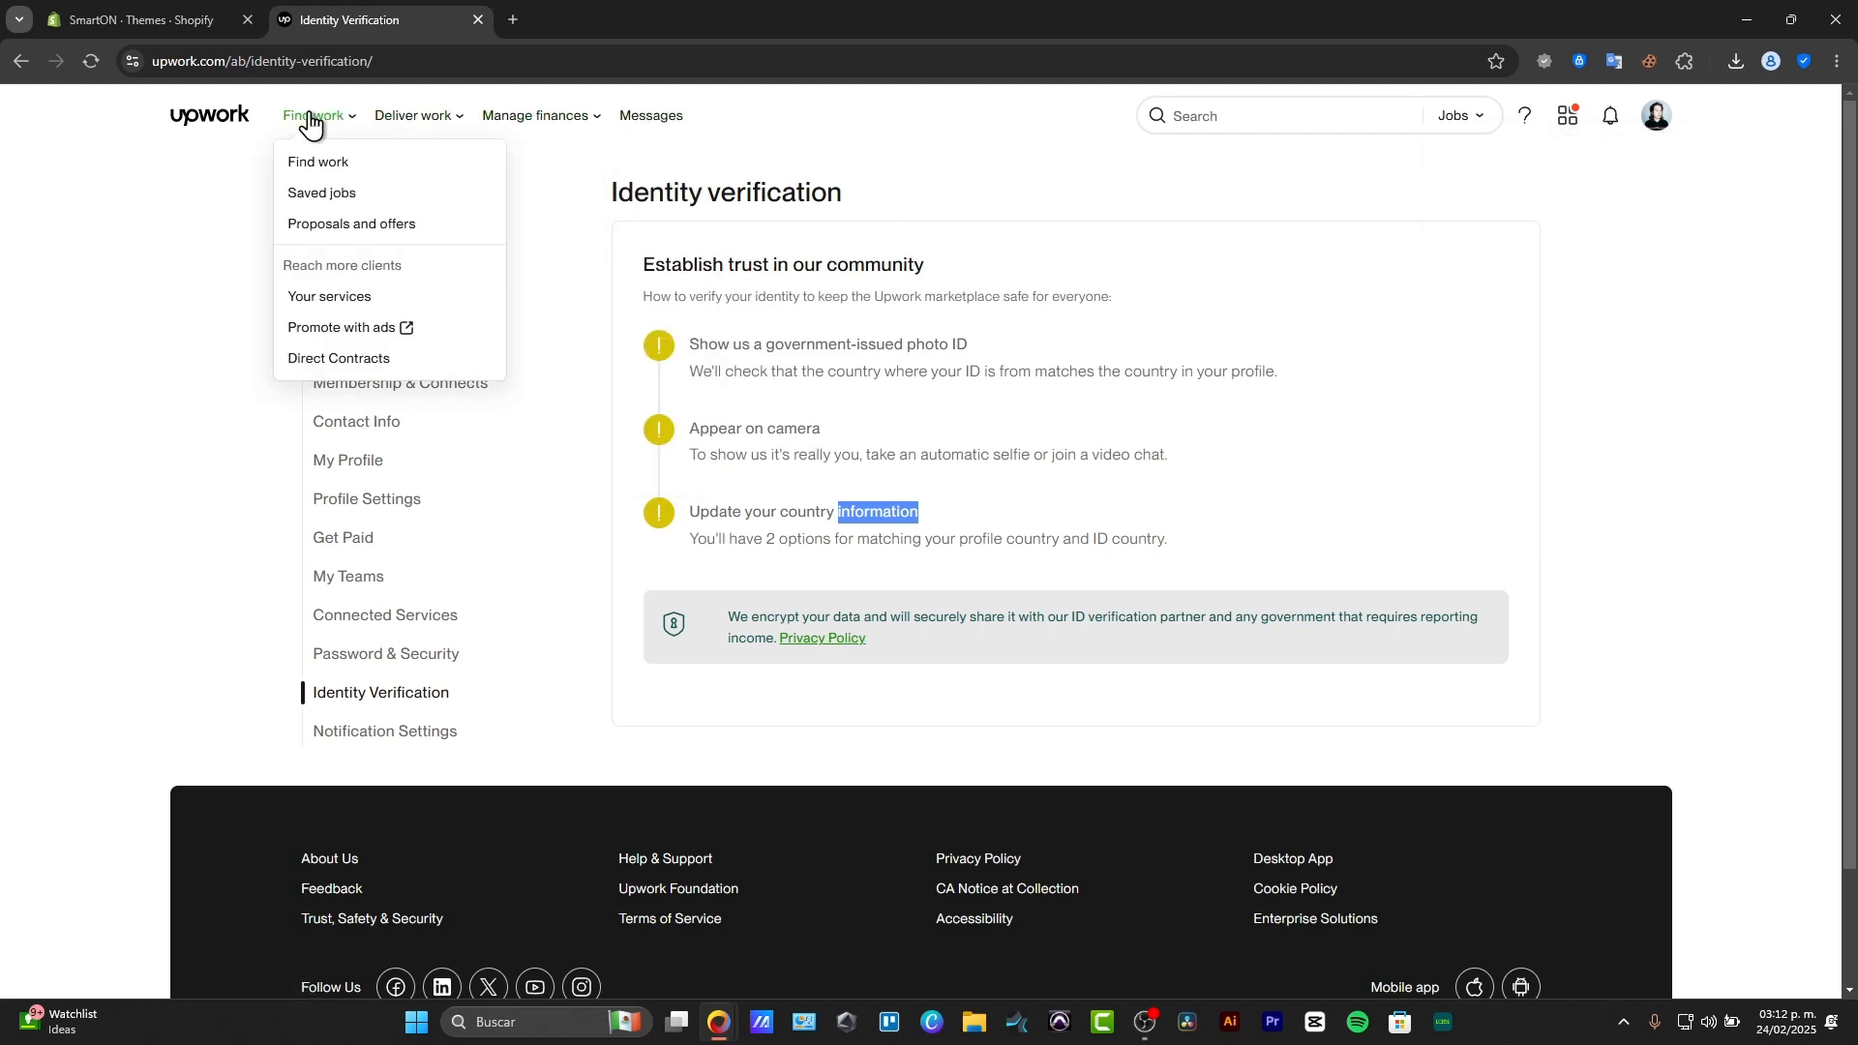
click(317, 164)
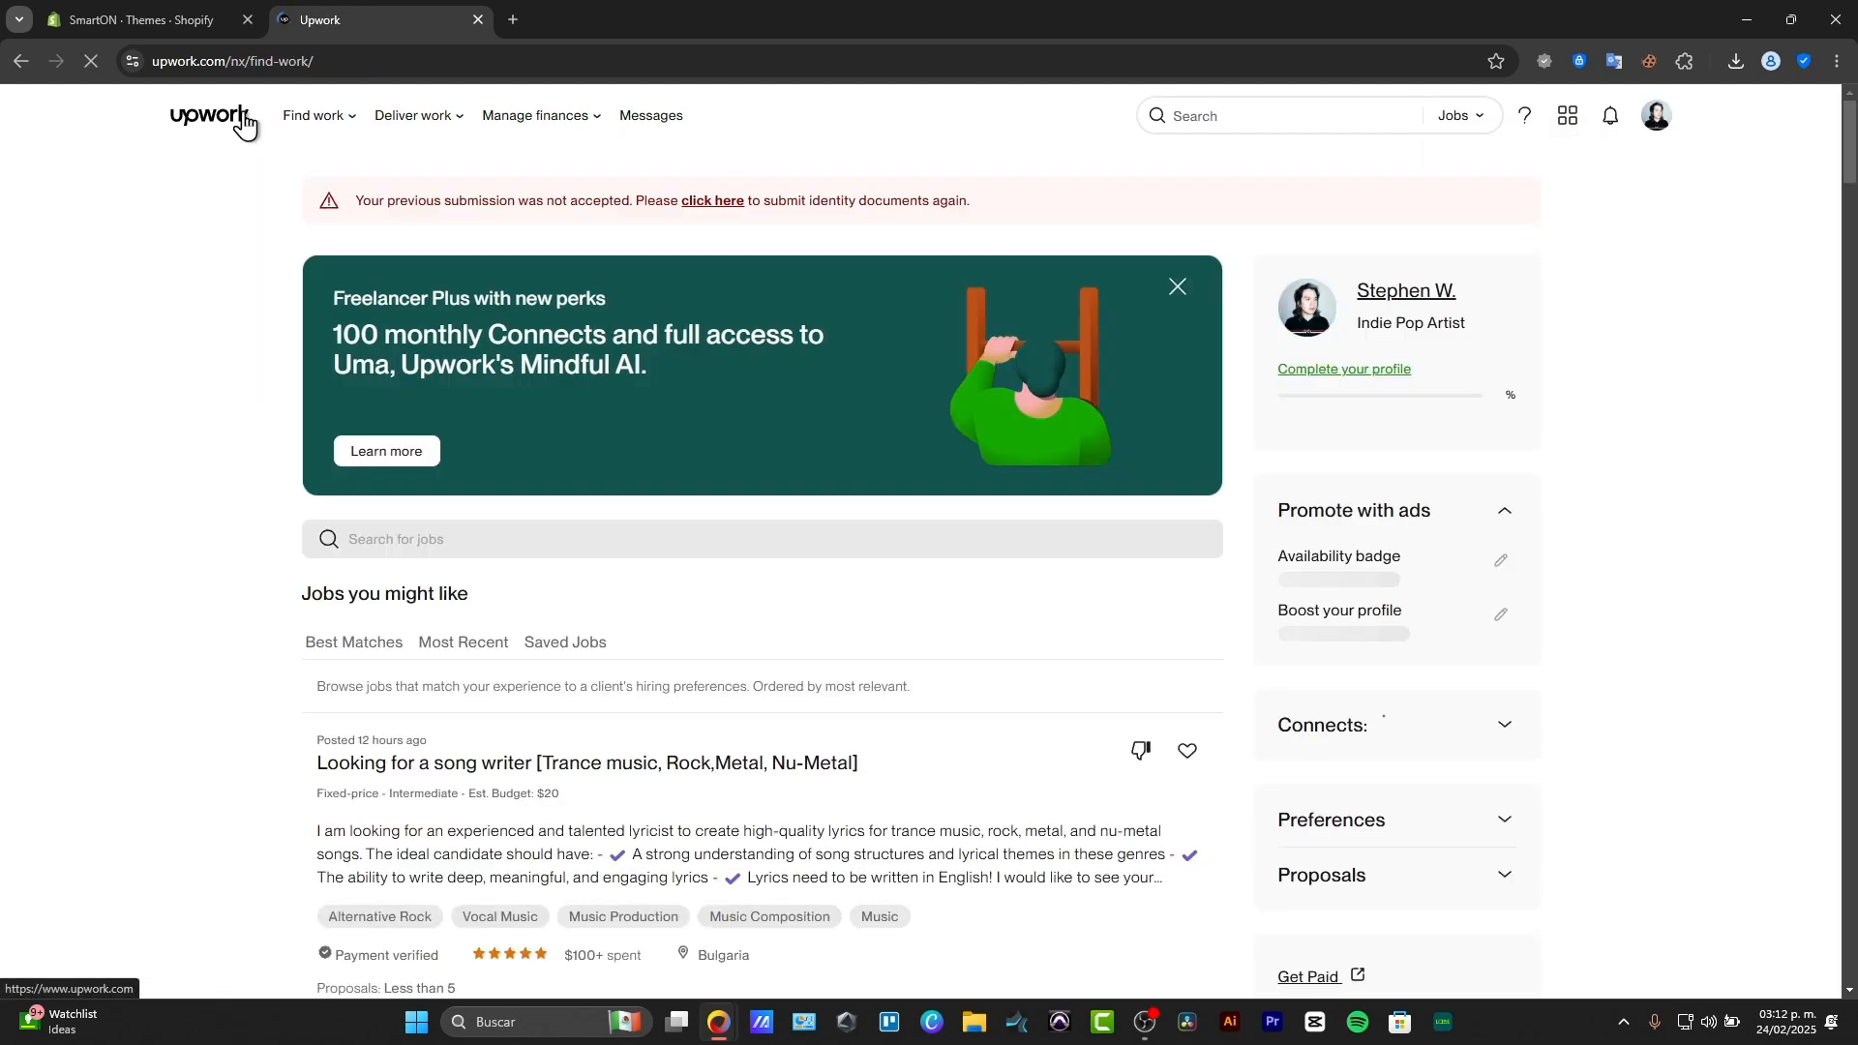
click(352, 642)
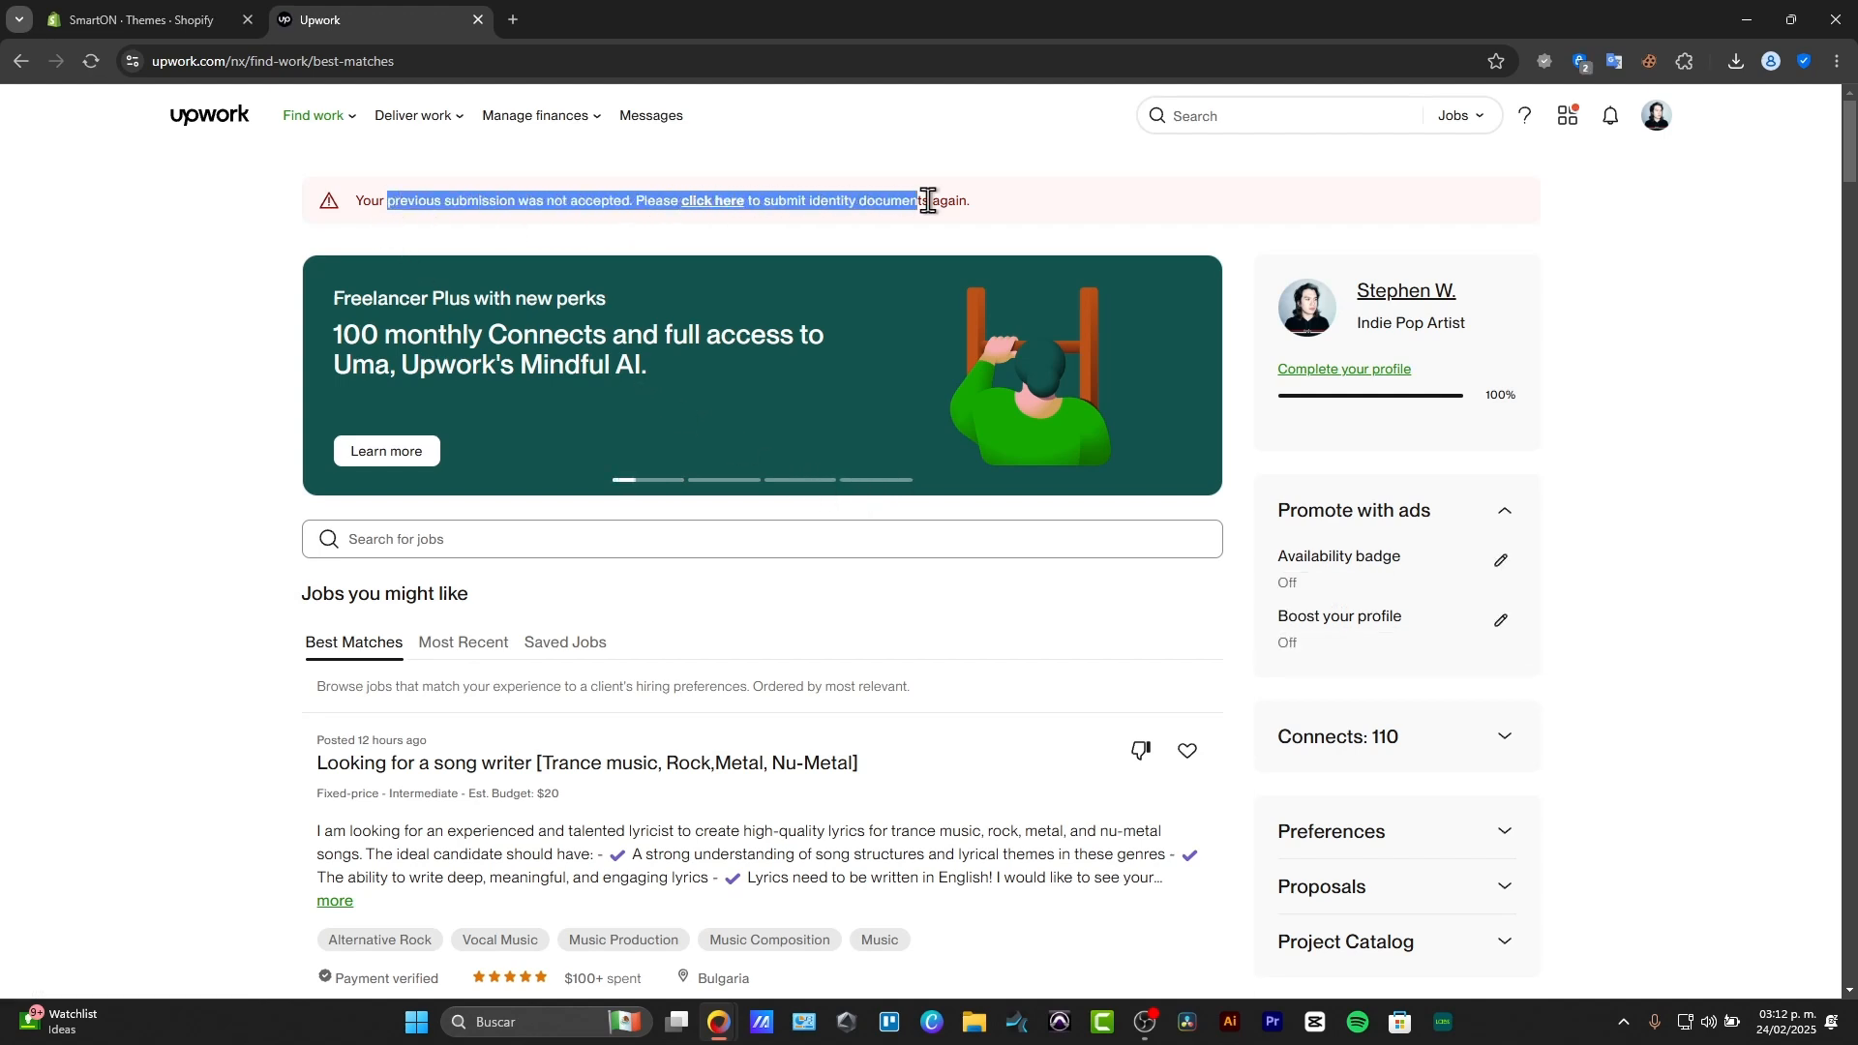
mouse_move(960, 203)
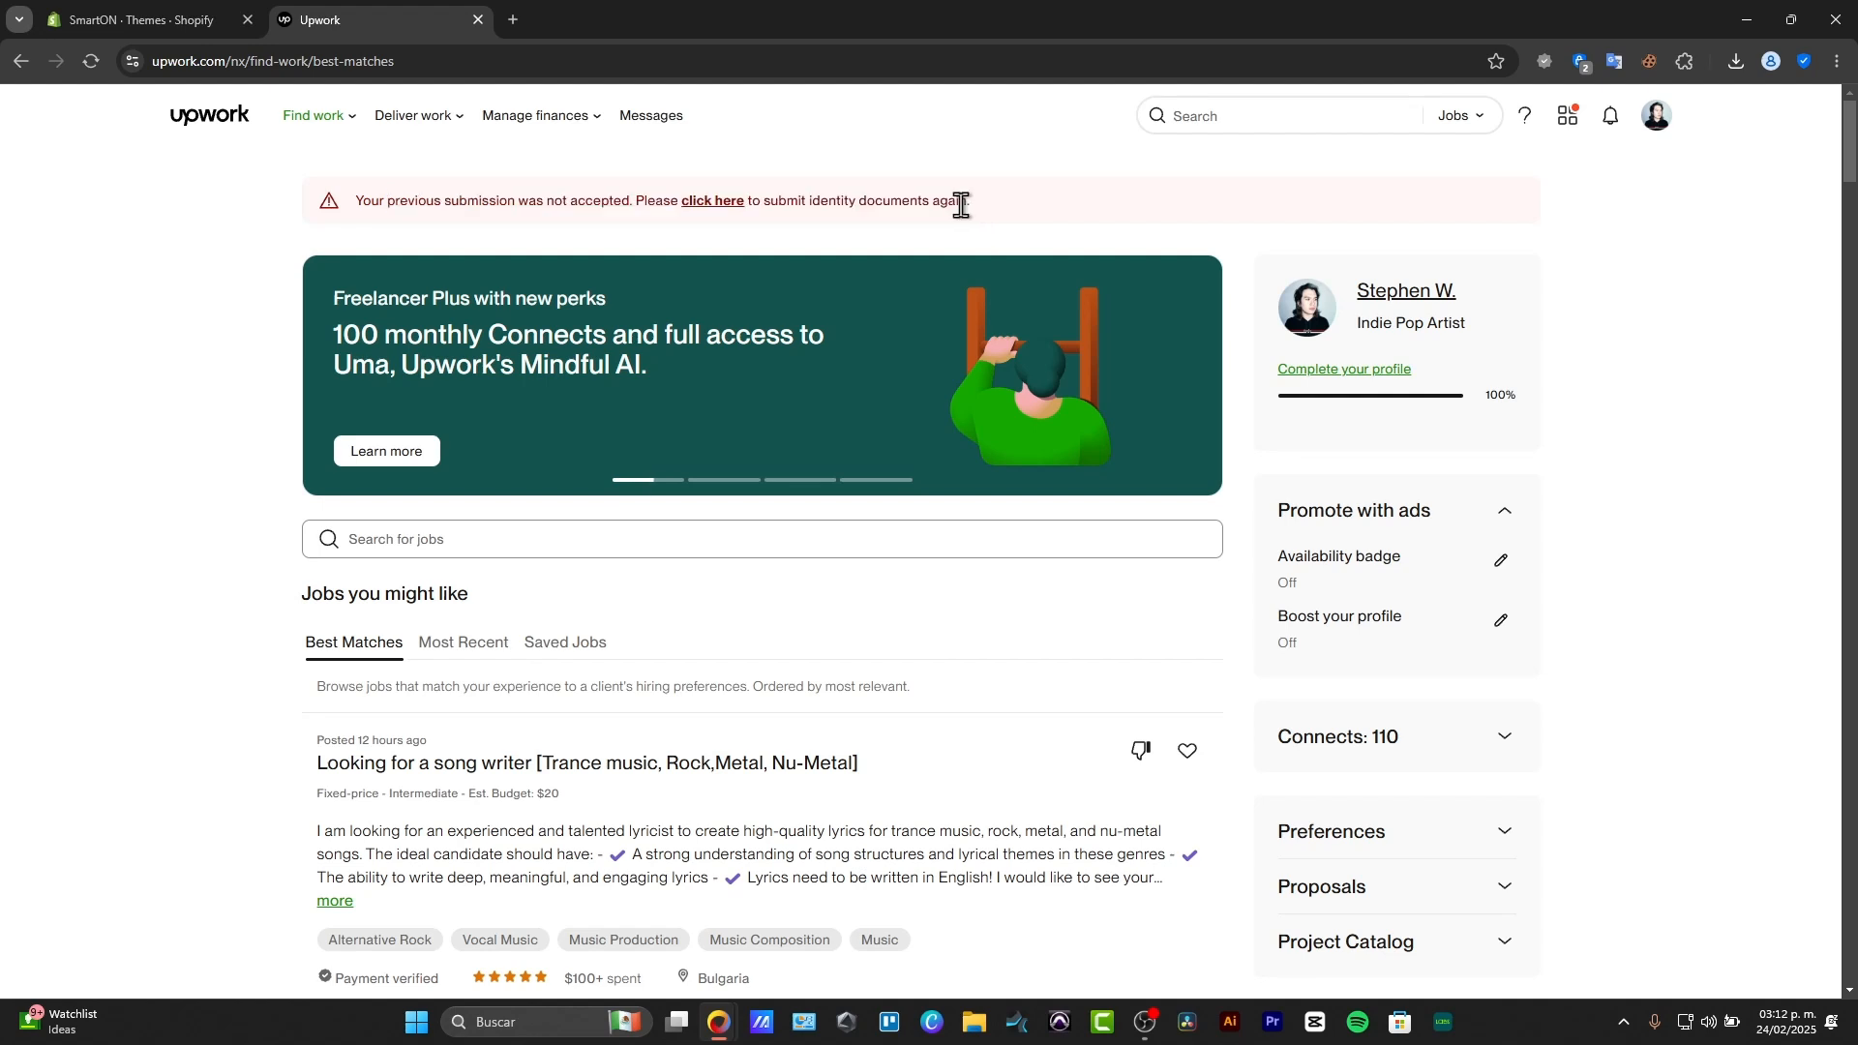
click(712, 201)
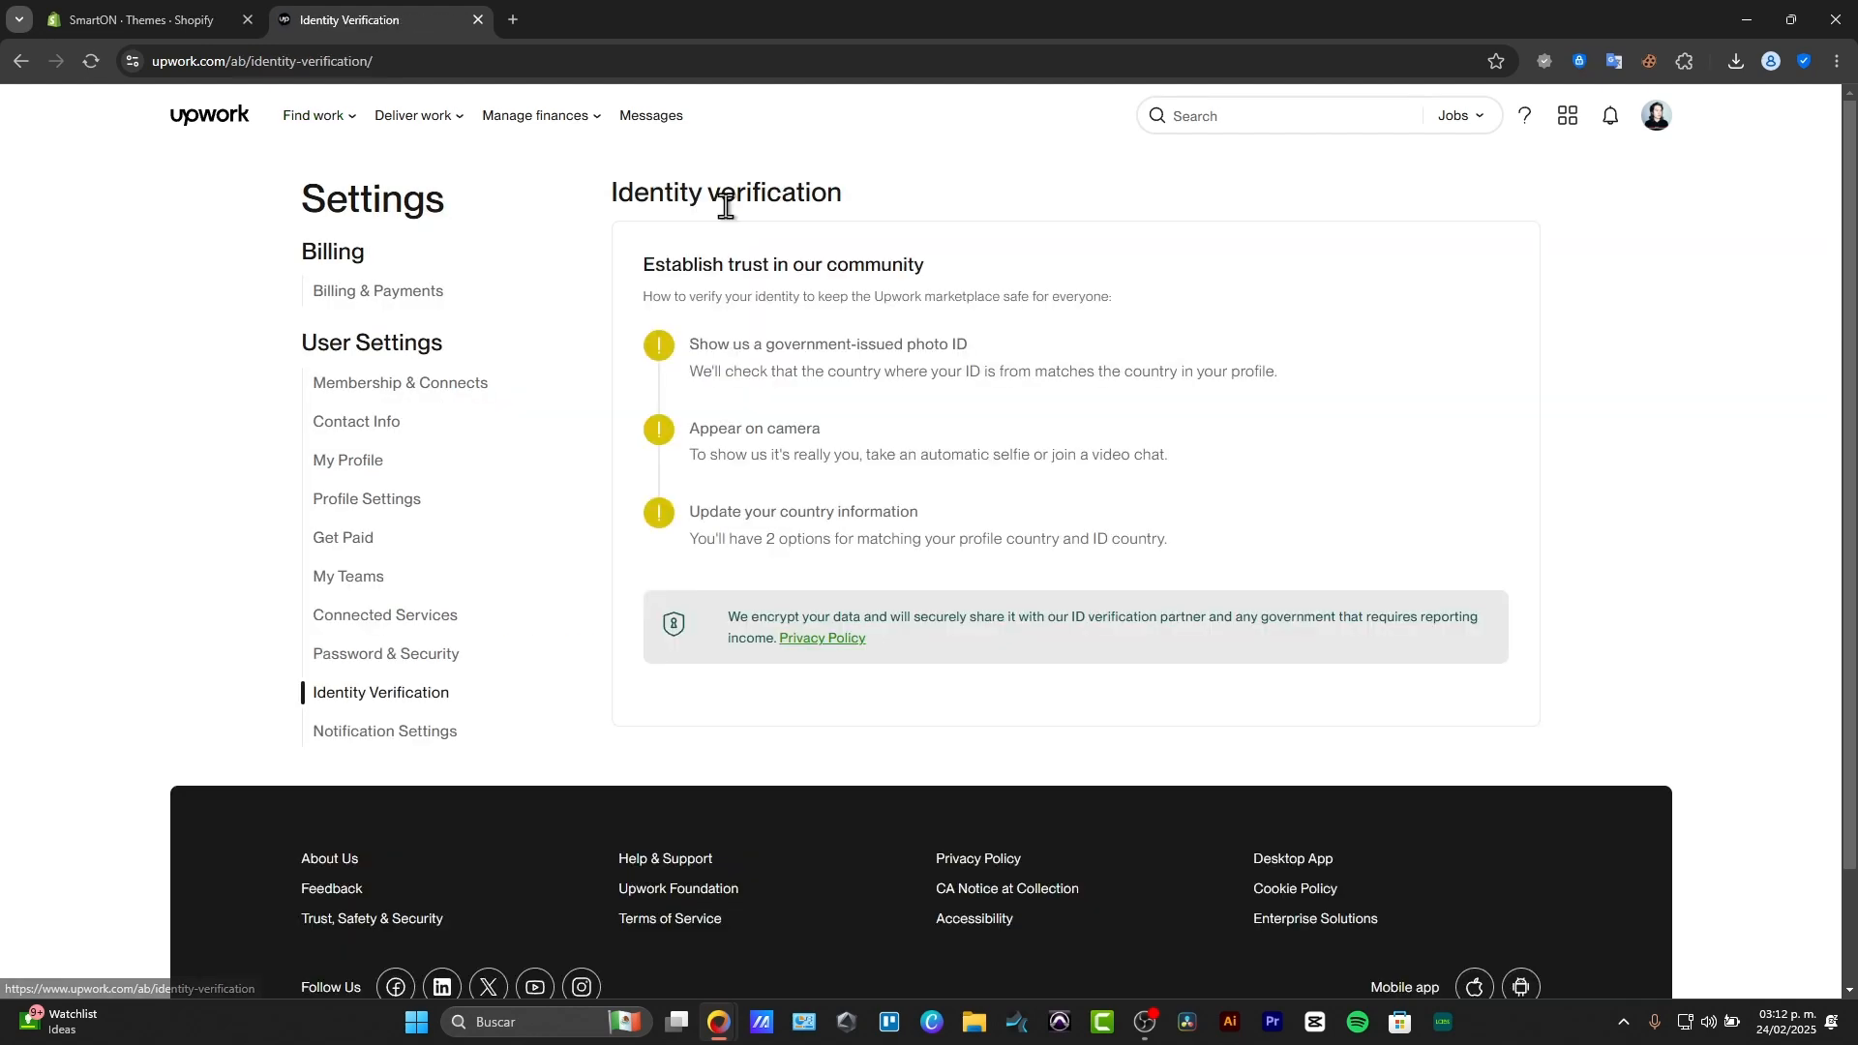
mouse_move(779, 540)
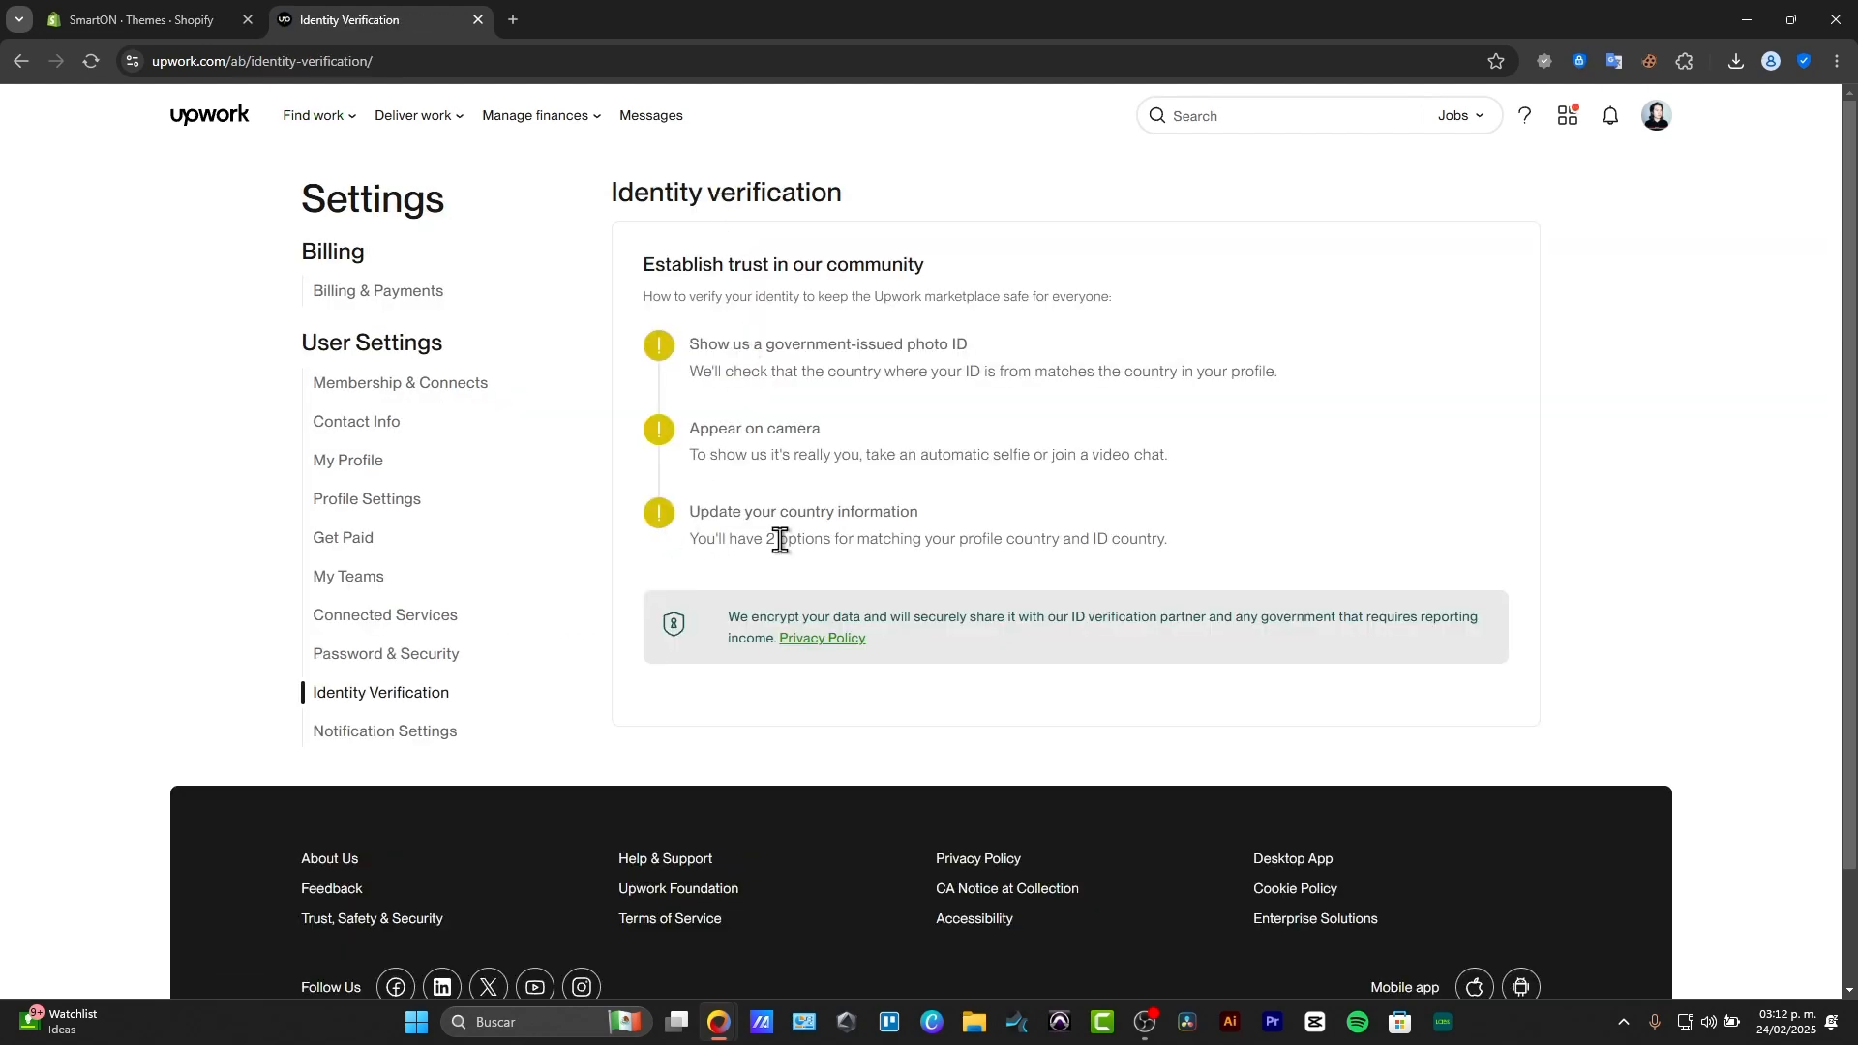
scroll(down, 3)
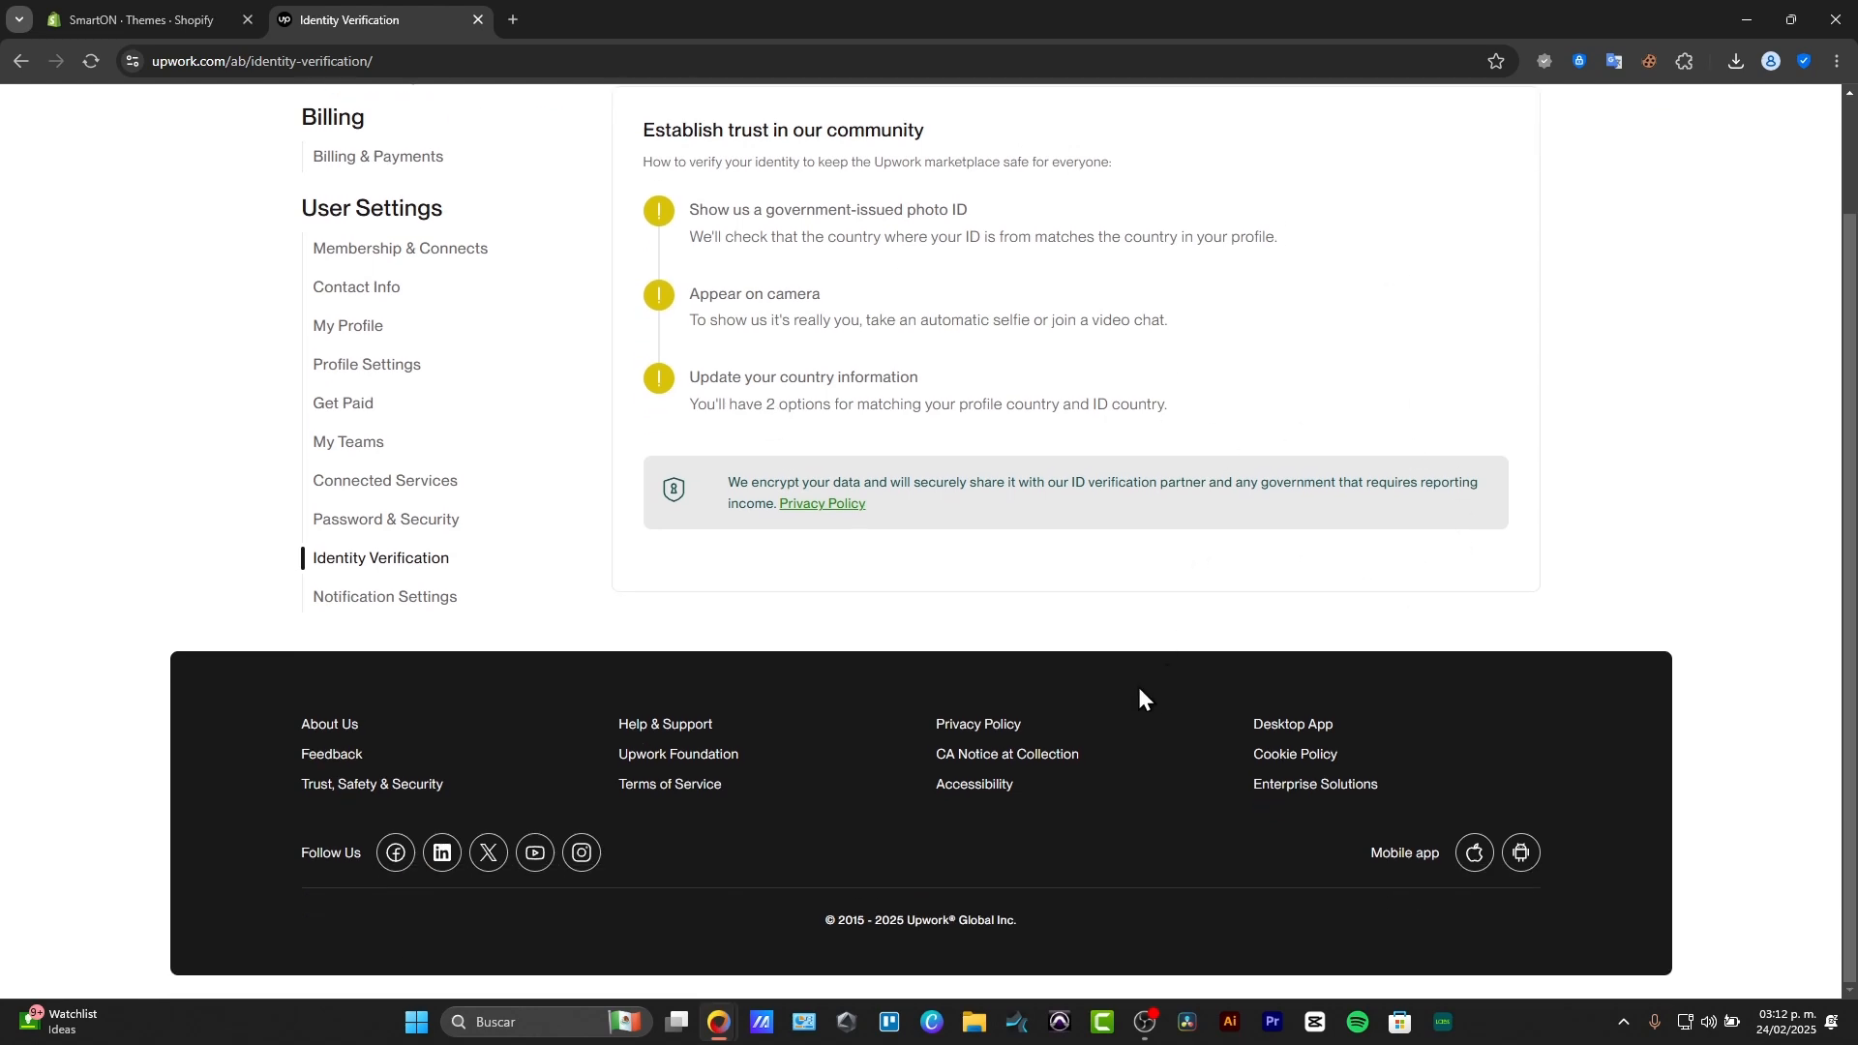
scroll(up, 3)
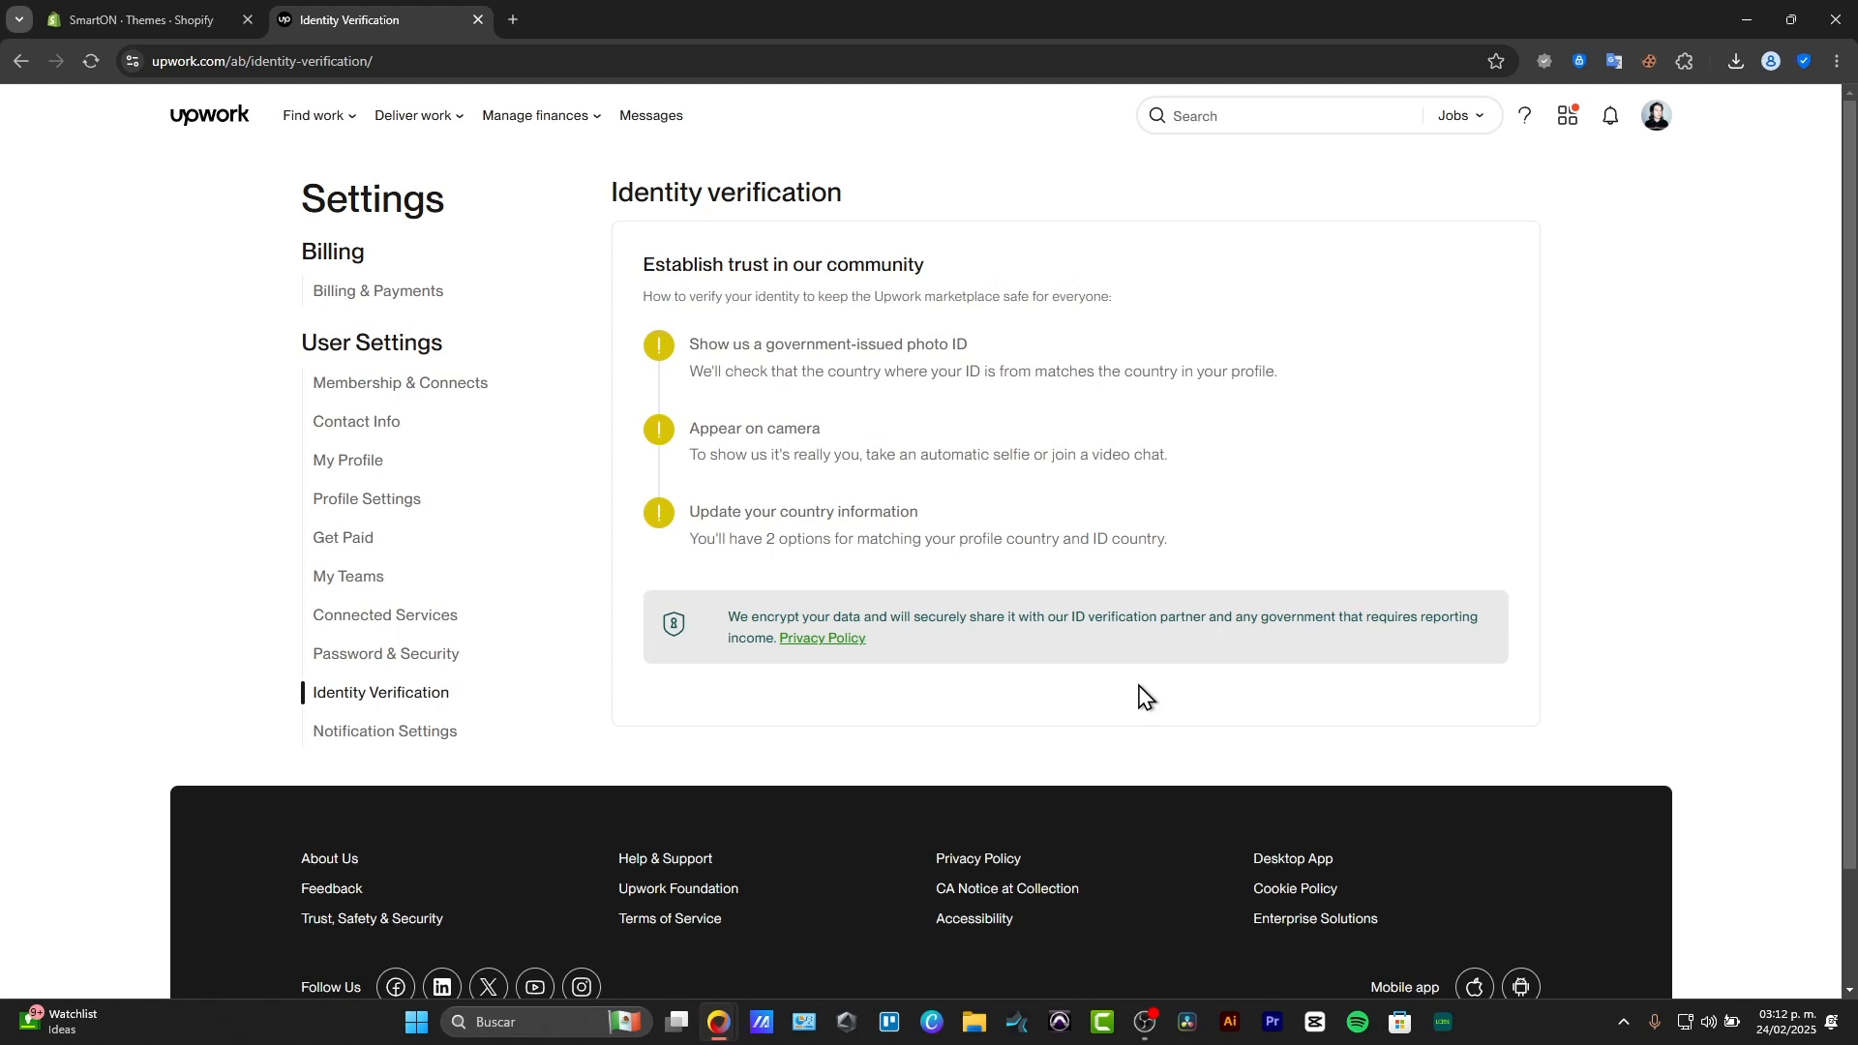
scroll(down, 3)
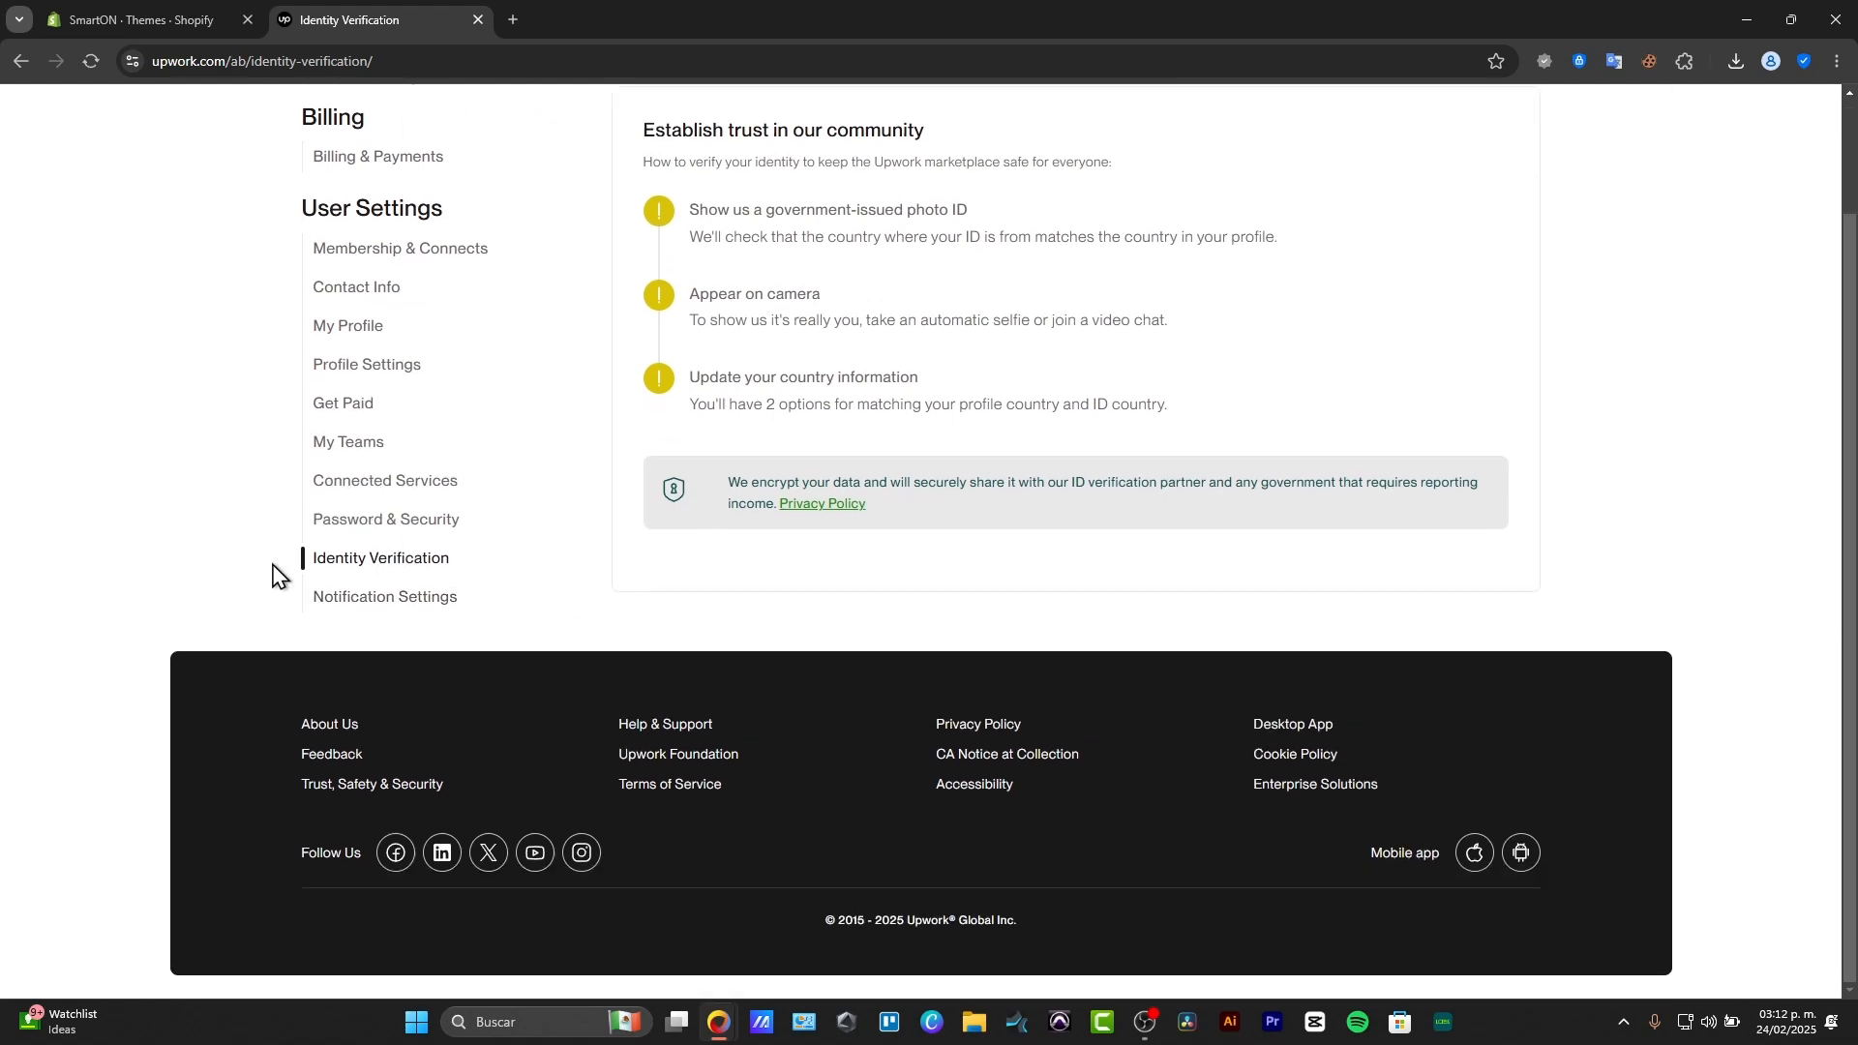
Step: Go to Help & Support and browse to the Account category's identity verification articles
click(664, 723)
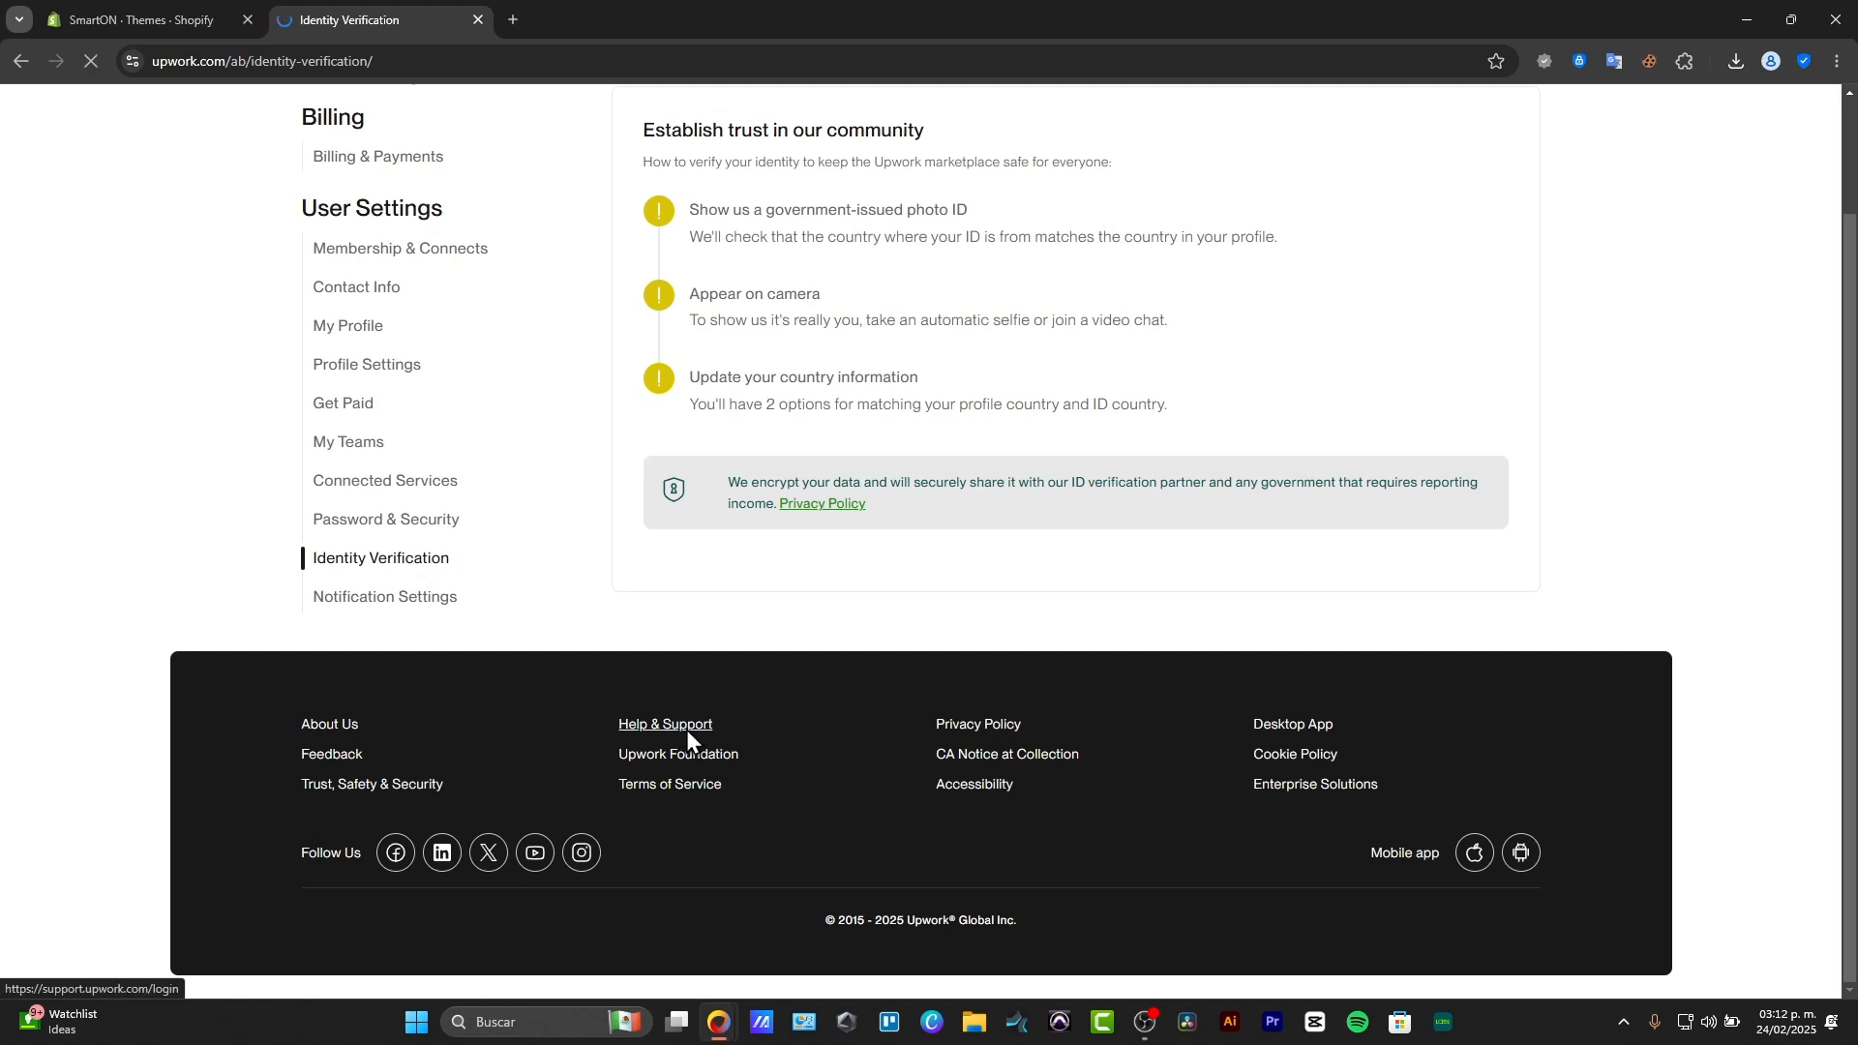
click(664, 724)
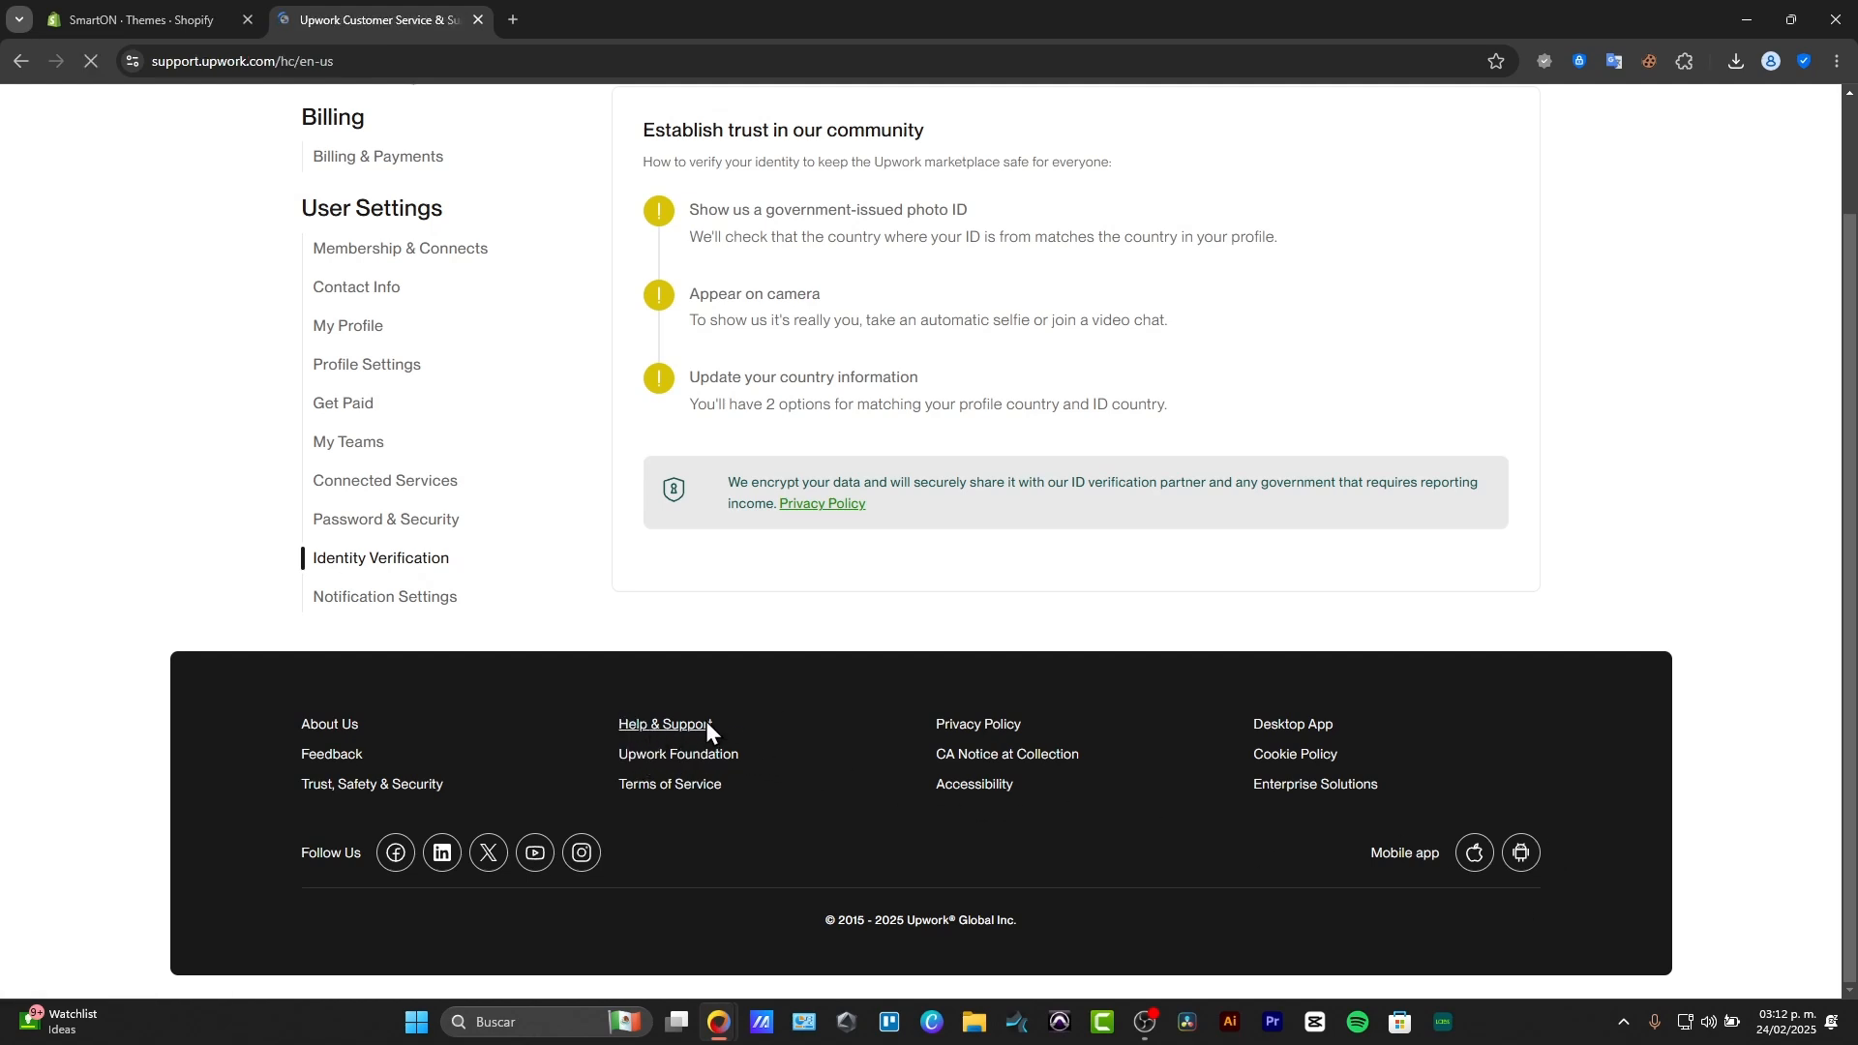
click(664, 725)
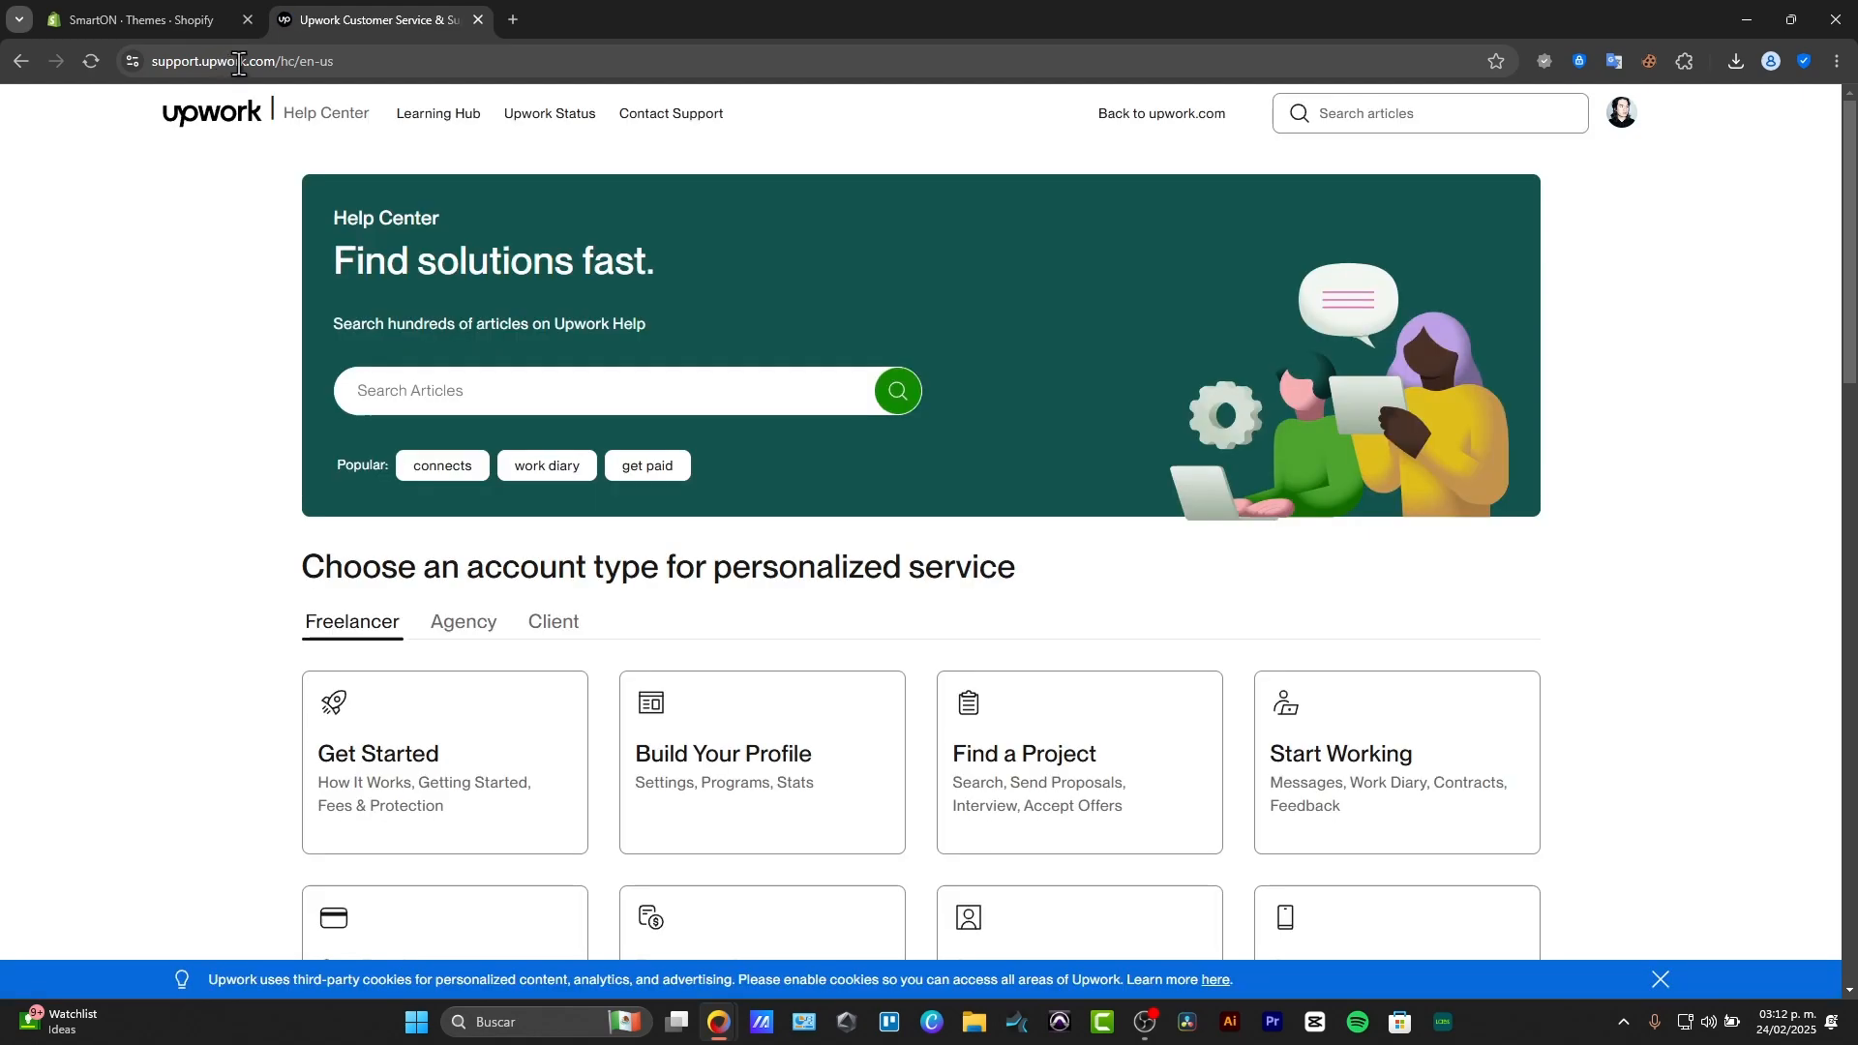
mouse_move(465, 621)
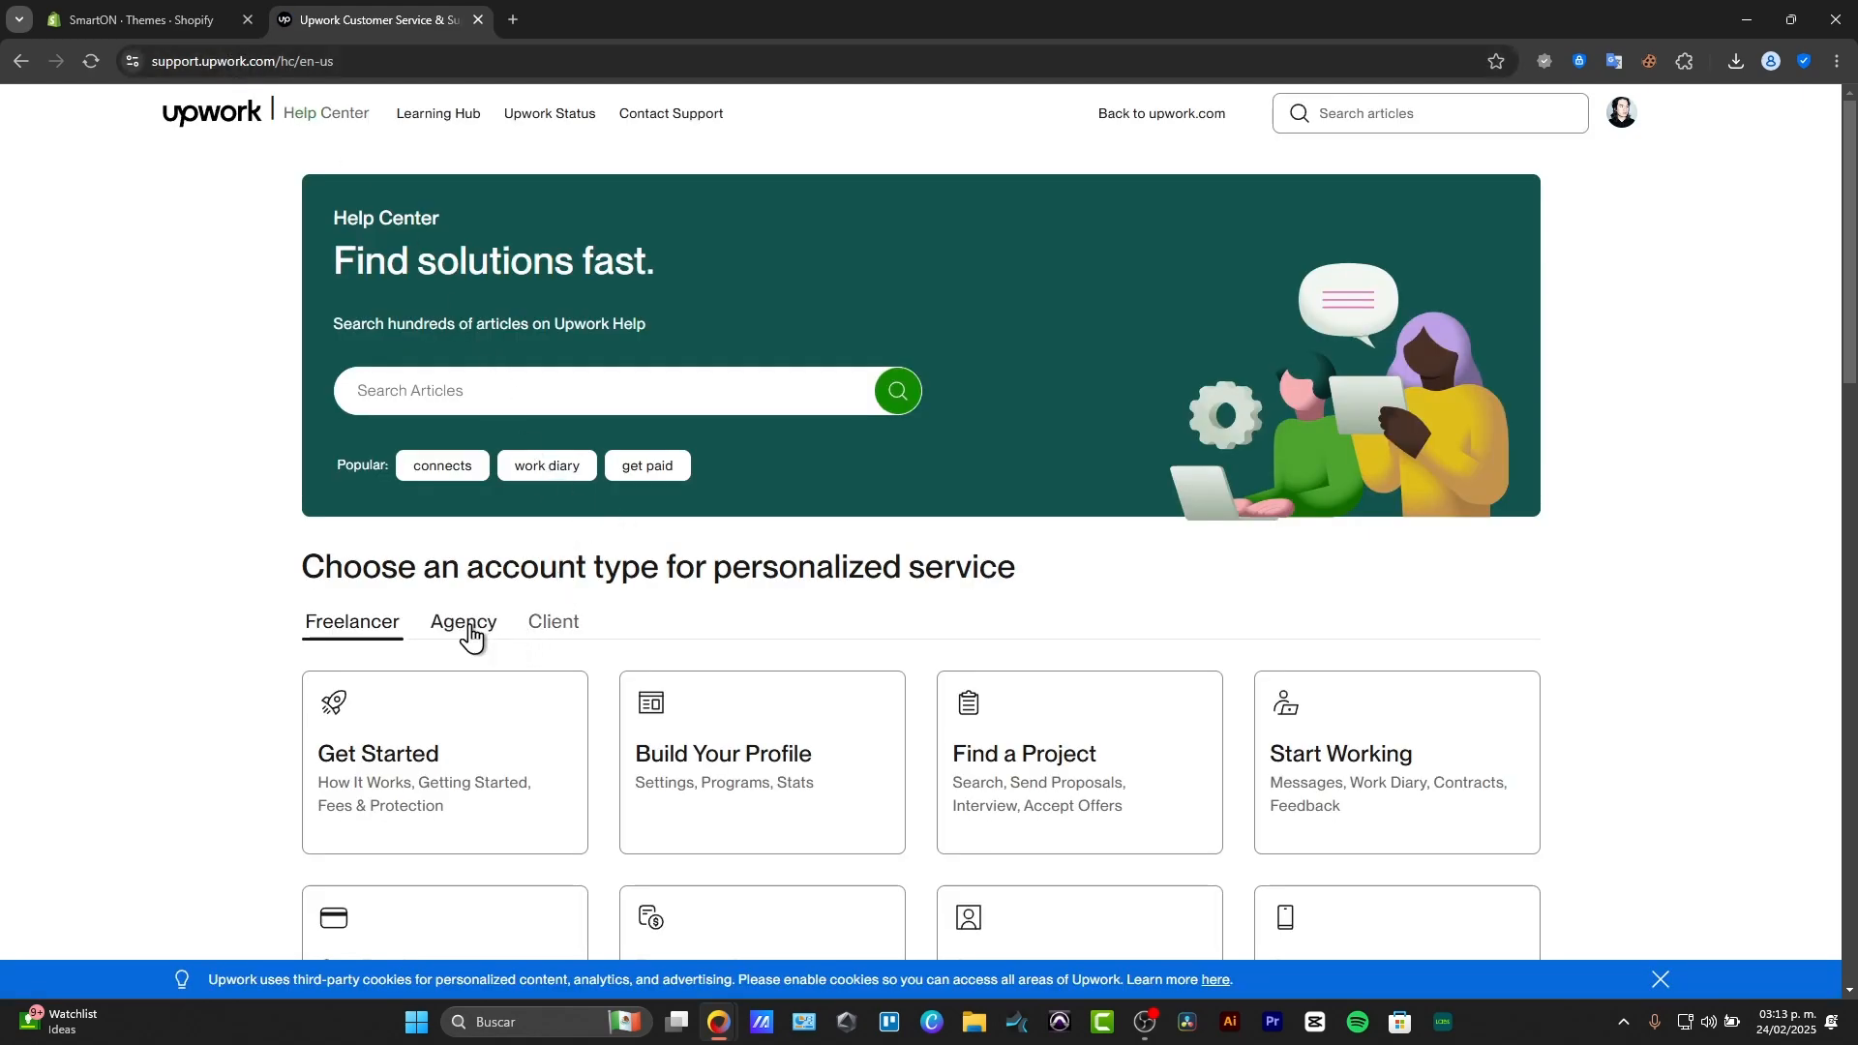
scroll(down, 3)
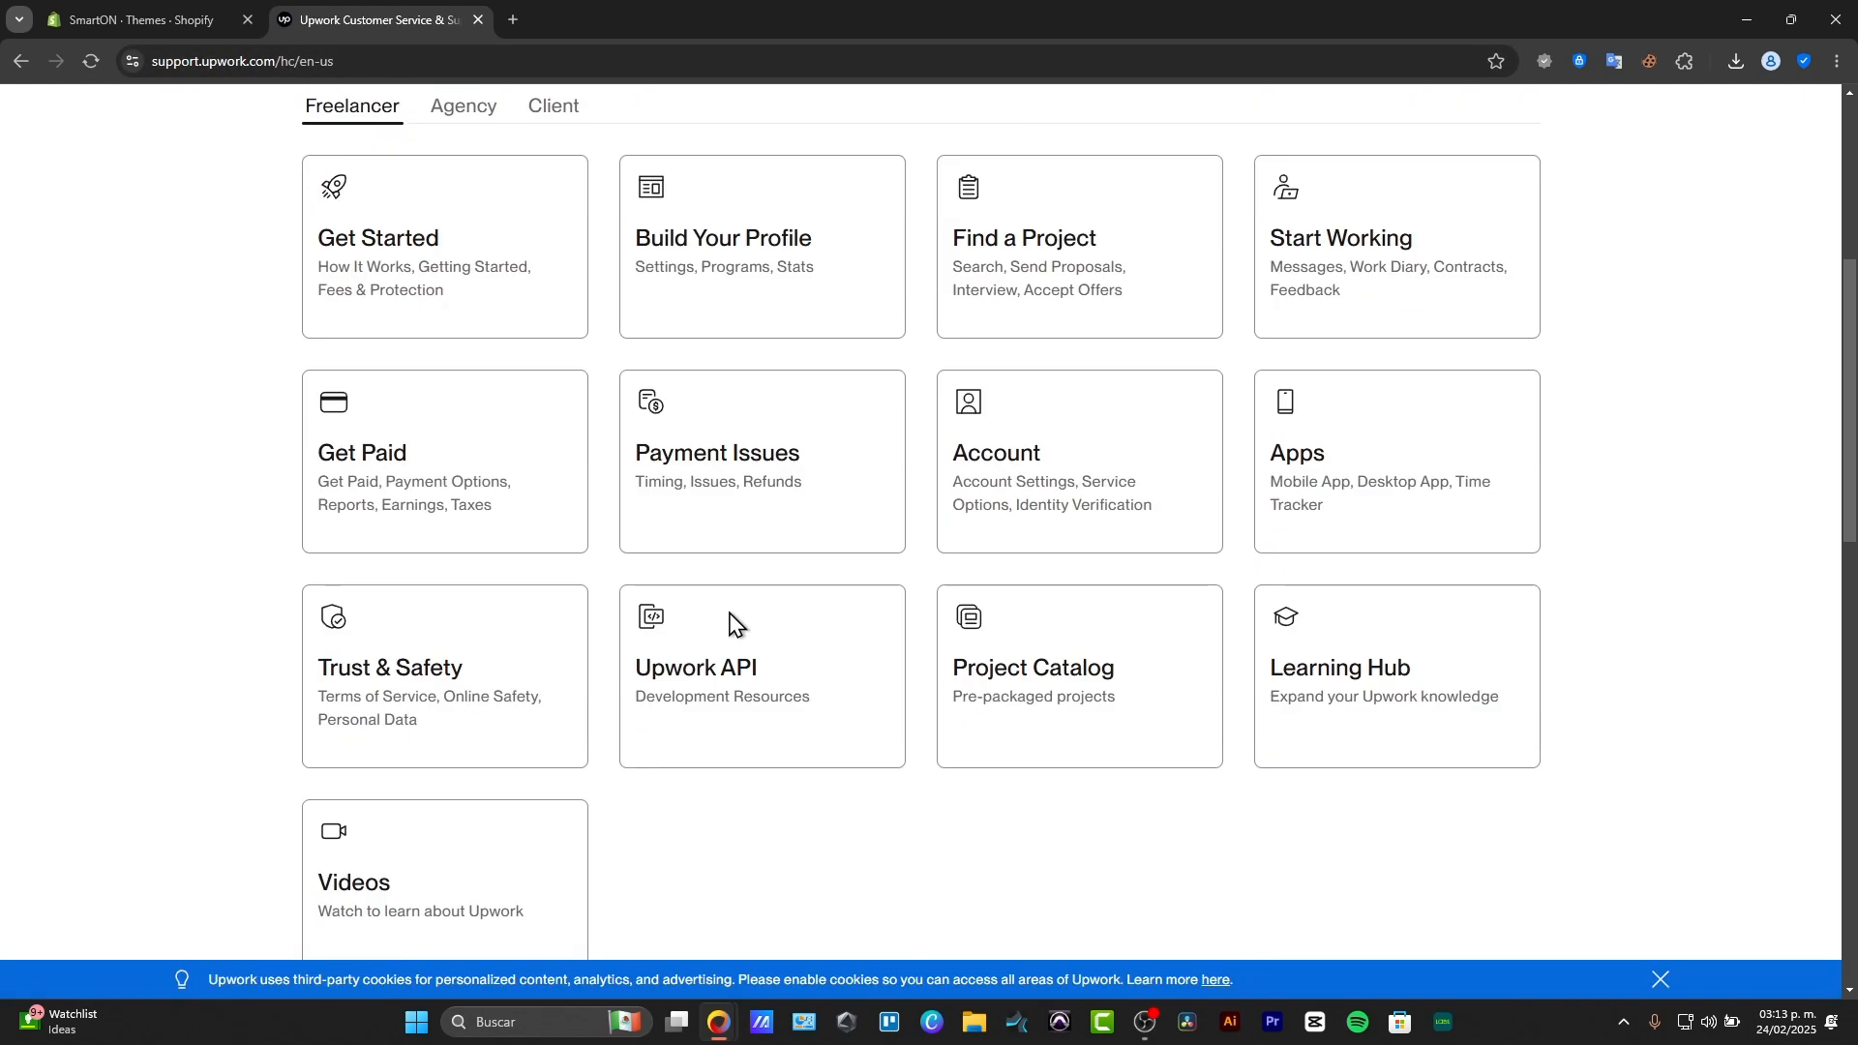
scroll(down, 3)
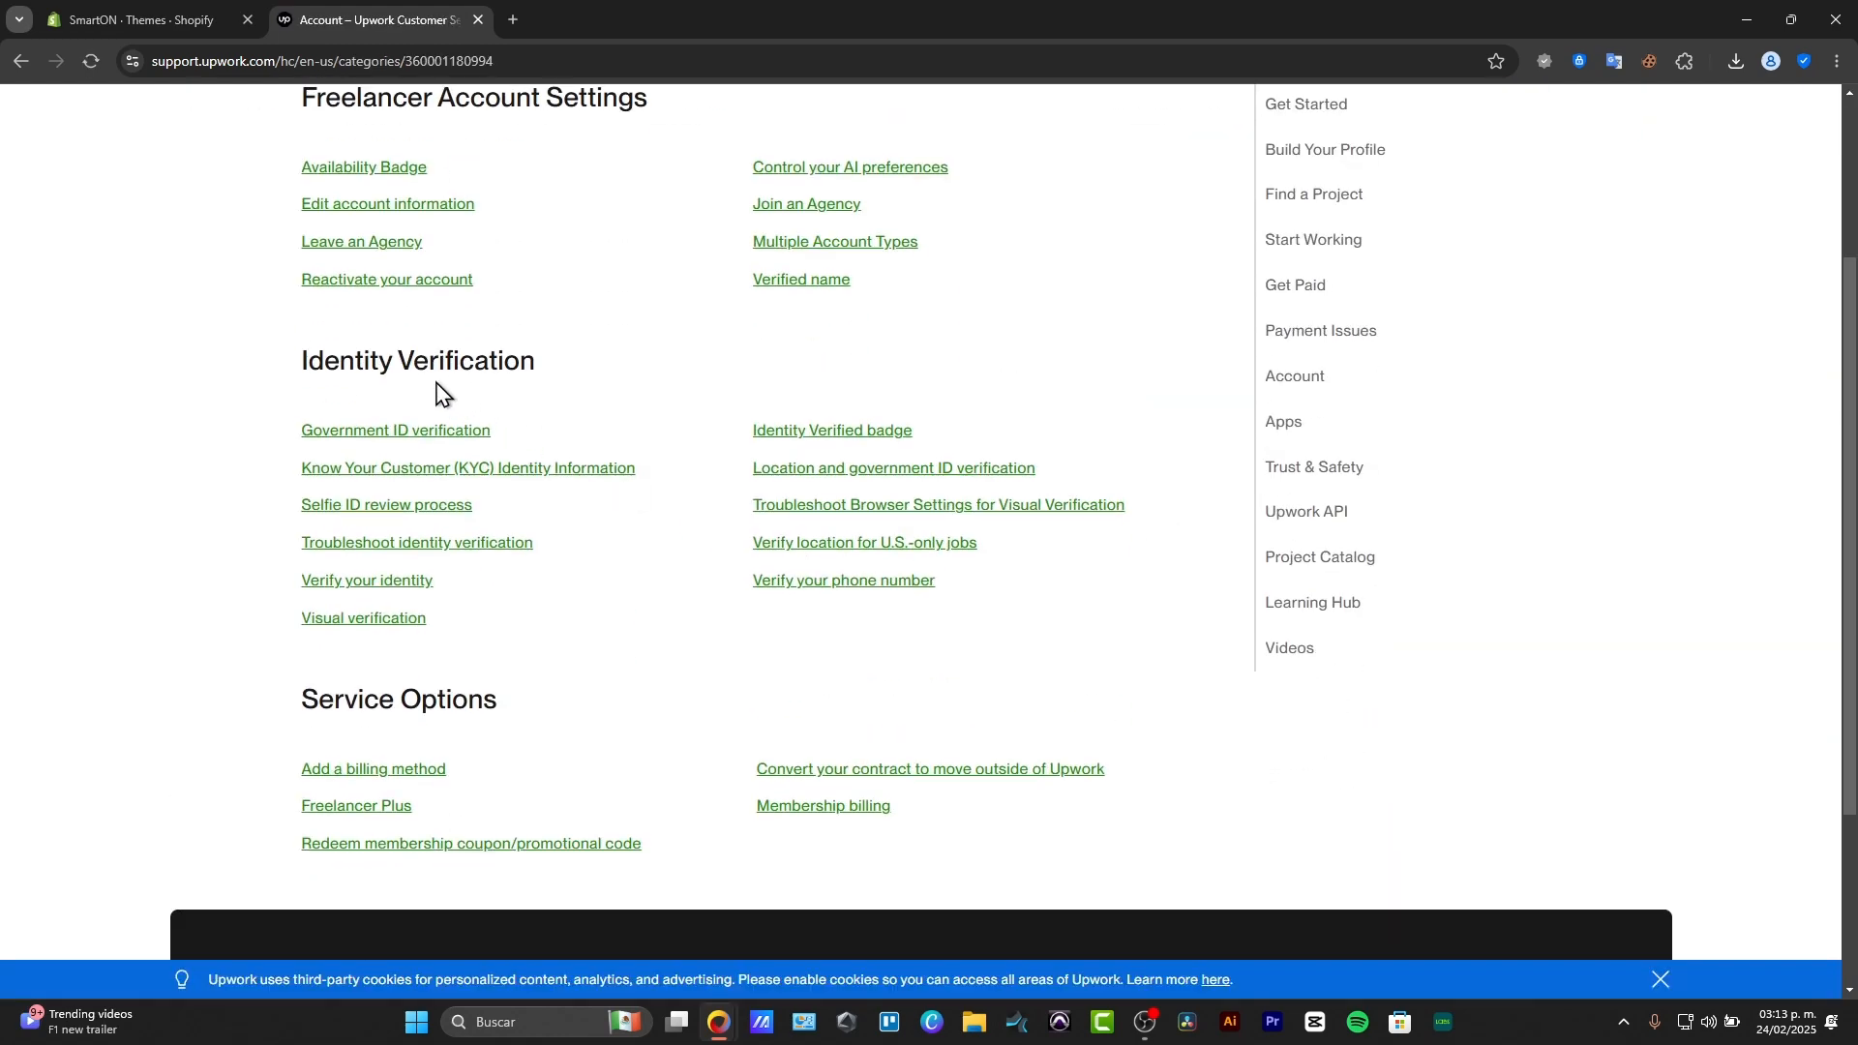
mouse_move(418, 541)
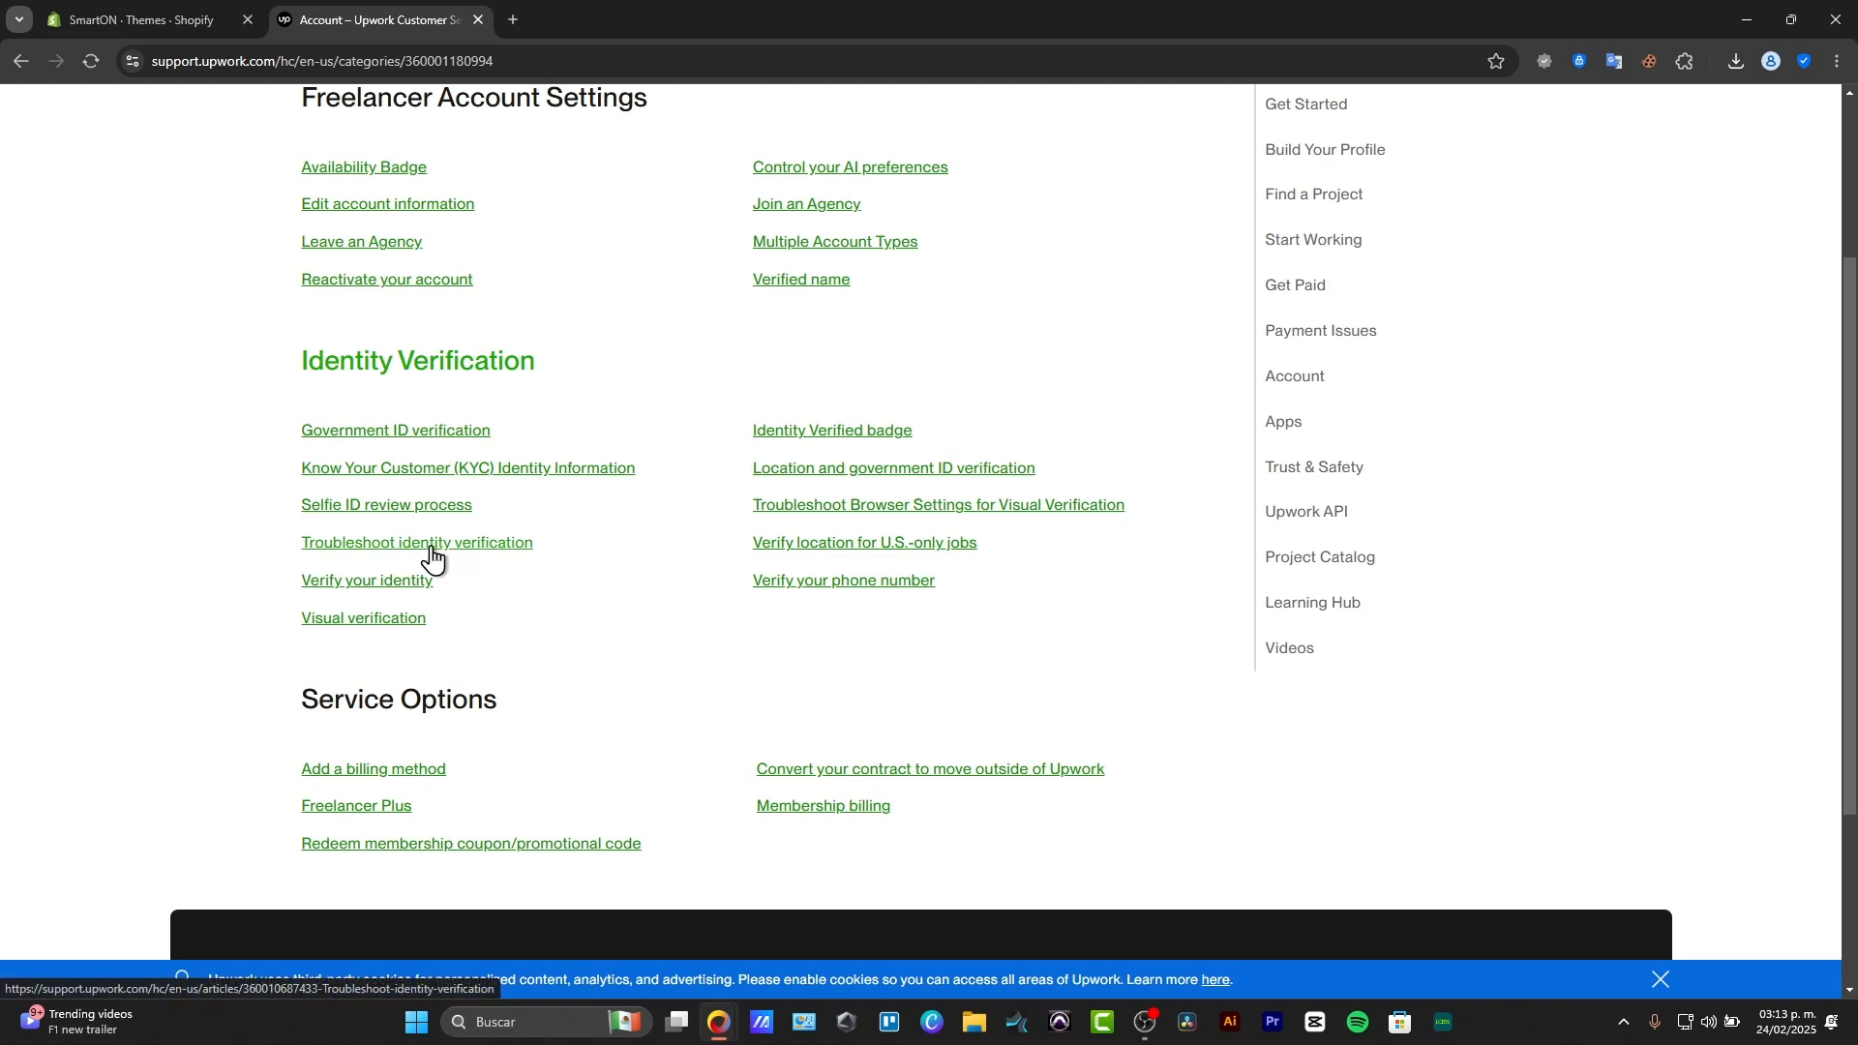
mouse_move(401, 559)
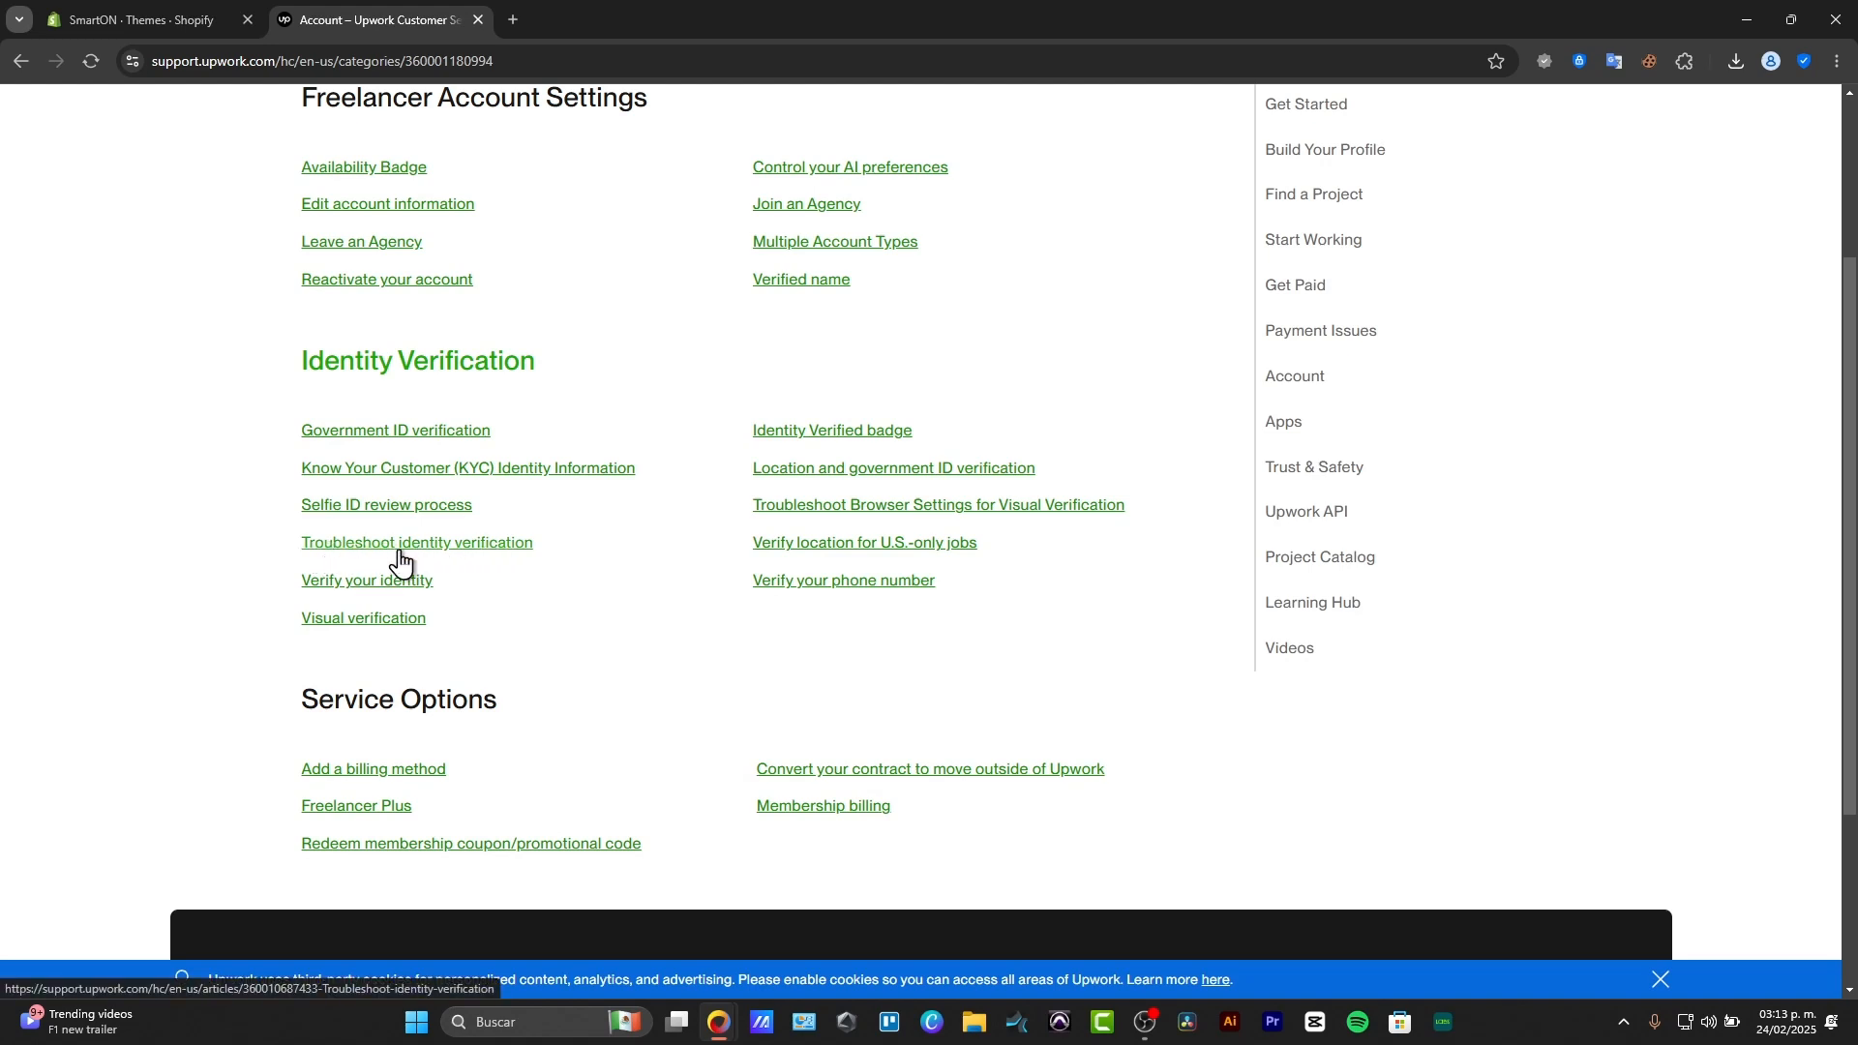
Step: From the Troubleshoot identity verification article, contact support and focus the chat's question box
click(416, 544)
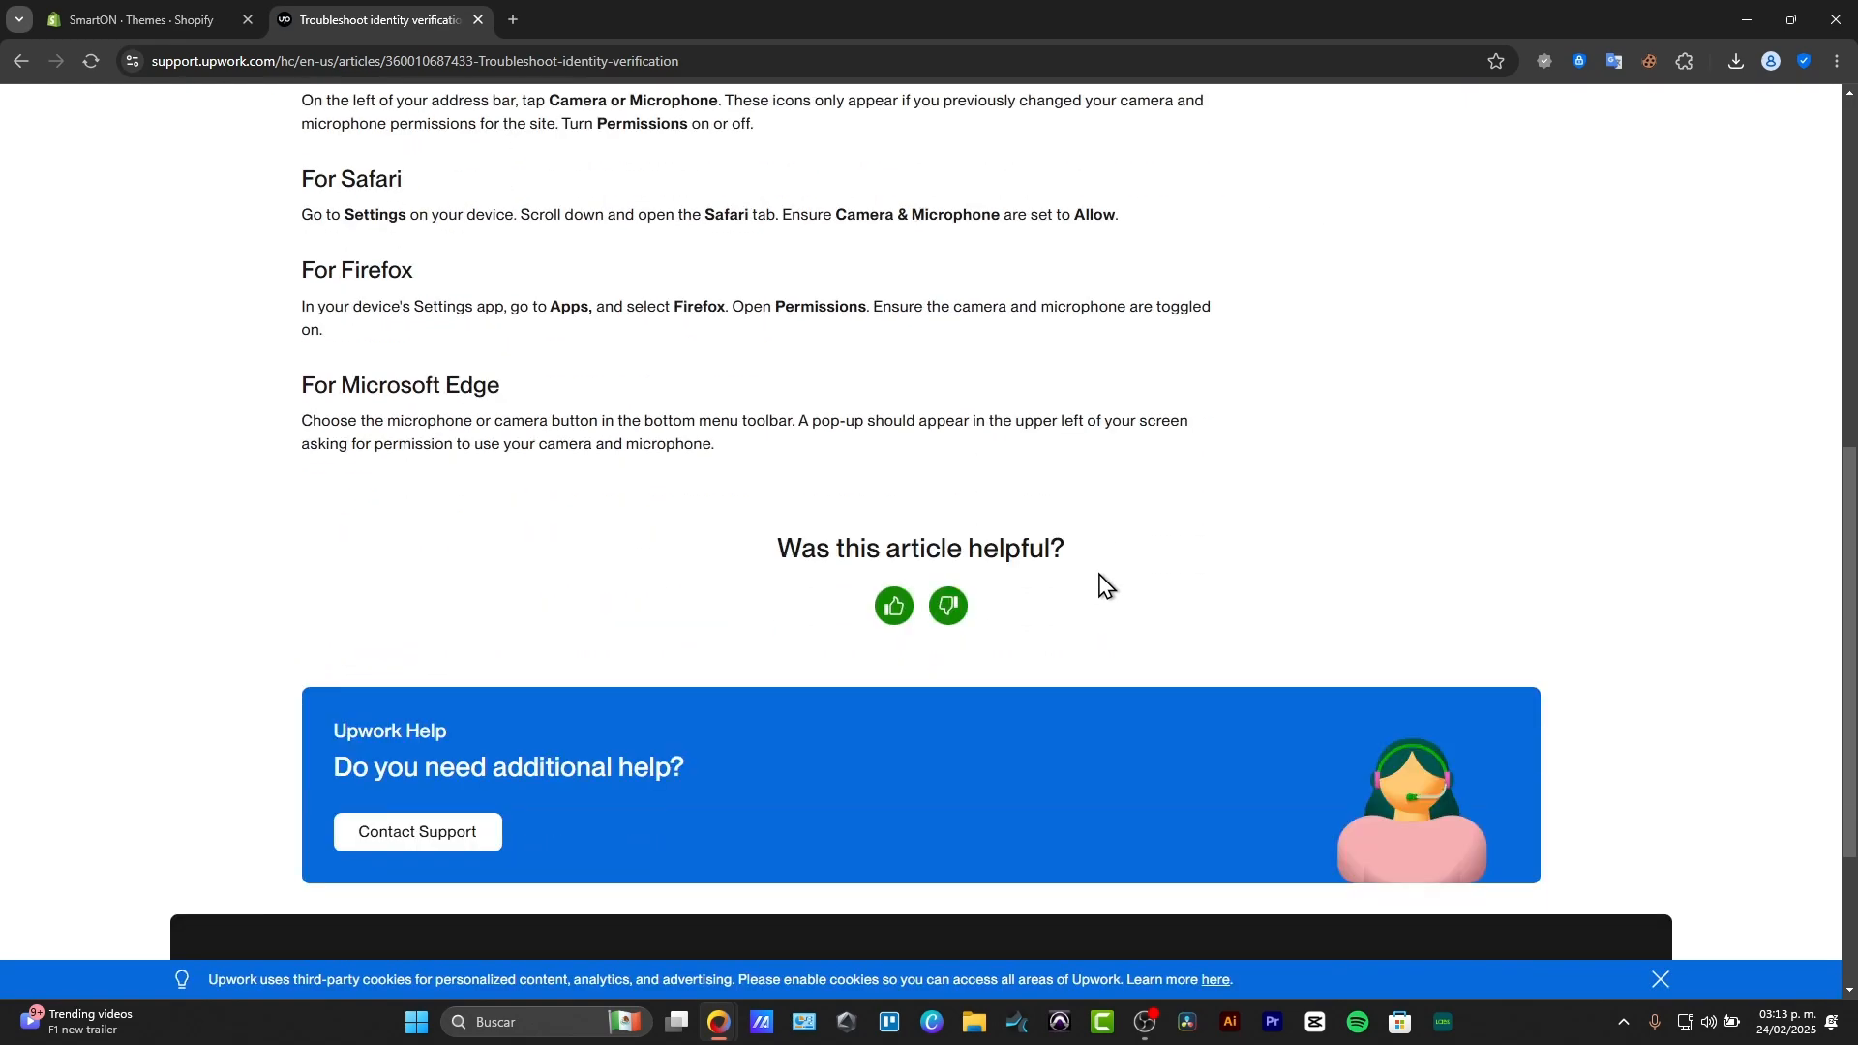
mouse_move(500, 552)
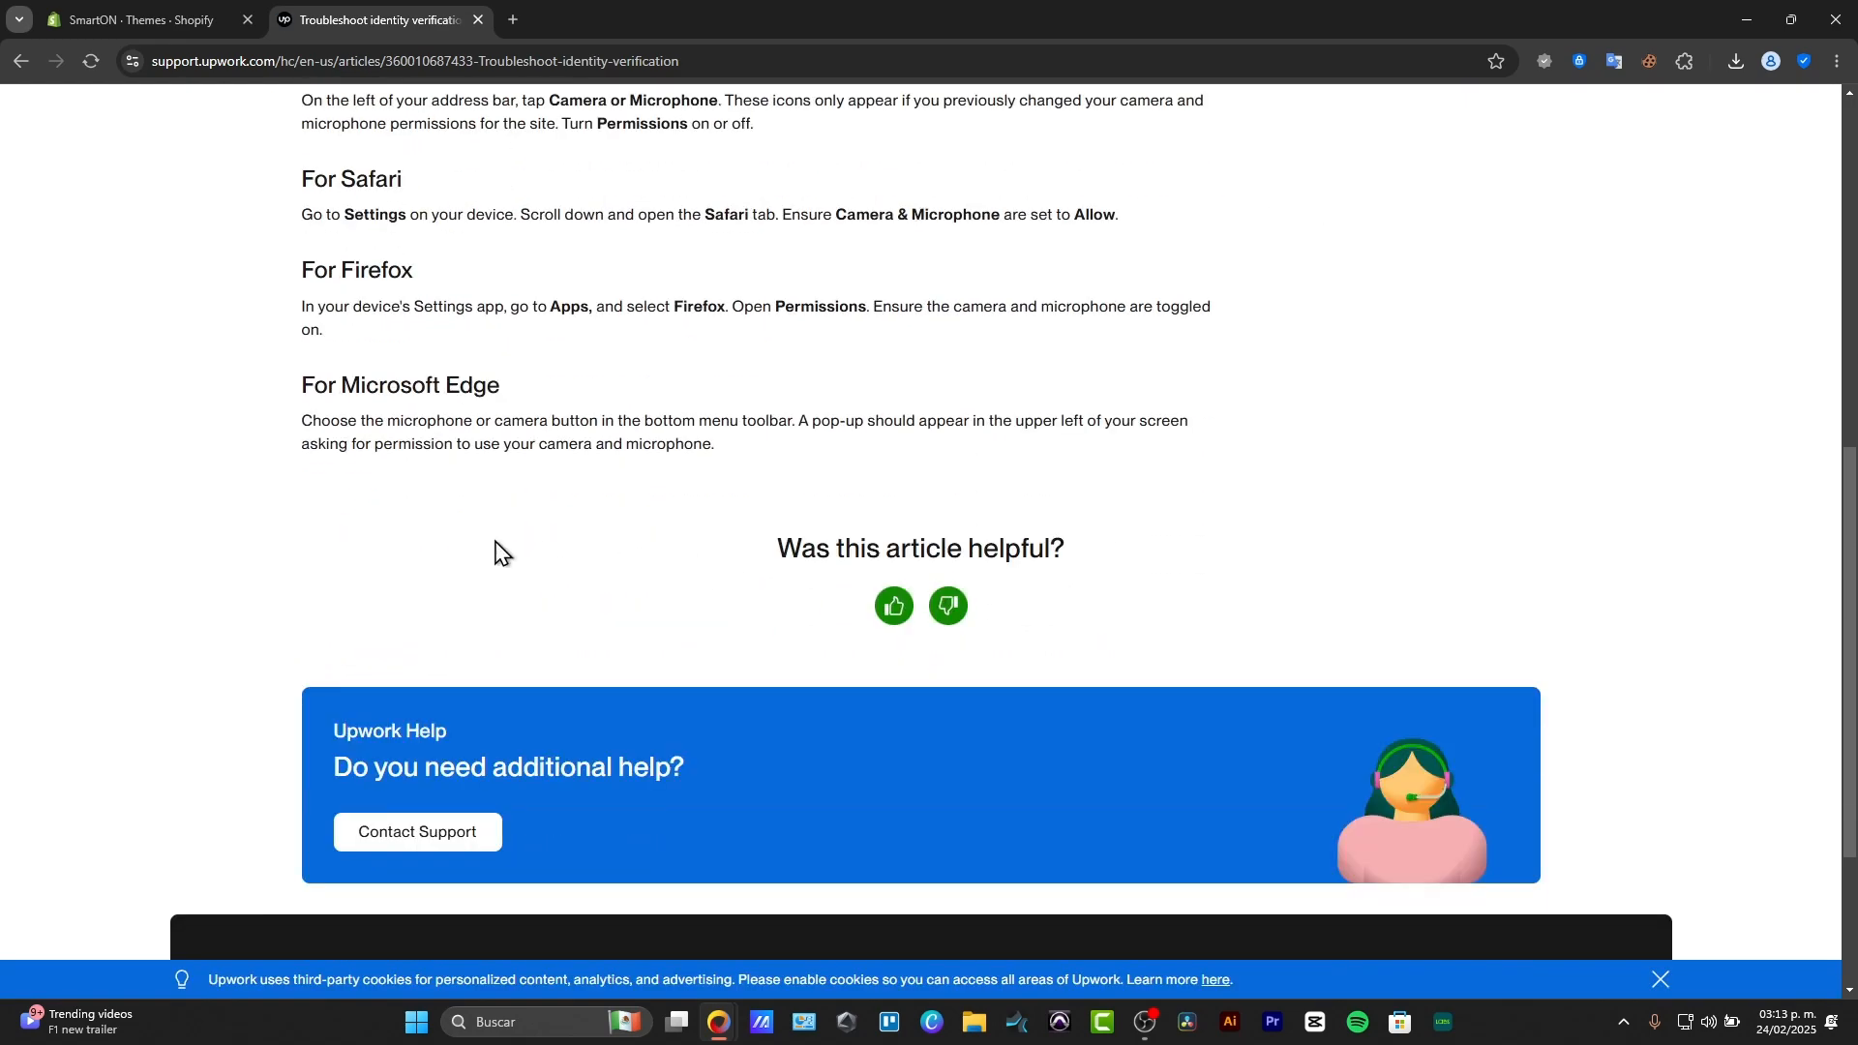
scroll(down, 3)
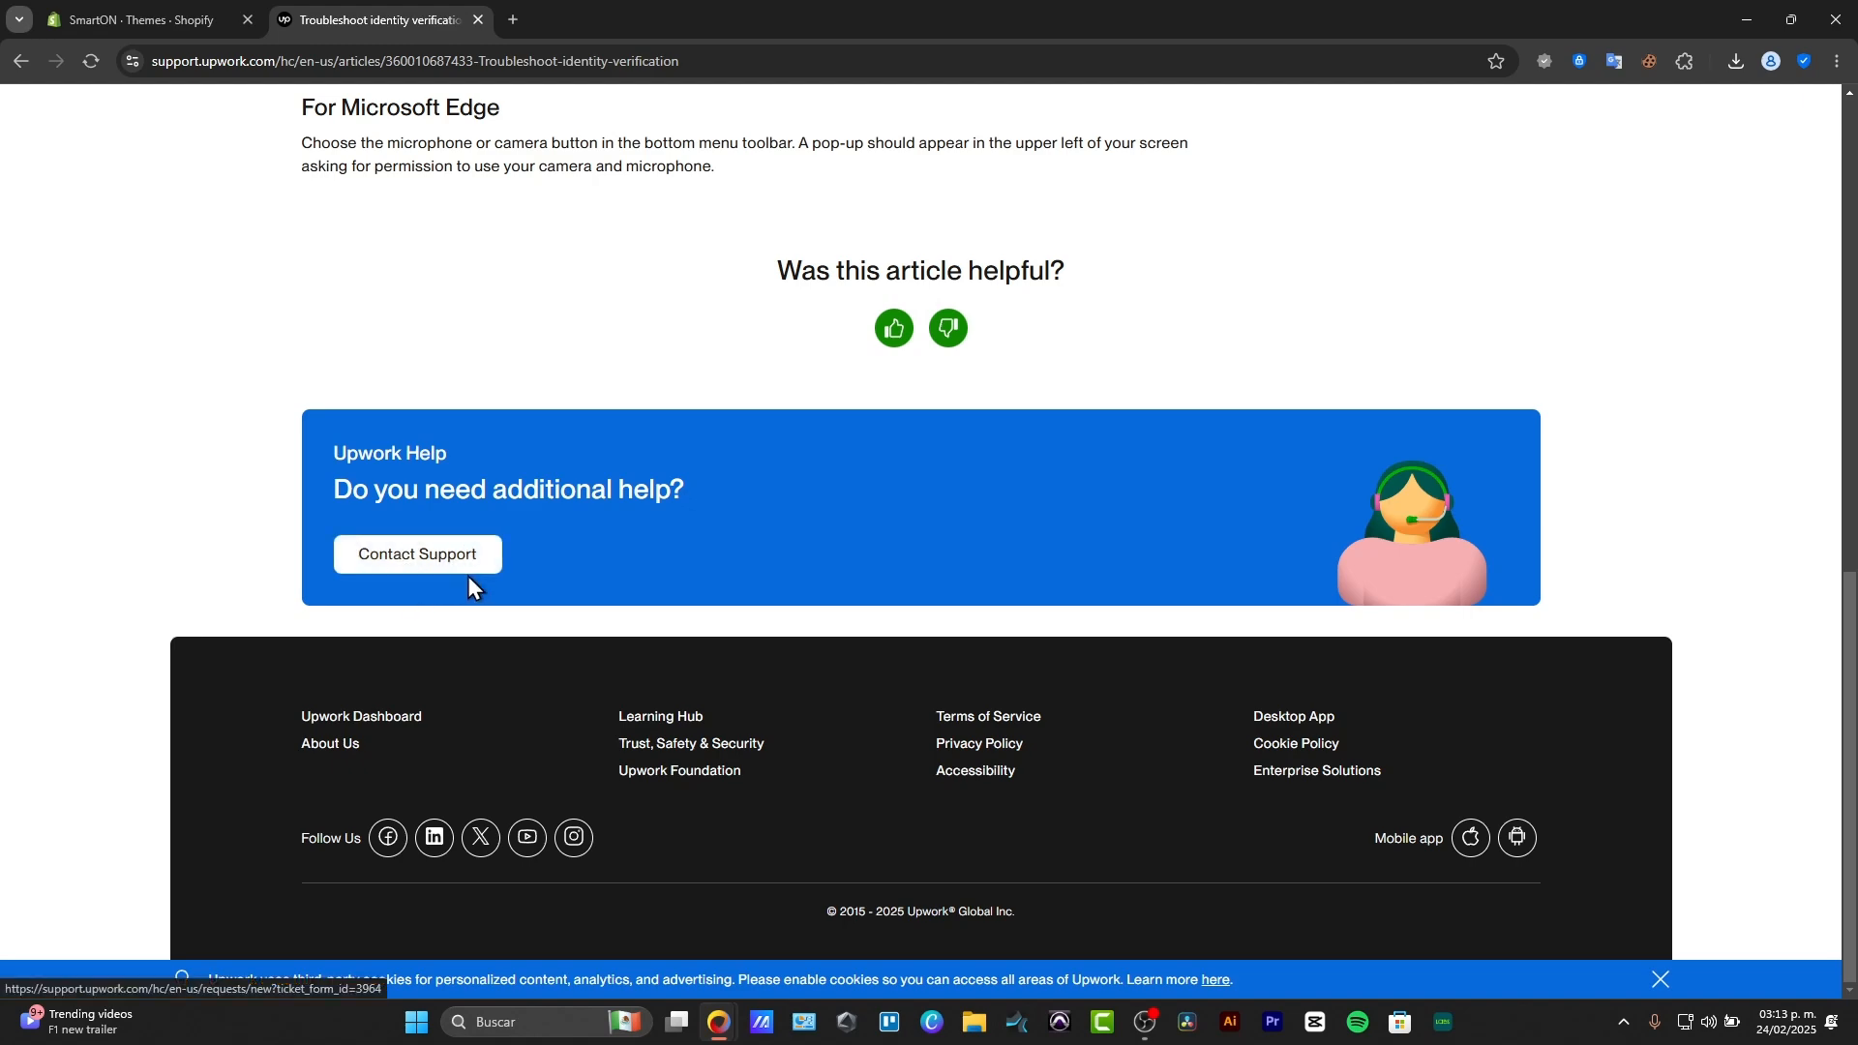
click(418, 553)
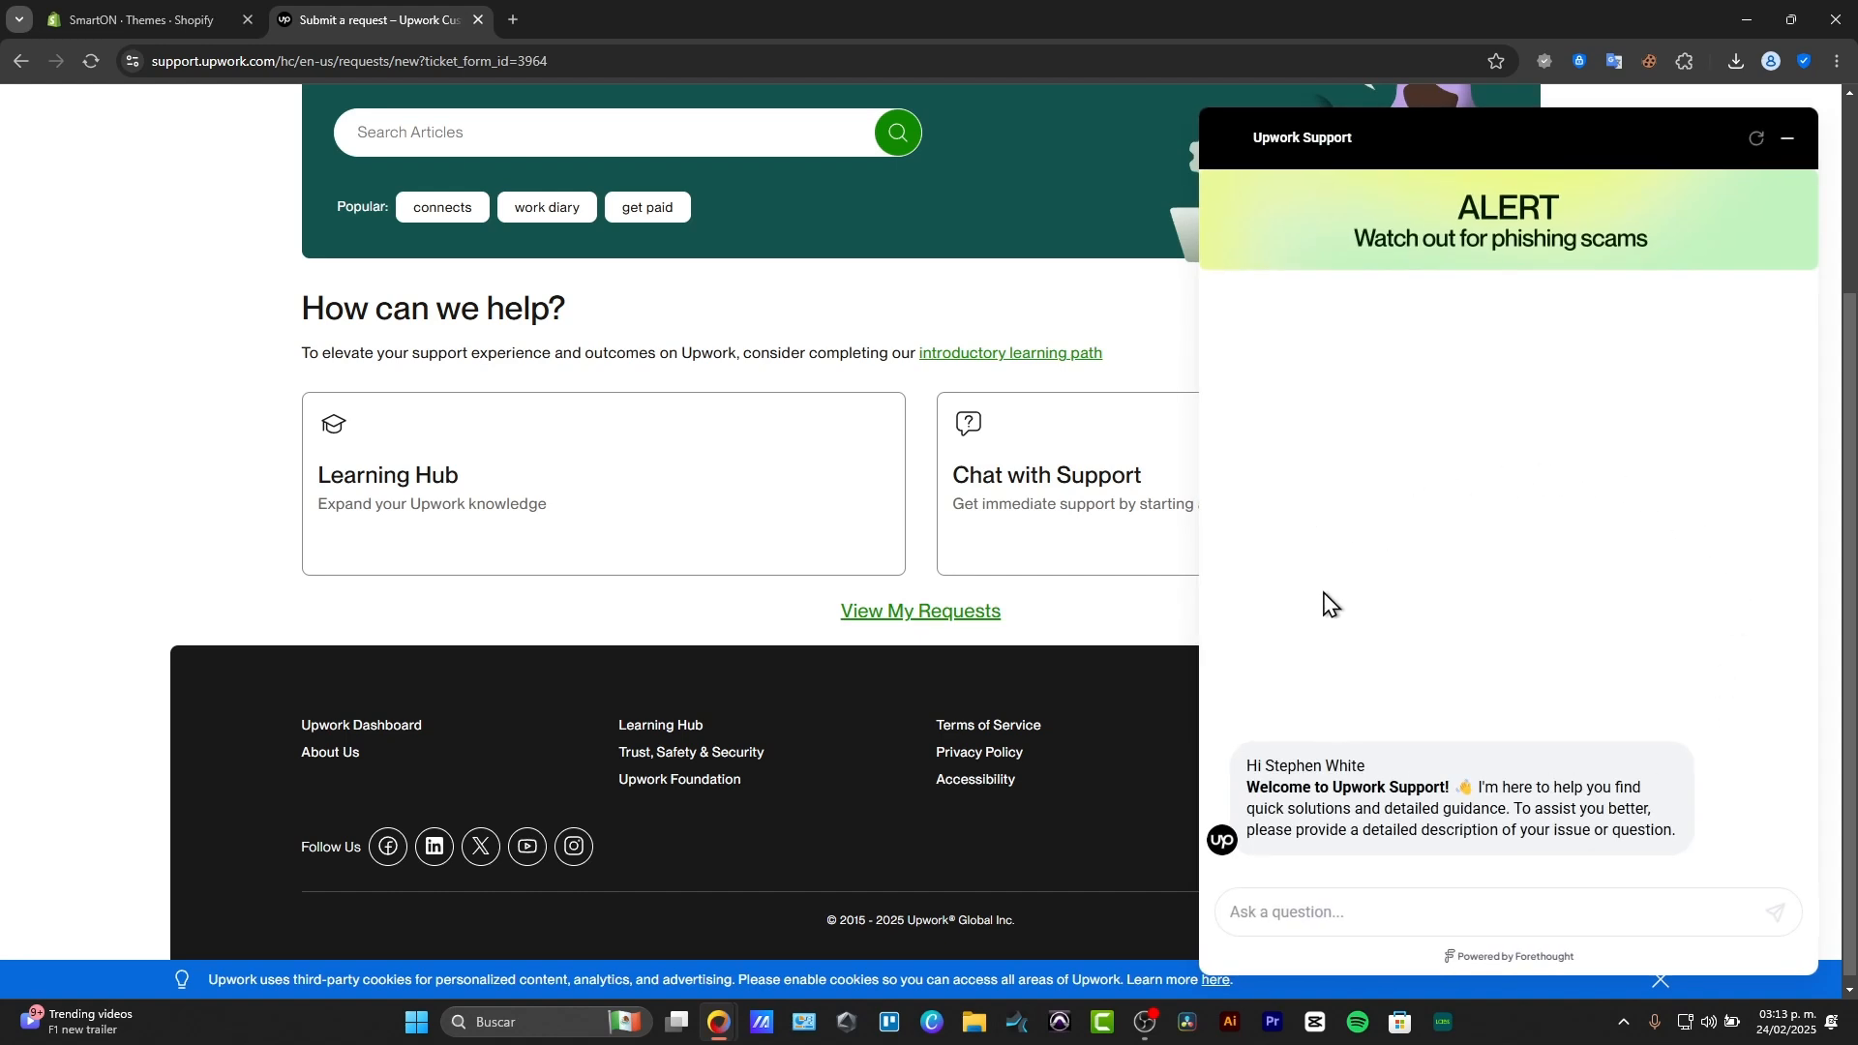
mouse_move(1334, 912)
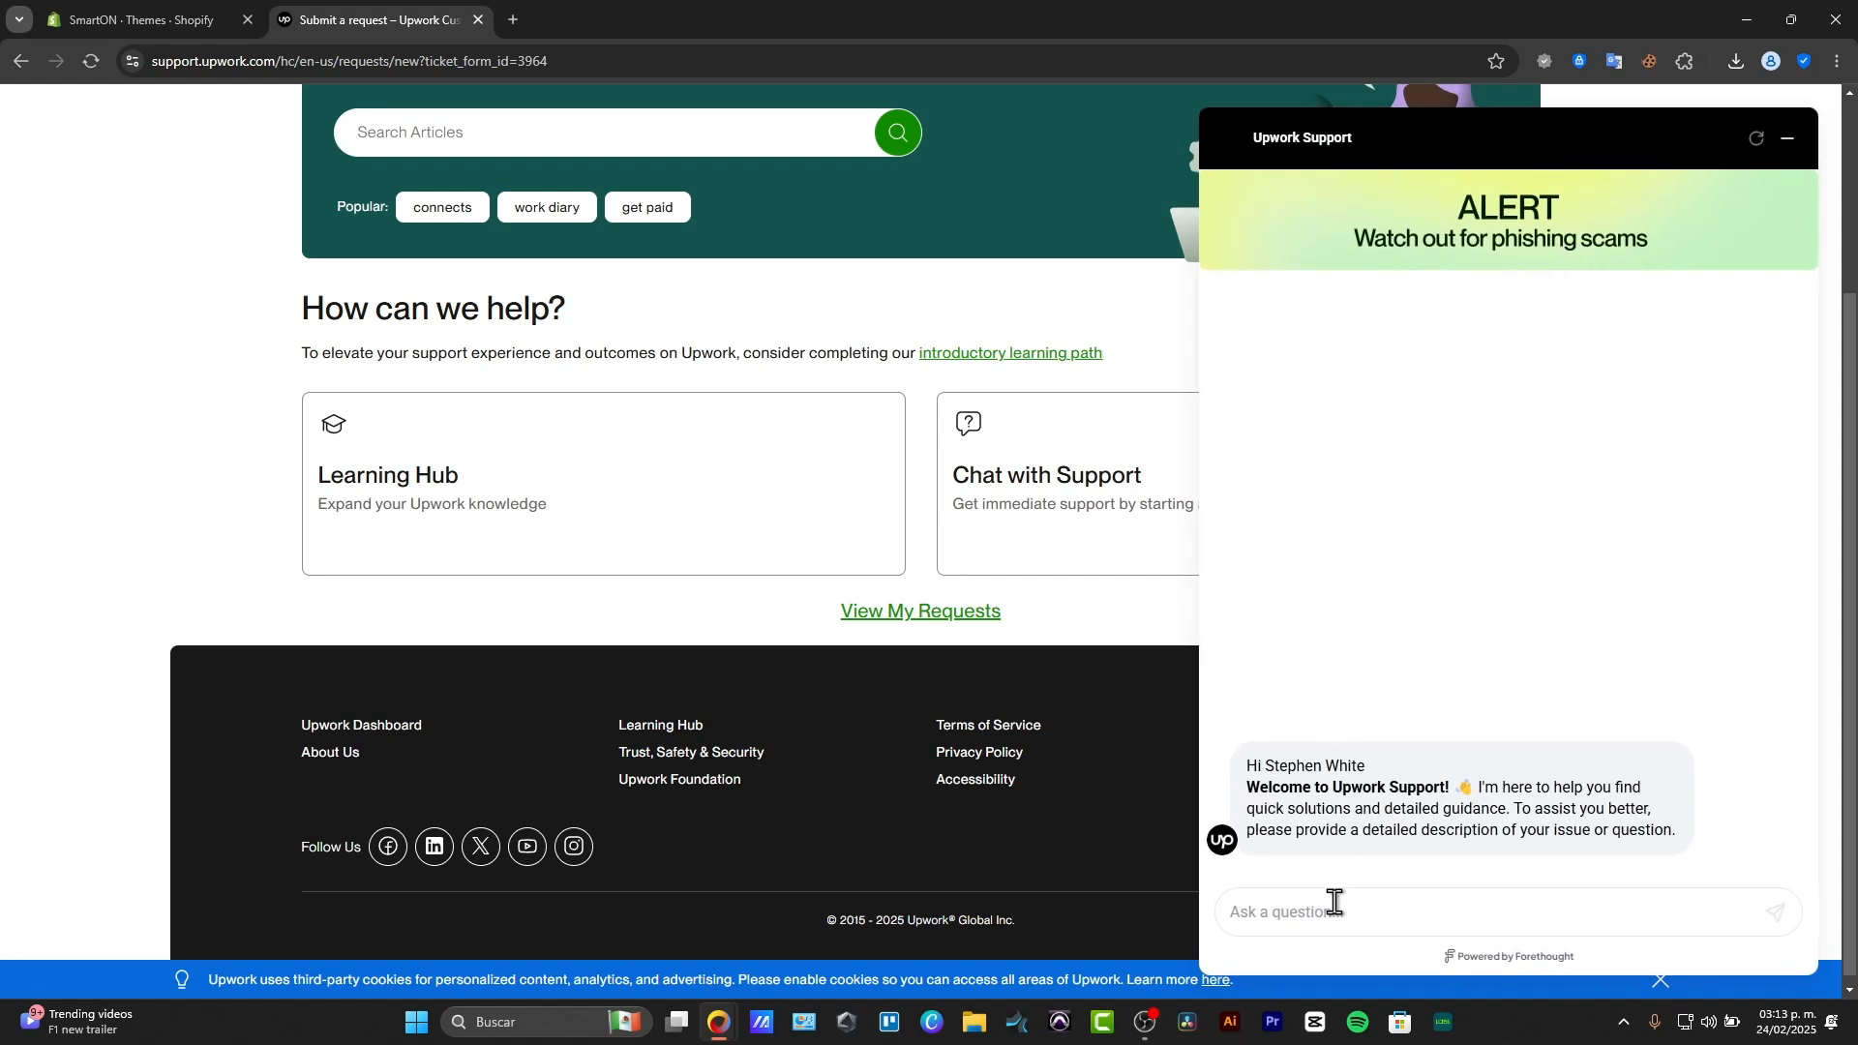
click(1423, 911)
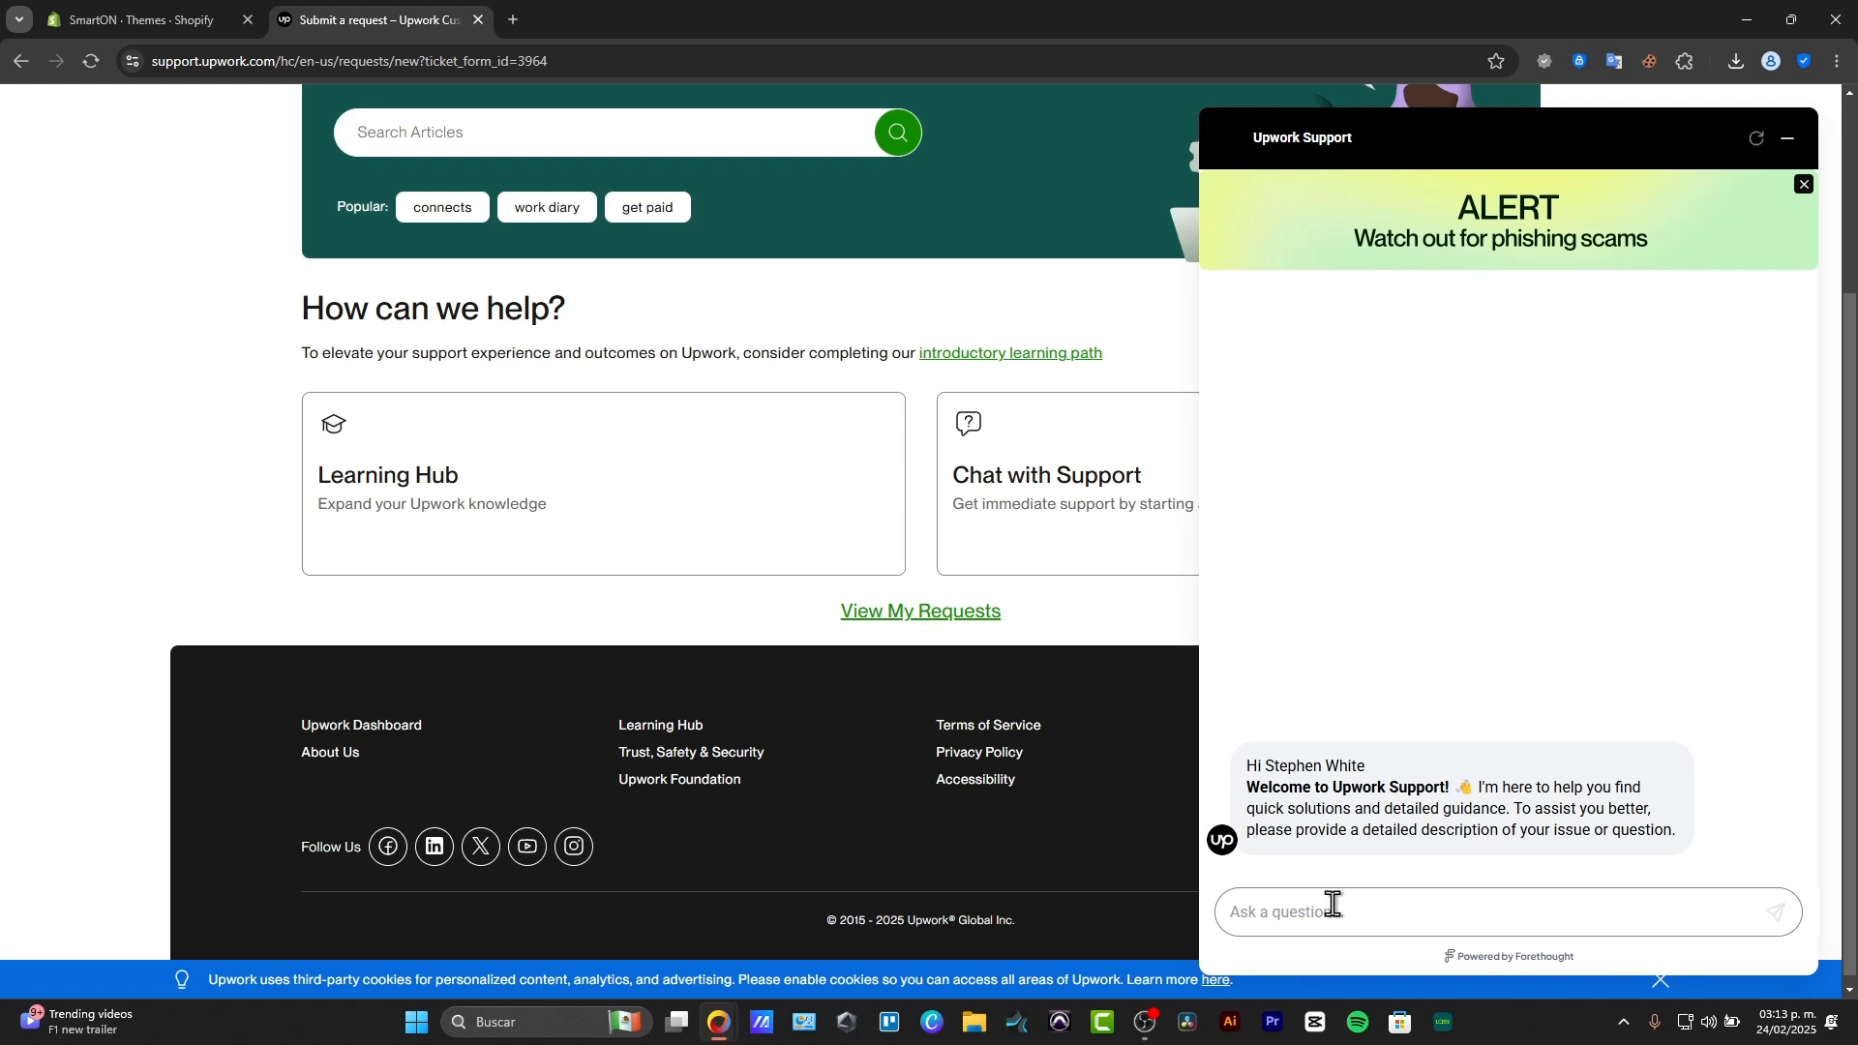